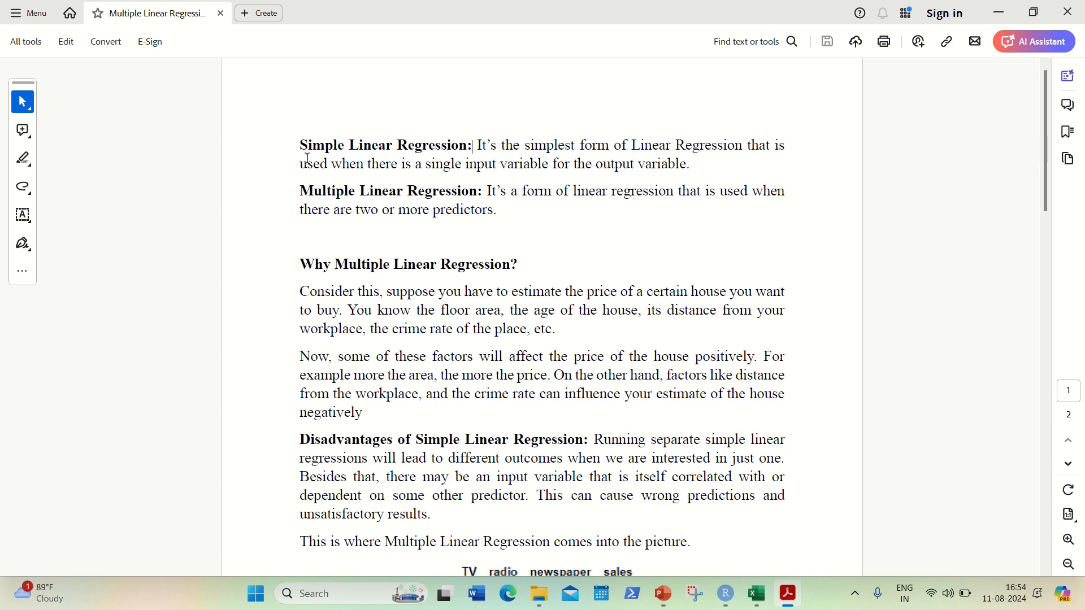
# - Highlight the phrase about a single input variable in the regression definition, then clear it
pyautogui.doubleClick(438, 163)
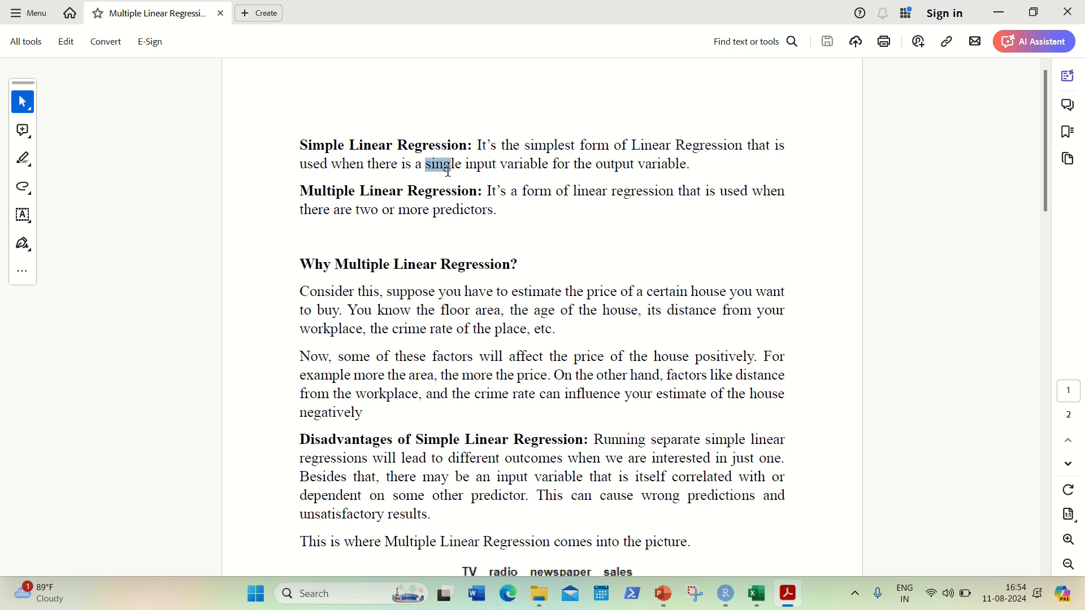
pyautogui.moveTo(447, 164); pyautogui.dragTo(685, 164)
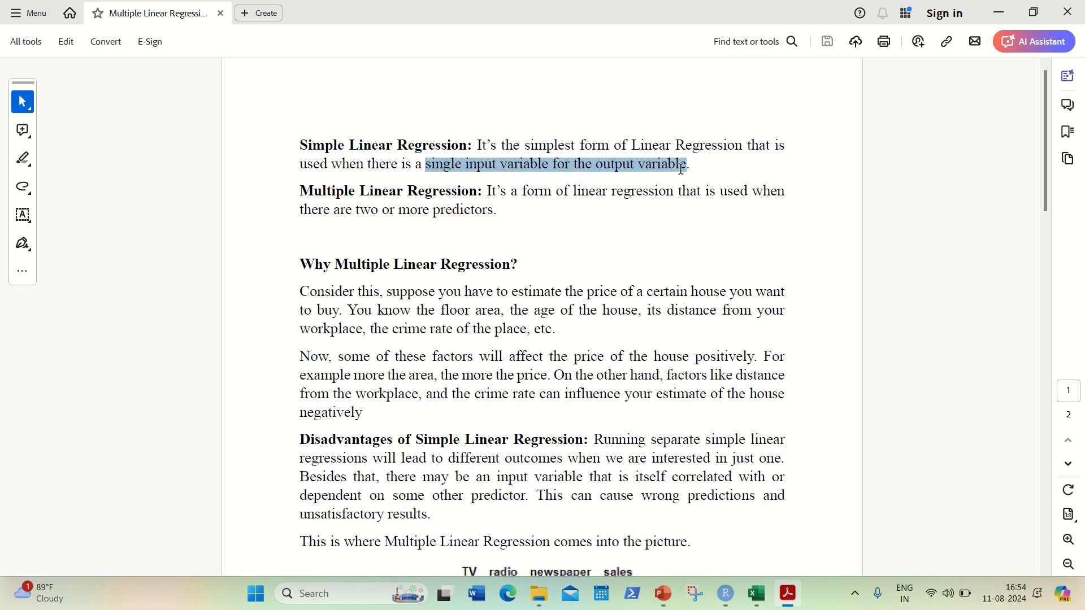
pyautogui.click(616, 207)
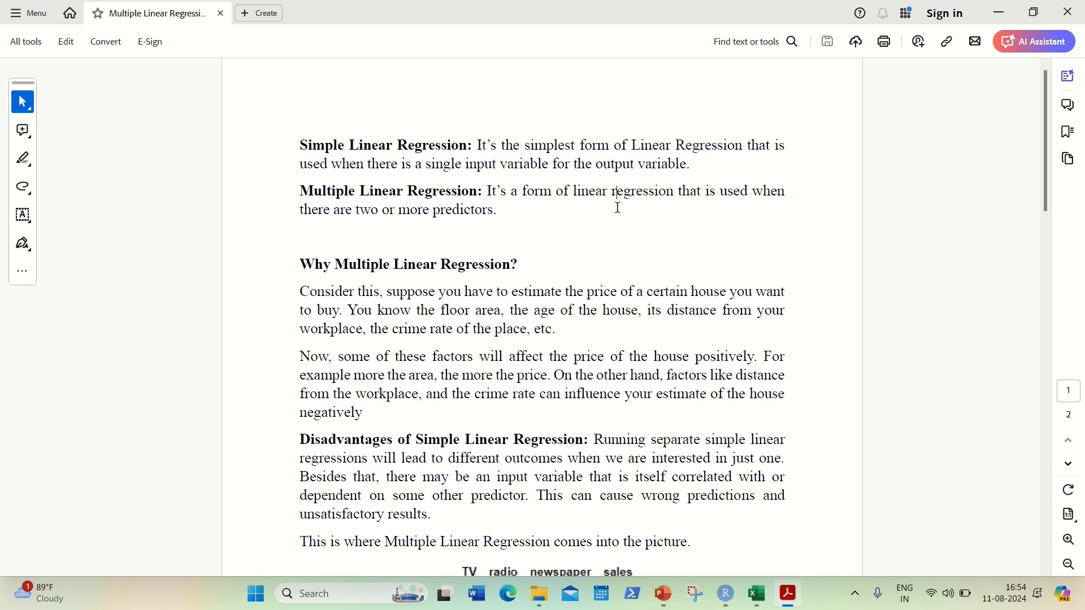
pyautogui.moveTo(617, 214)
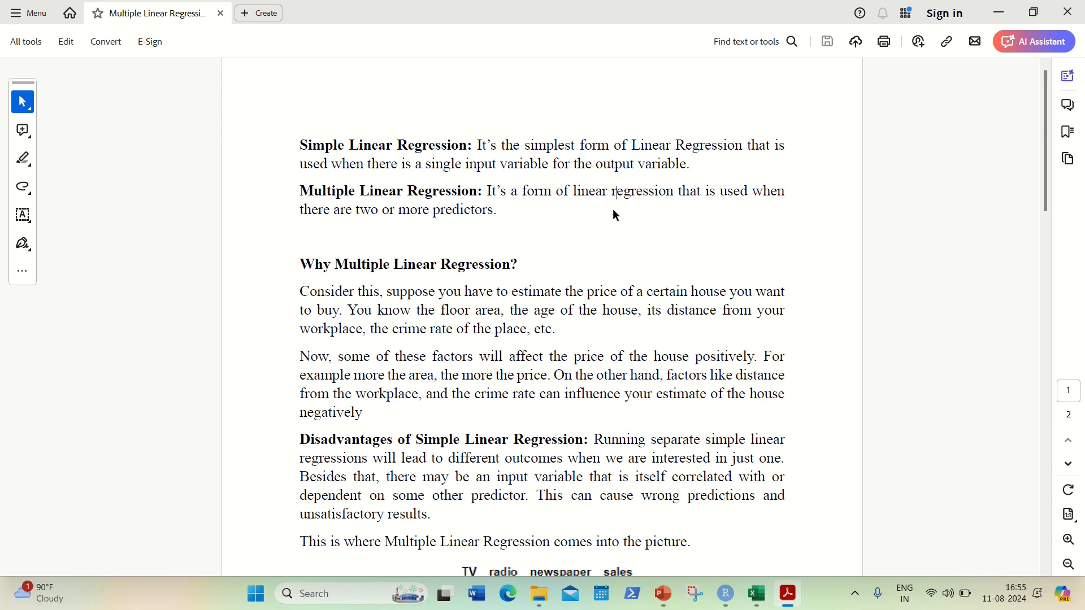
# - Scroll down and highlight the house-price estimate and known house factors phrases
pyautogui.scroll(-3)
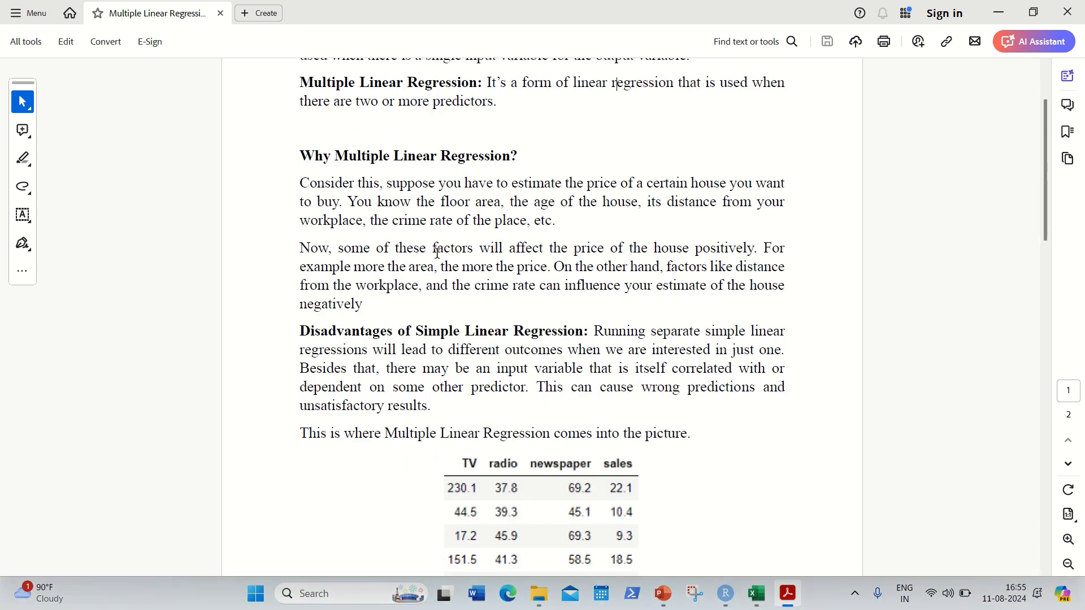
pyautogui.moveTo(517, 187)
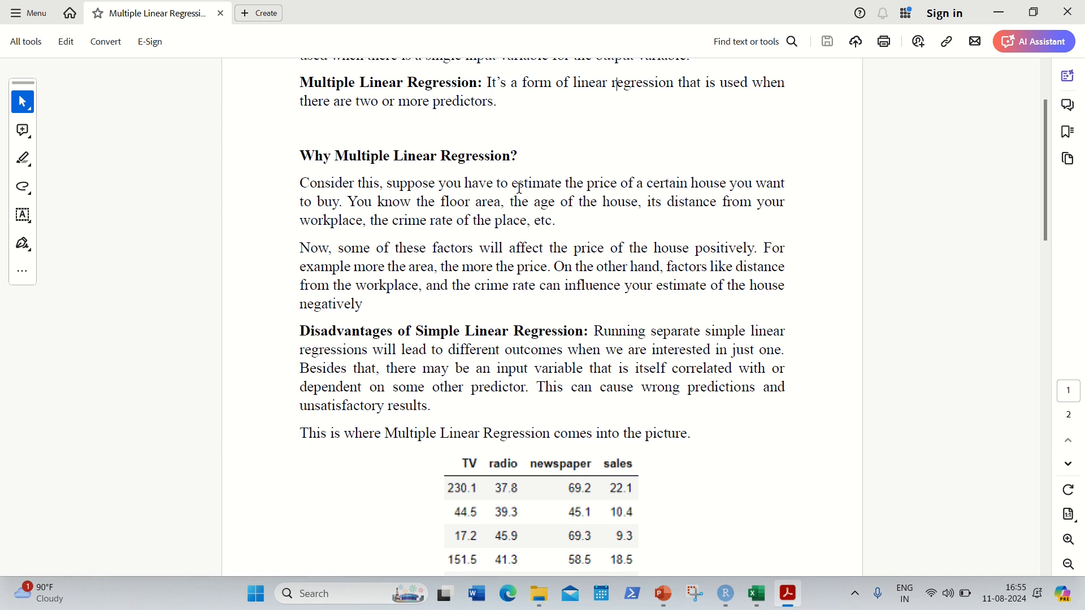
pyautogui.moveTo(510, 183); pyautogui.dragTo(688, 183)
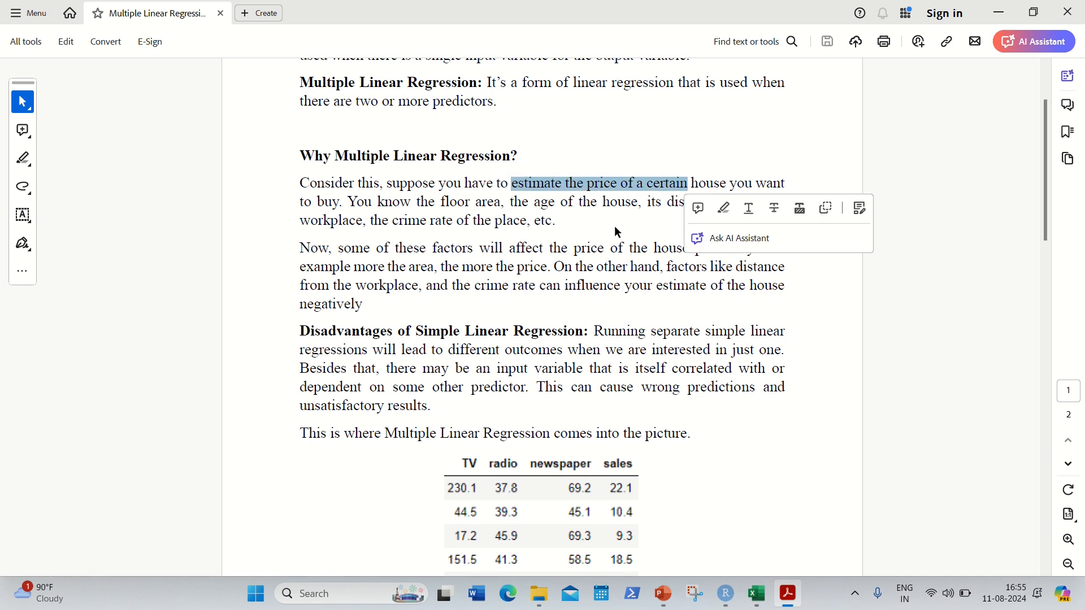
pyautogui.click(377, 206)
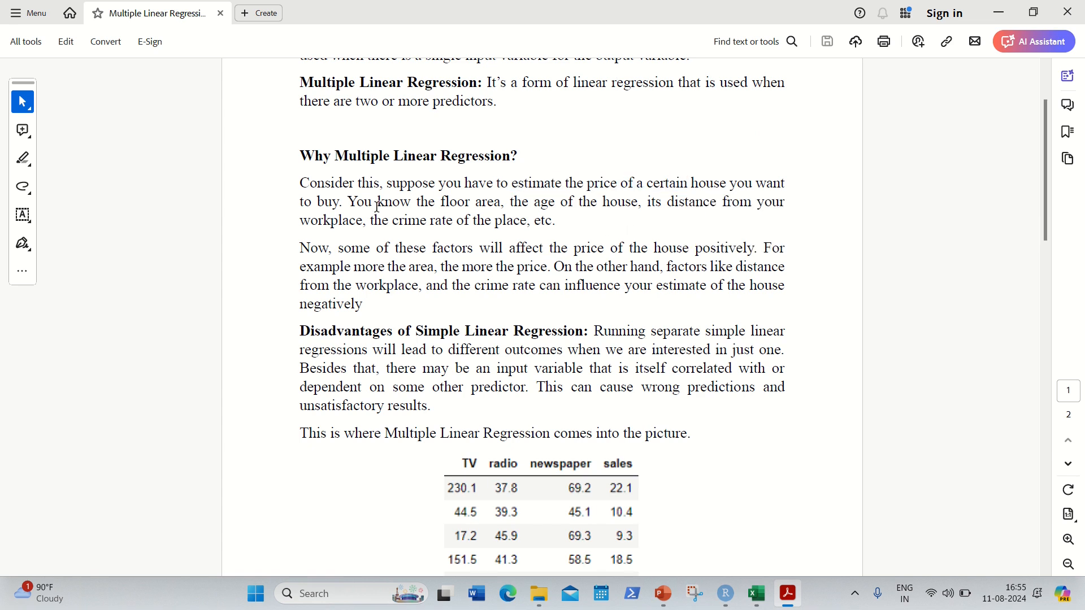
pyautogui.moveTo(376, 201); pyautogui.dragTo(555, 221)
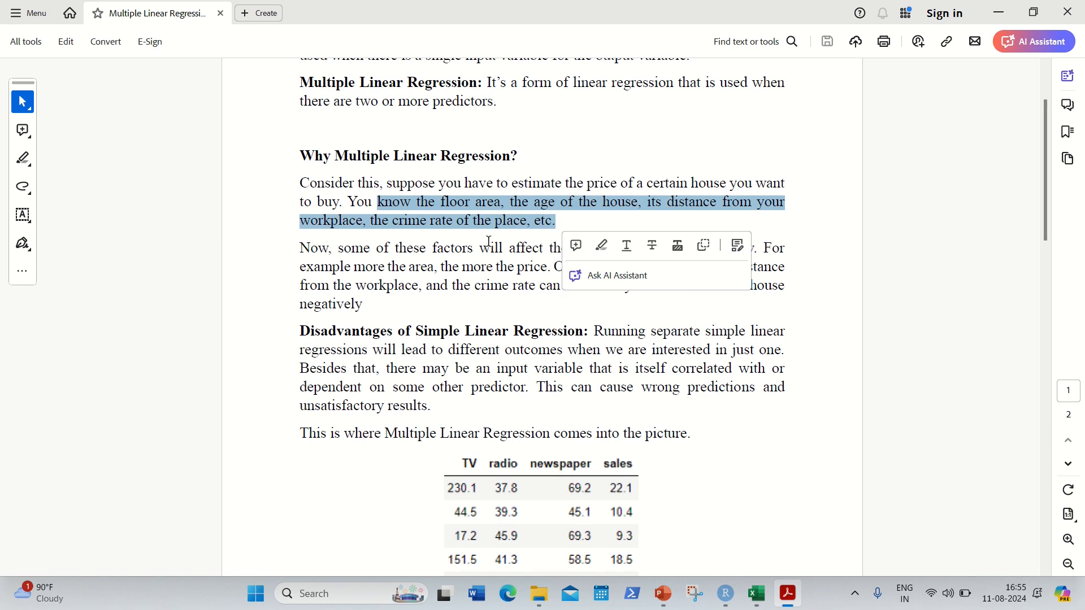
pyautogui.click(571, 226)
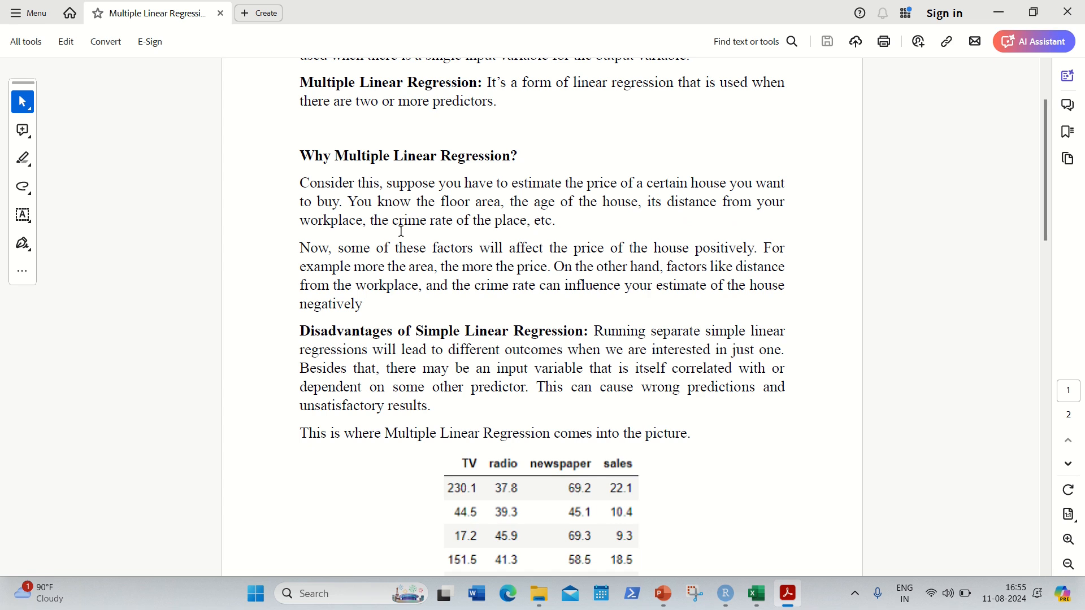
pyautogui.moveTo(506, 225)
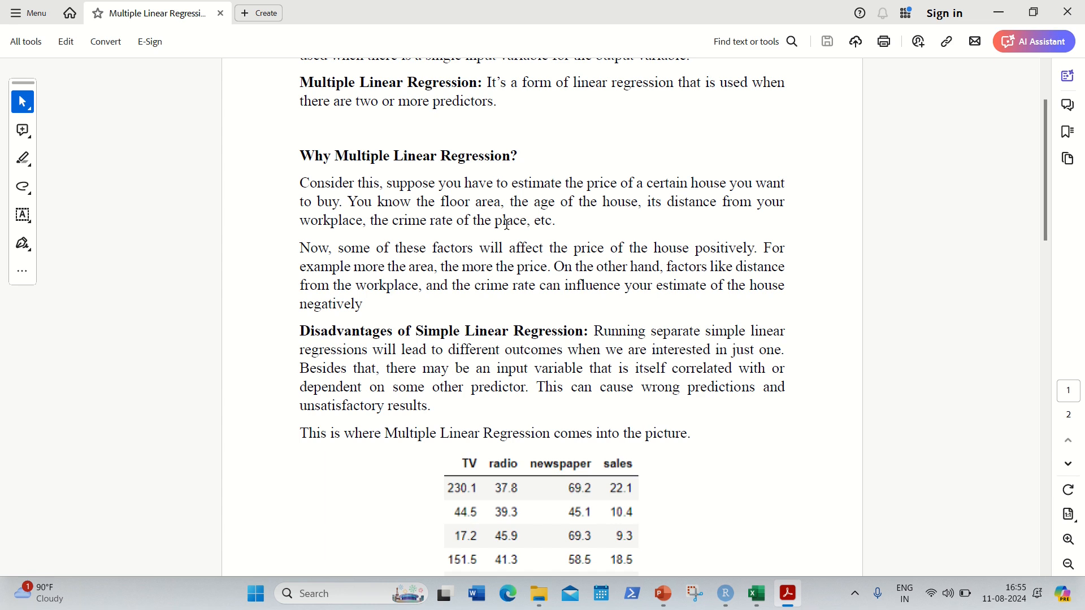
pyautogui.moveTo(521, 207)
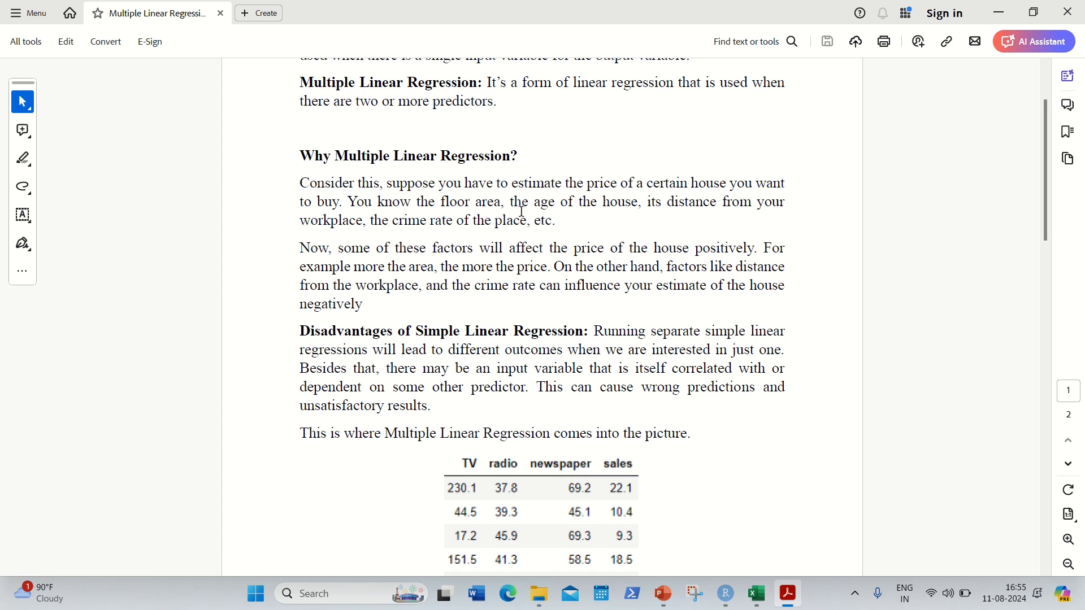
pyautogui.moveTo(514, 234)
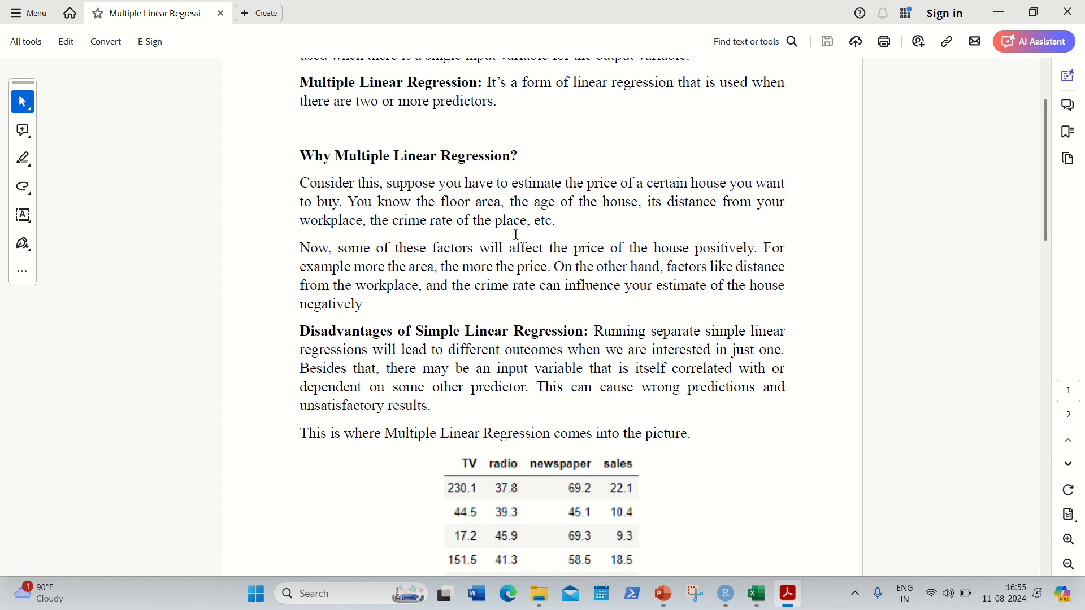
# - Scroll down until the five-row TV, radio, newspaper and sales table is fully visible
pyautogui.scroll(-3)
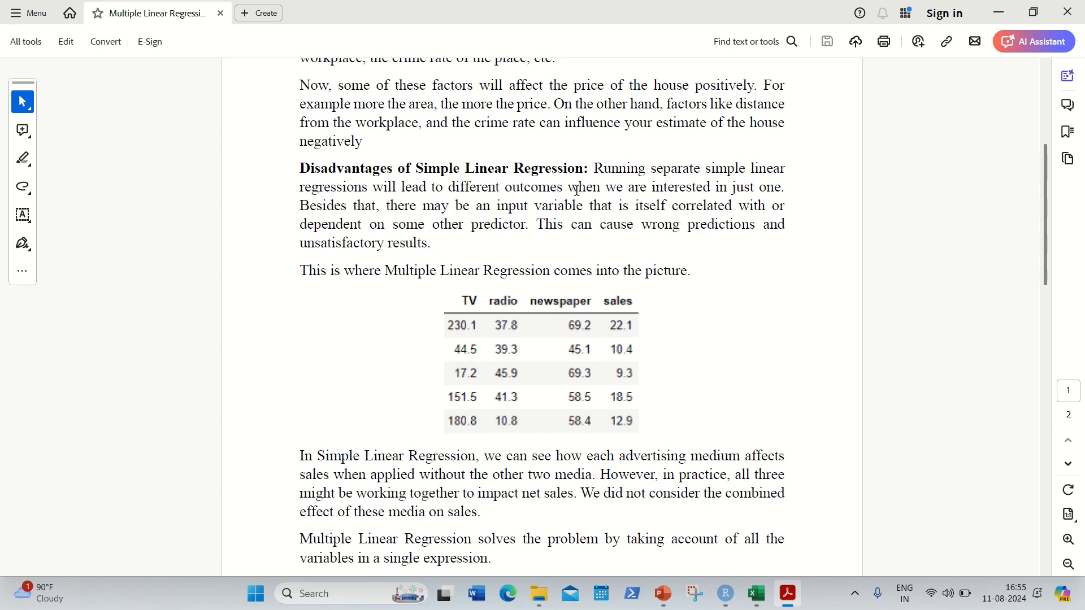
pyautogui.moveTo(576, 190)
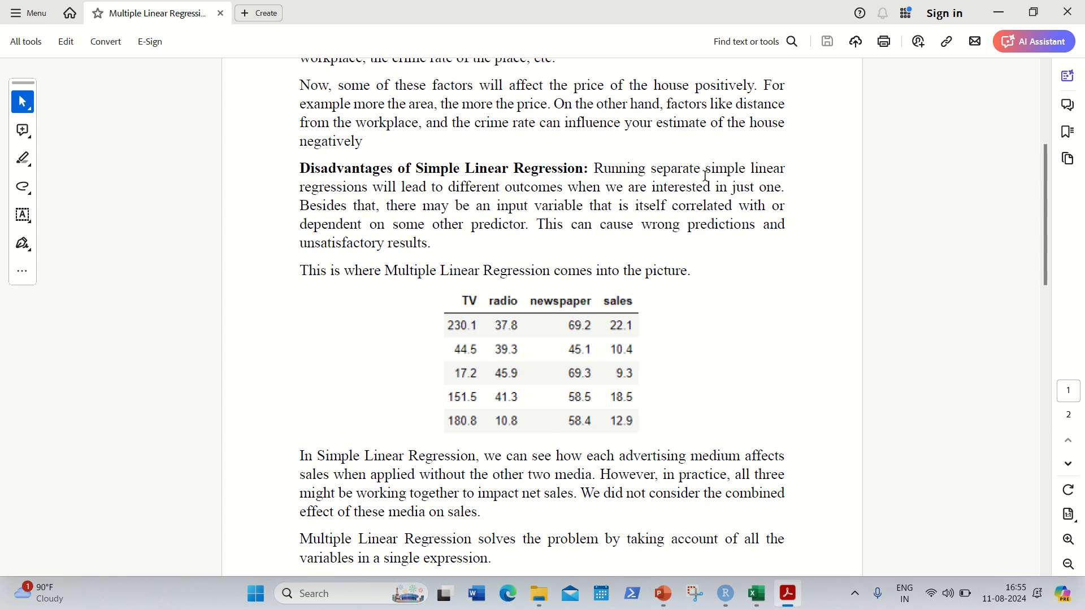
pyautogui.moveTo(467, 191)
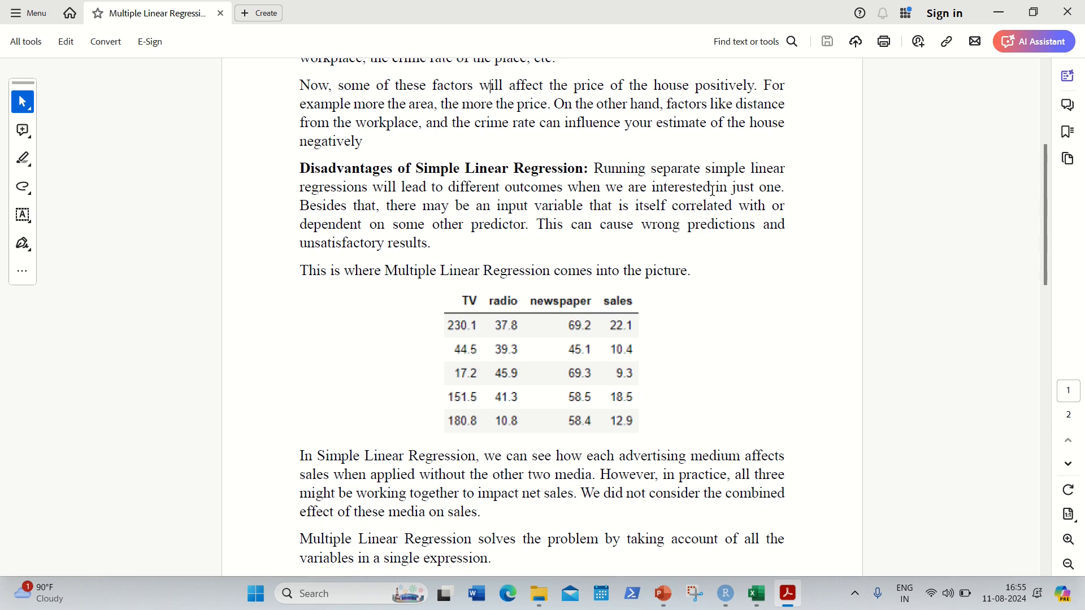
pyautogui.moveTo(508, 222)
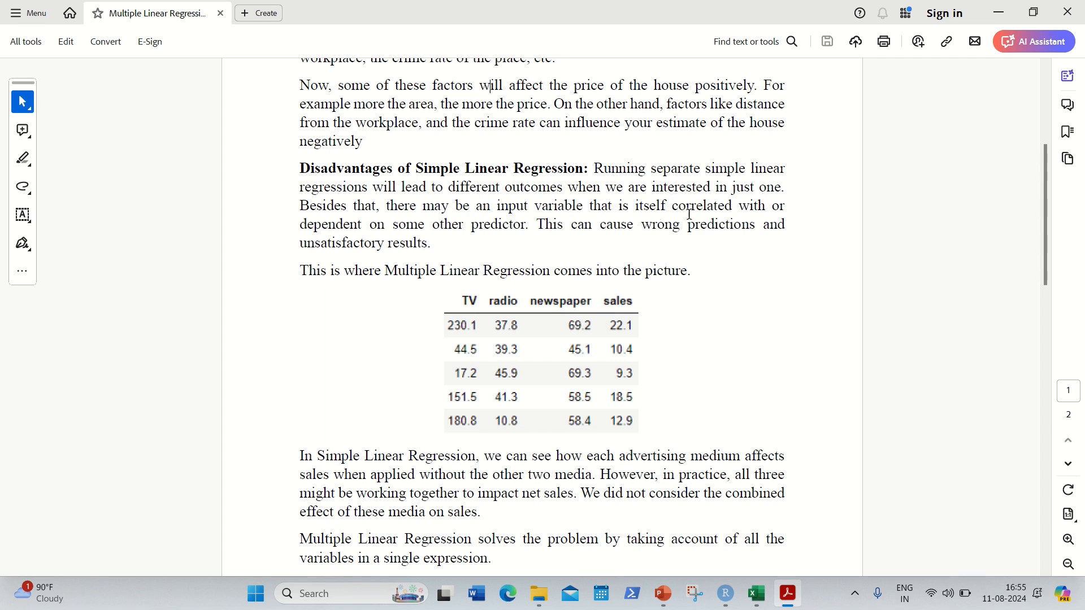
pyautogui.moveTo(453, 234)
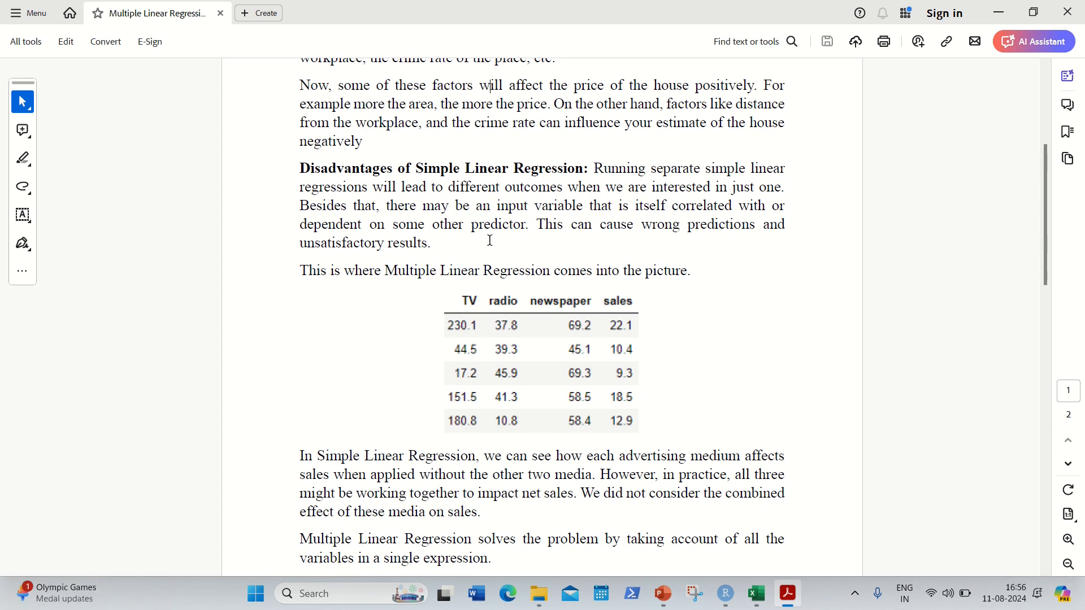
# - Scroll to the bottom of page 1, showing the paragraph on combining all variables
pyautogui.scroll(-3)
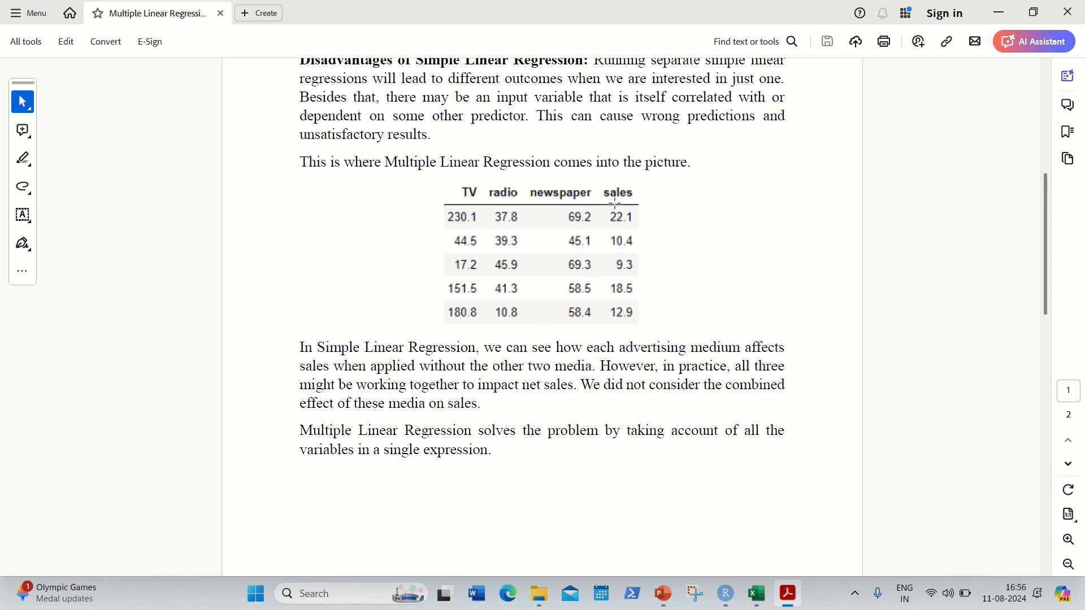
pyautogui.moveTo(658, 323)
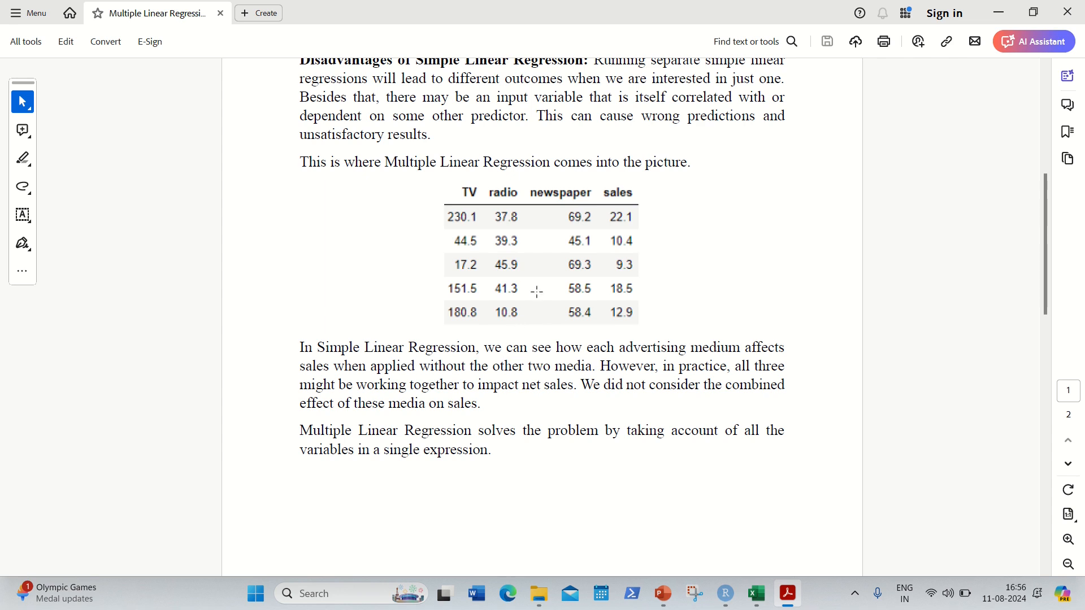
pyautogui.moveTo(495, 215)
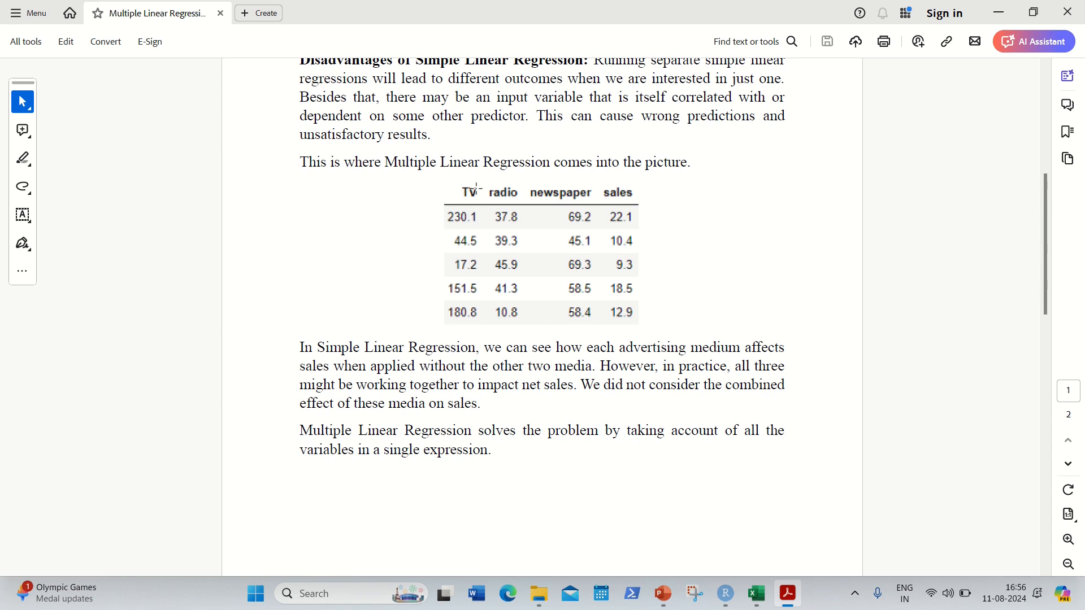
pyautogui.moveTo(486, 253)
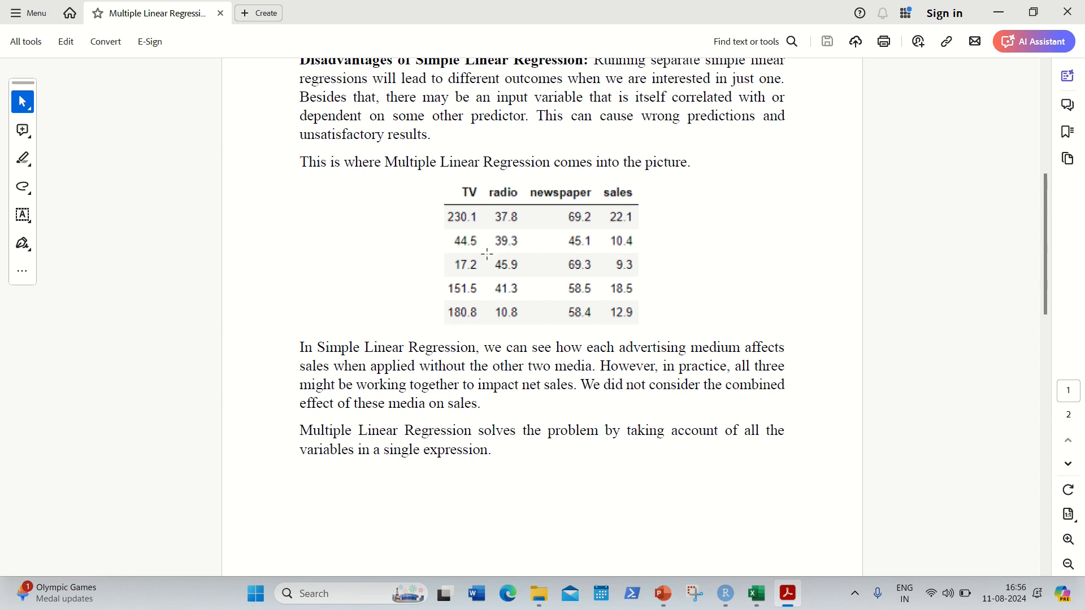
pyautogui.moveTo(491, 247)
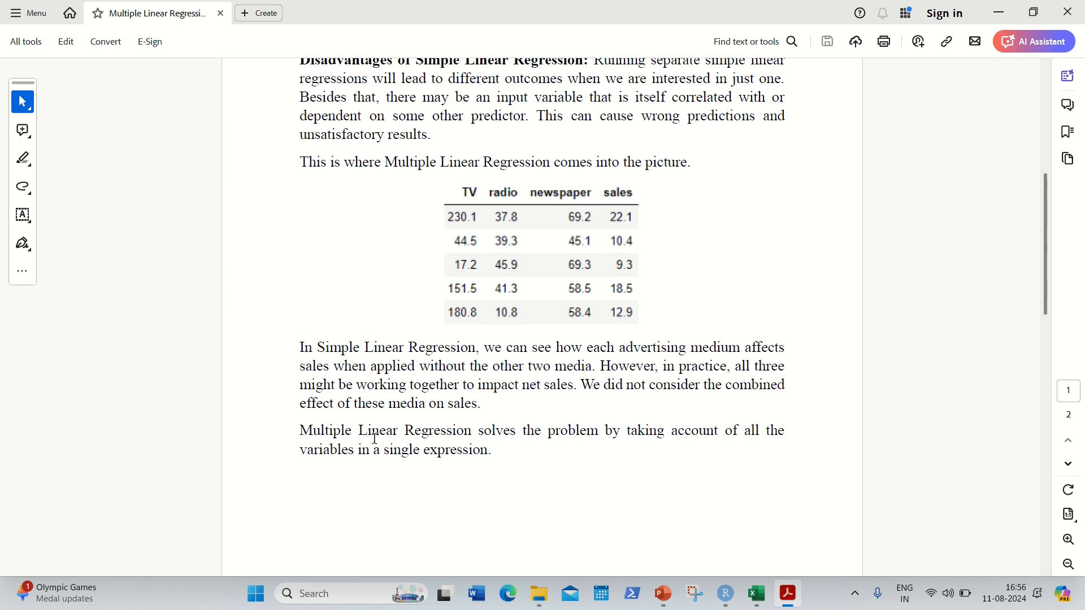
pyautogui.moveTo(618, 463)
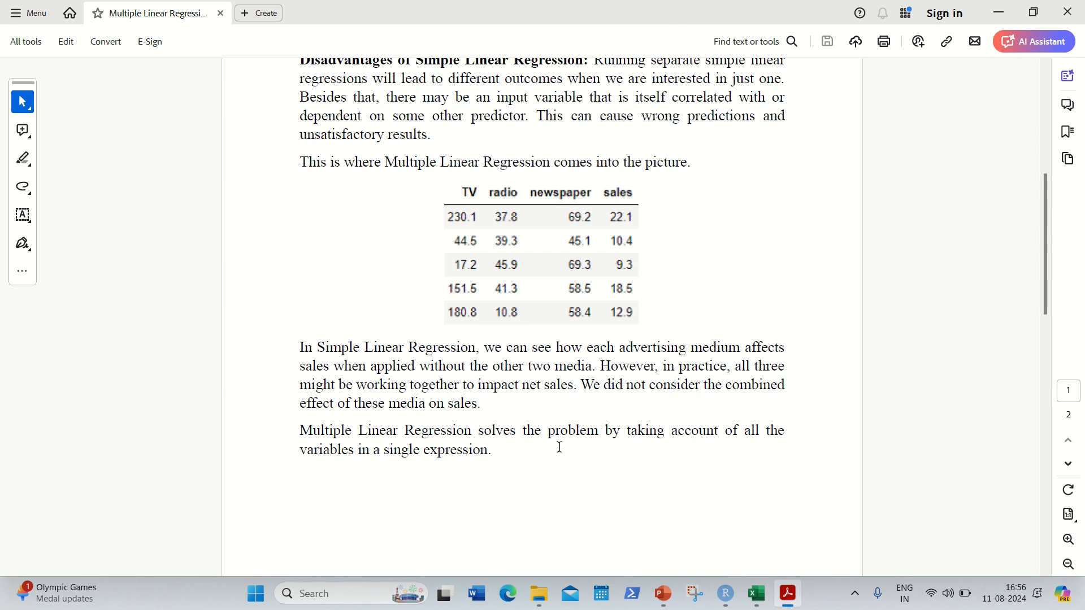
pyautogui.scroll(-3)
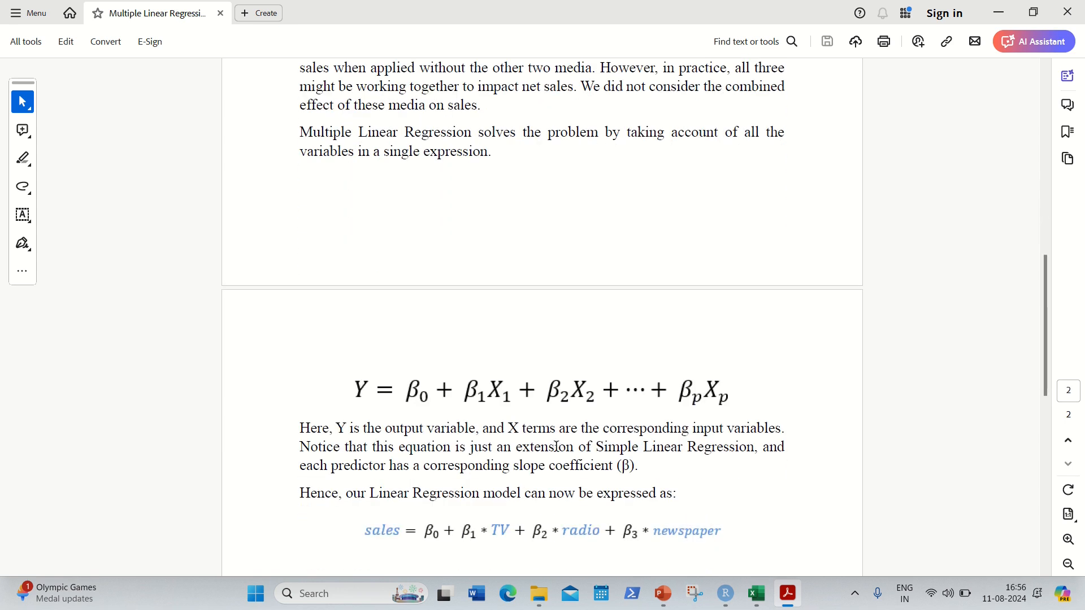
pyautogui.moveTo(650, 400)
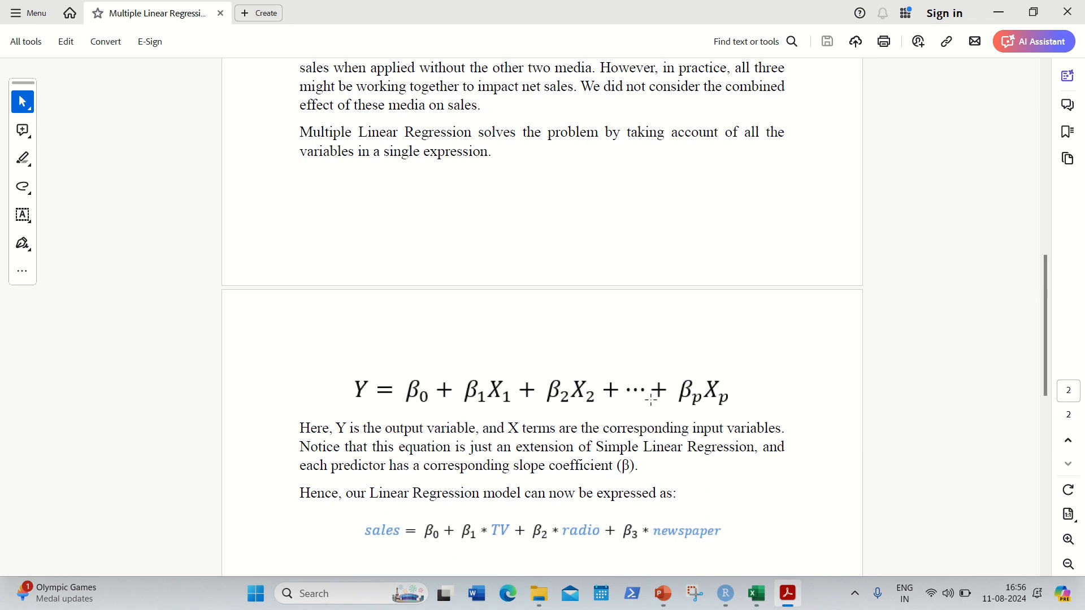
pyautogui.moveTo(484, 391)
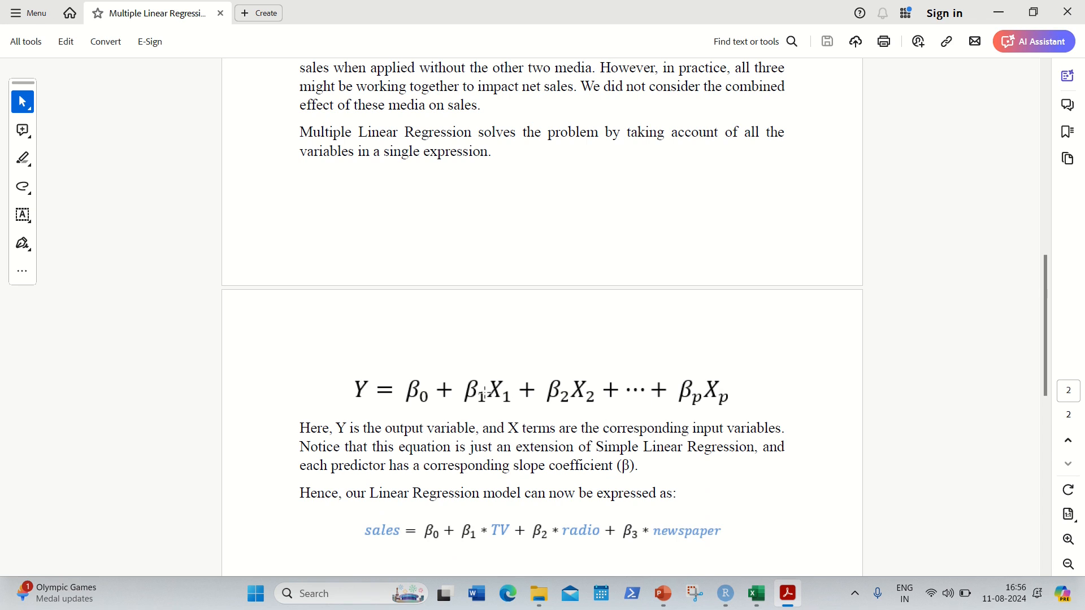
pyautogui.moveTo(756, 393)
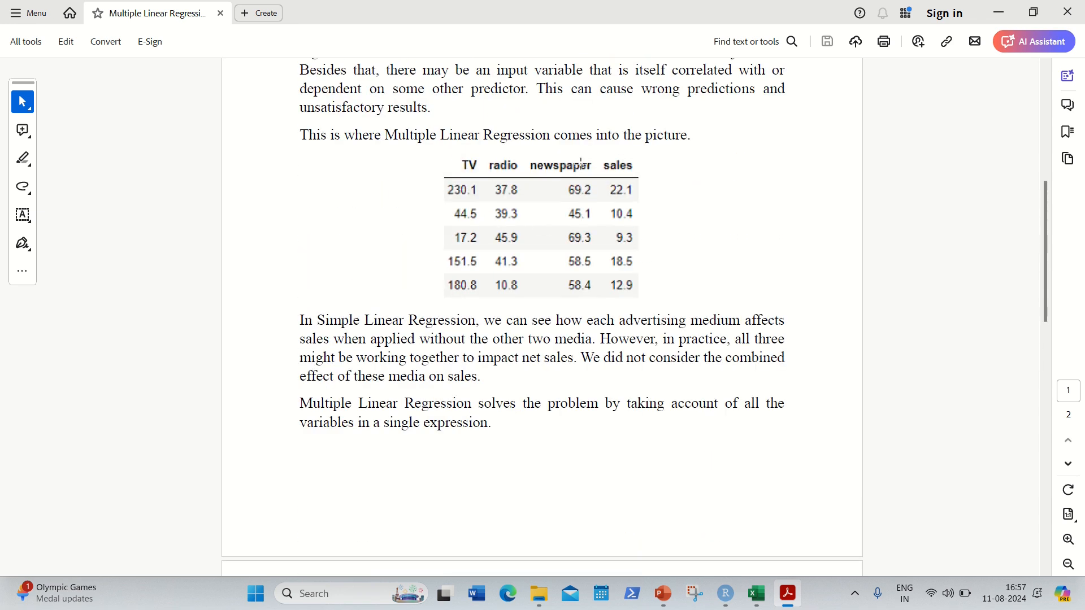
pyautogui.scroll(-3)
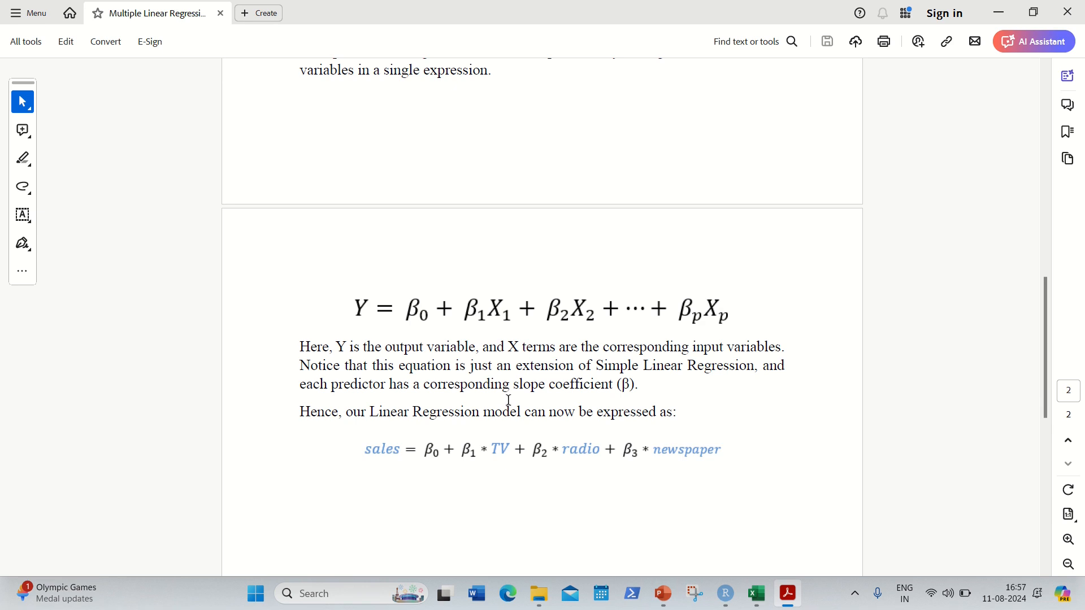
pyautogui.moveTo(527, 391)
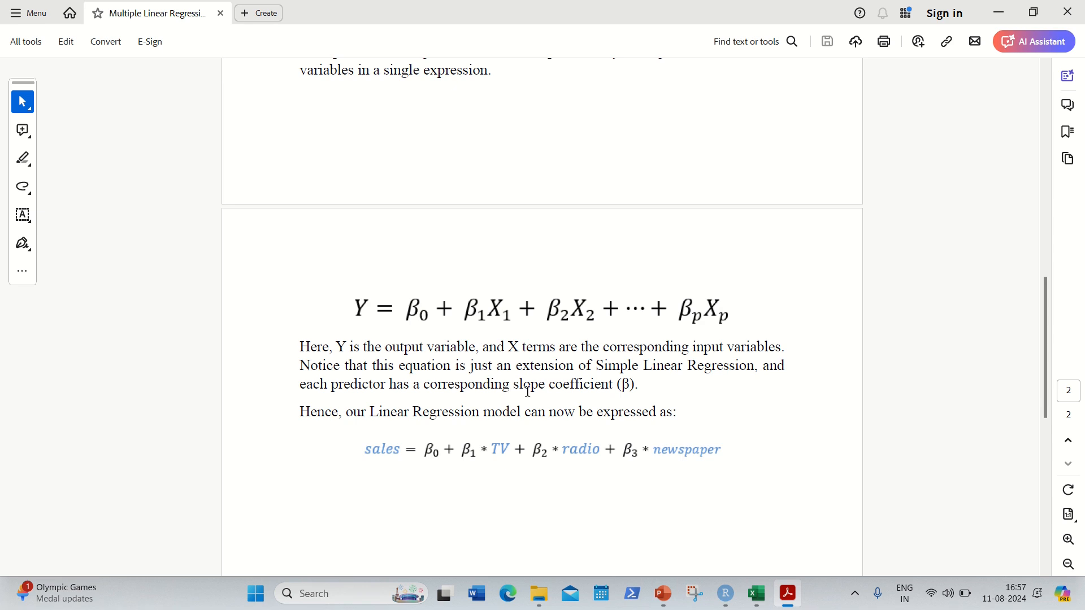
pyautogui.moveTo(740, 448)
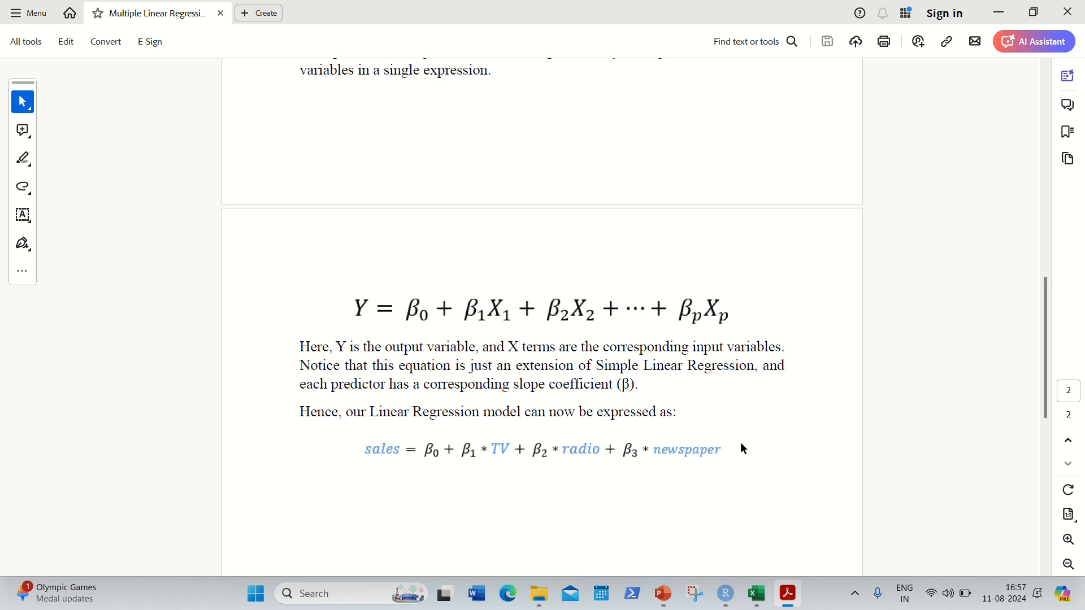
# - Open 50_Startups in Excel, point out R&D Spend, Marketing Spend and State, then return to R
pyautogui.click(754, 592)
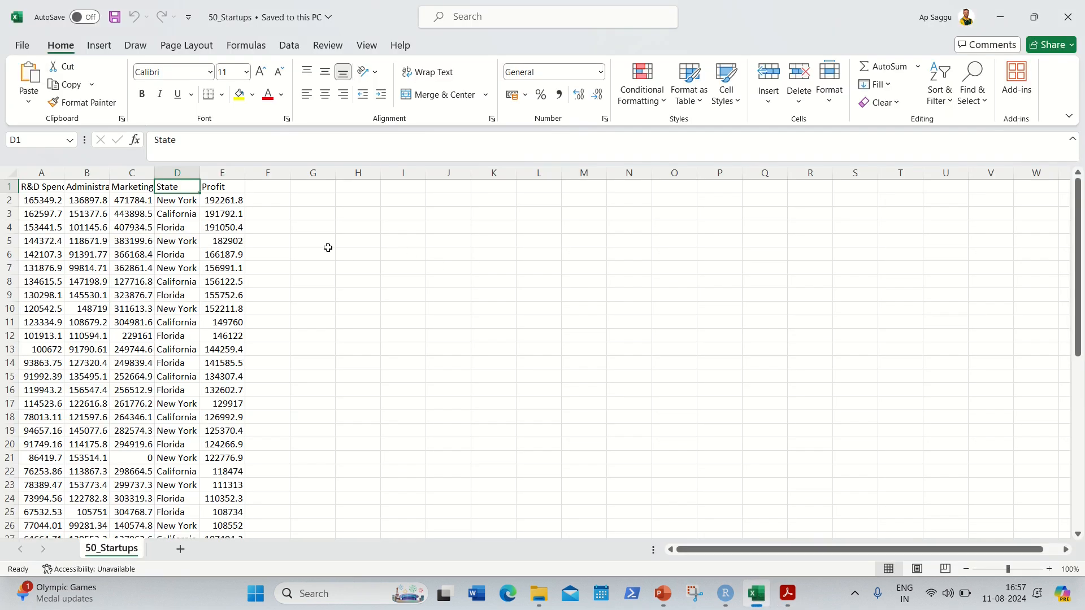
pyautogui.click(312, 254)
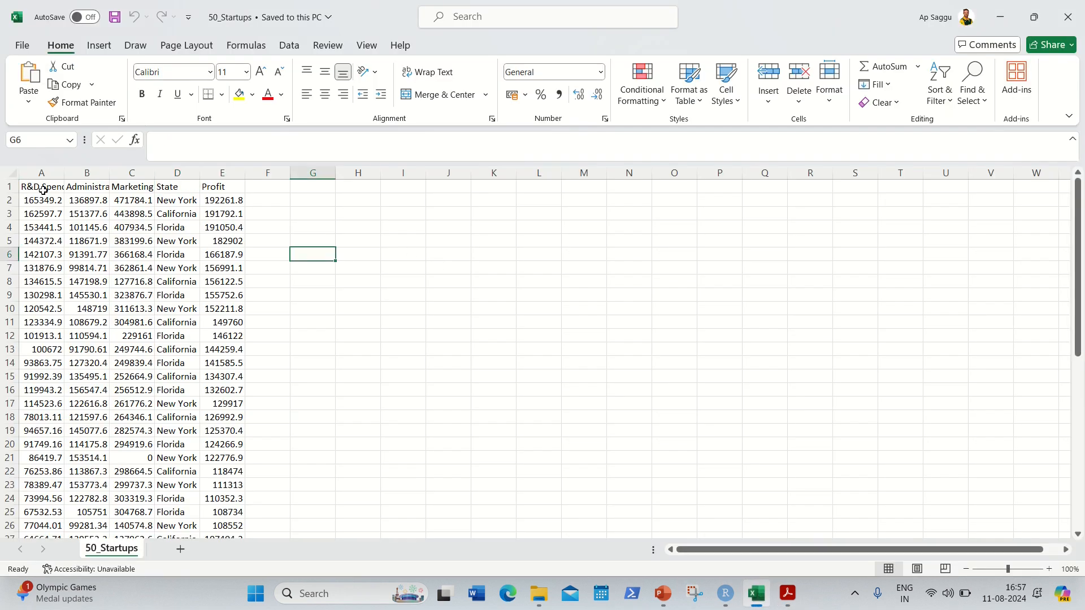
pyautogui.moveTo(194, 330)
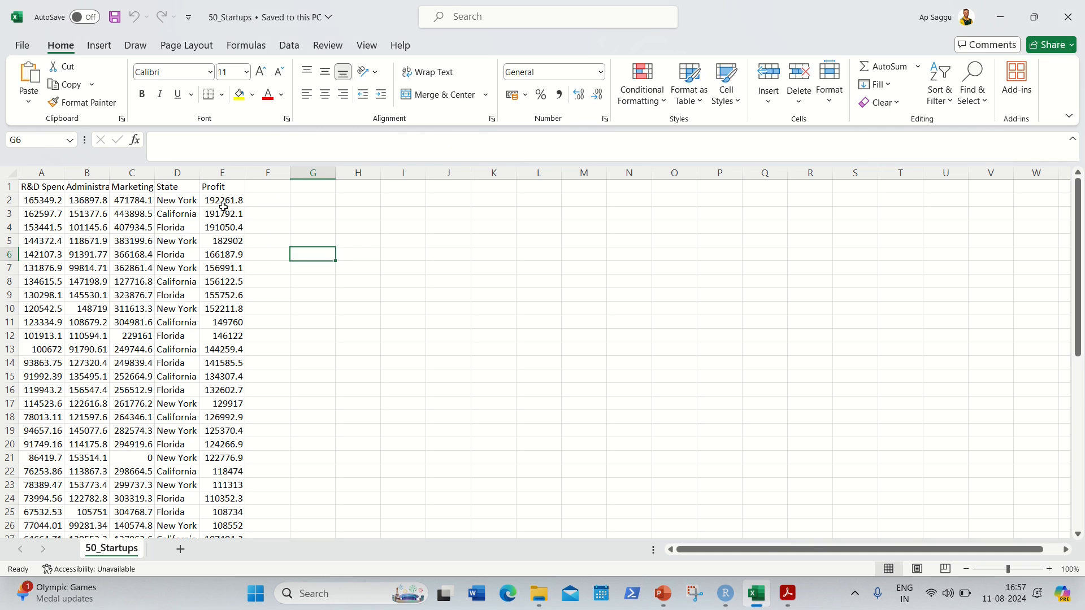
pyautogui.moveTo(277, 206)
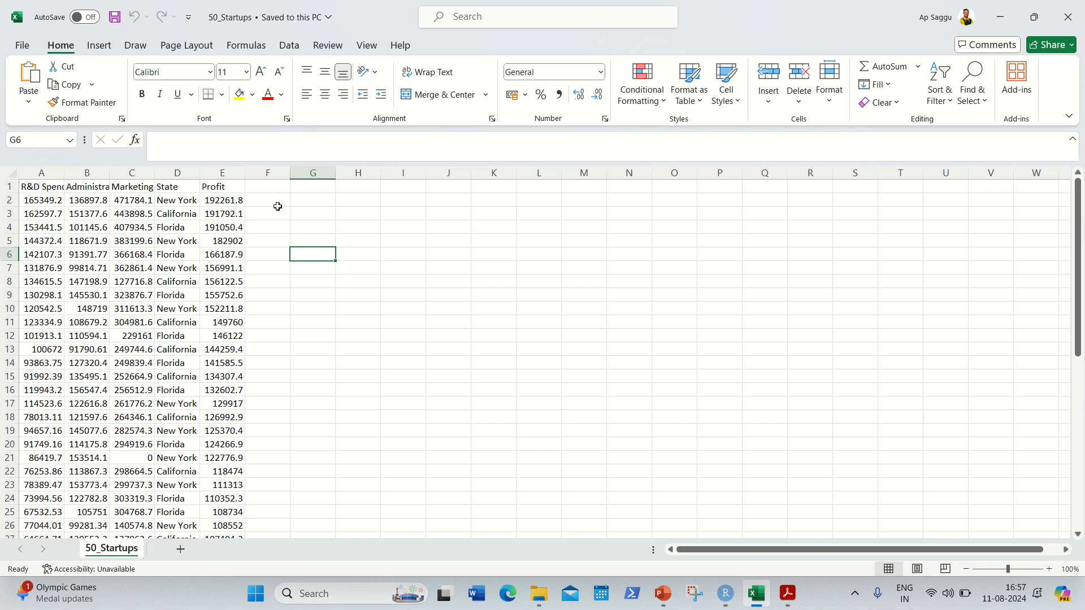
pyautogui.click(41, 186)
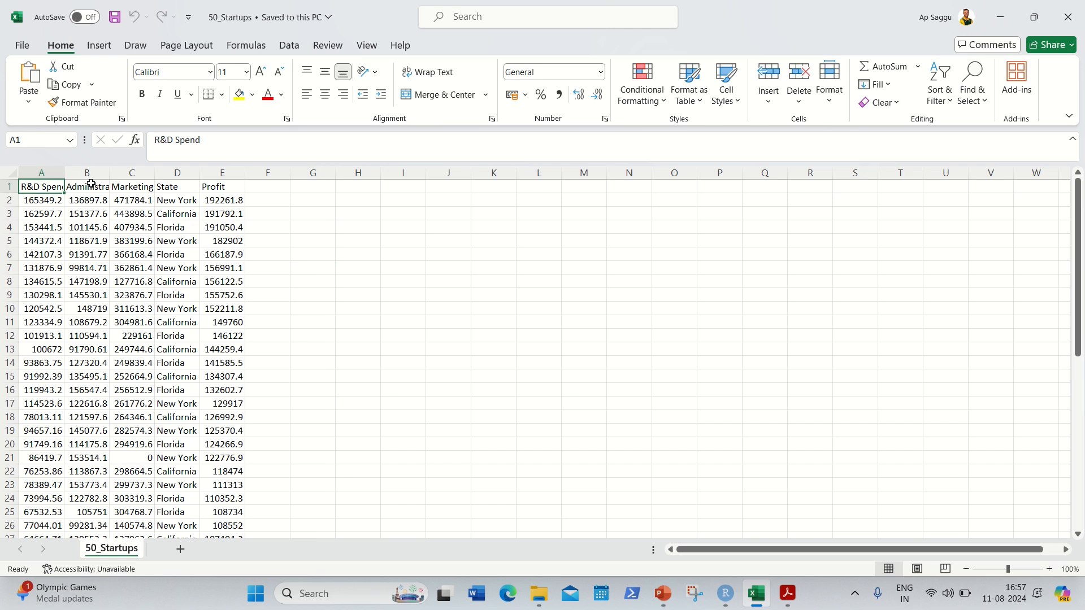
pyautogui.click(131, 186)
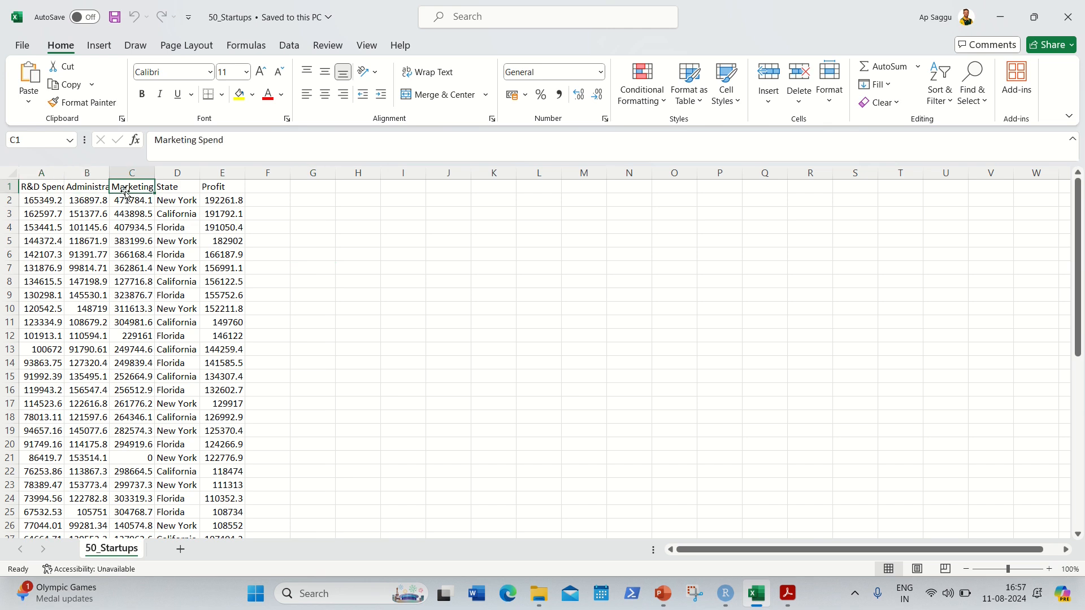
pyautogui.click(176, 186)
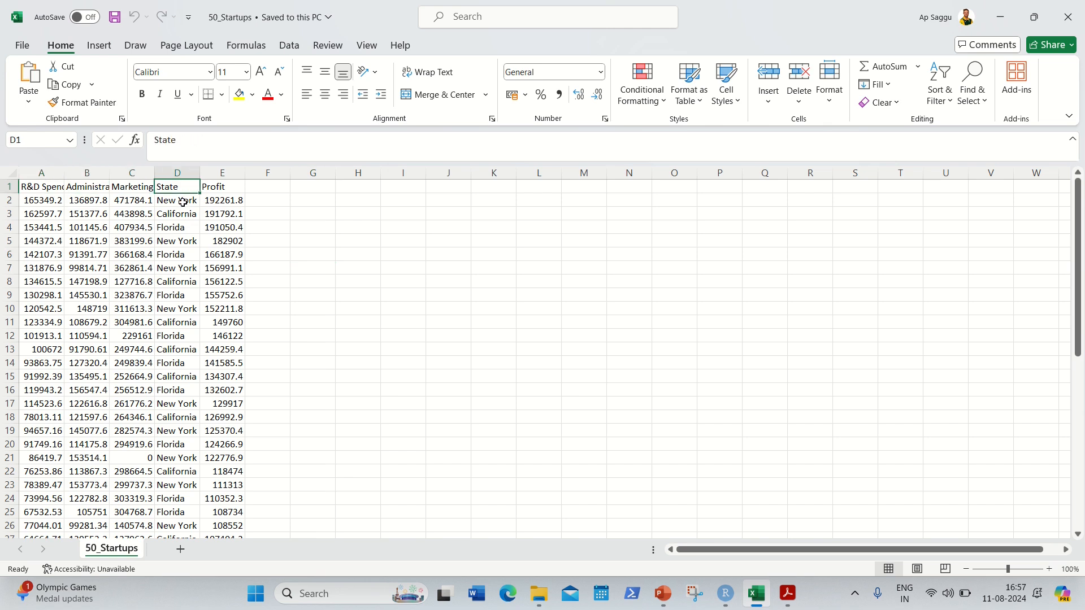
pyautogui.moveTo(337, 212)
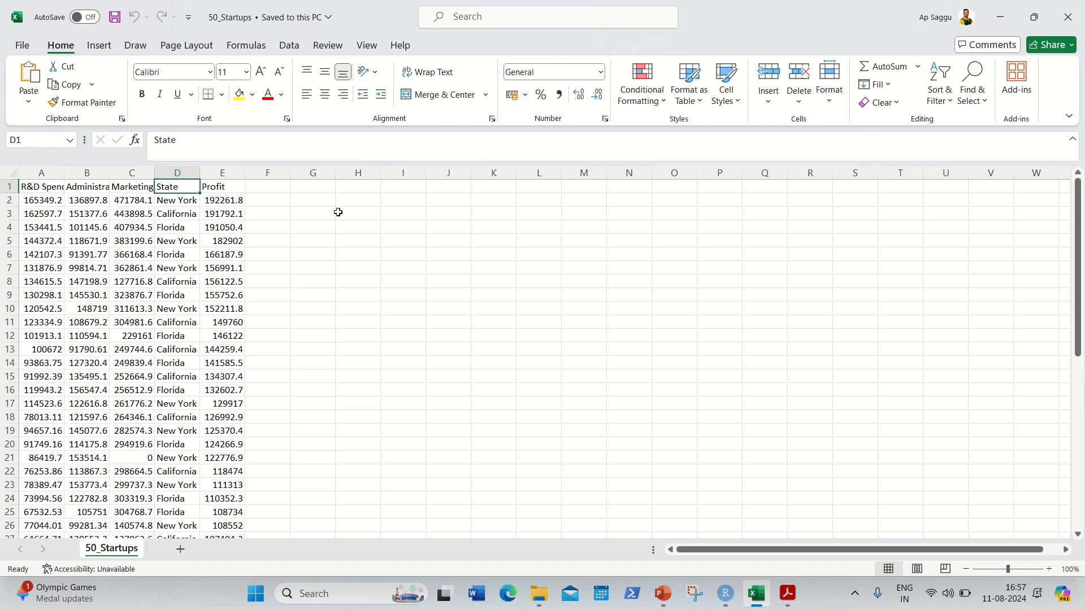
pyautogui.moveTo(337, 209)
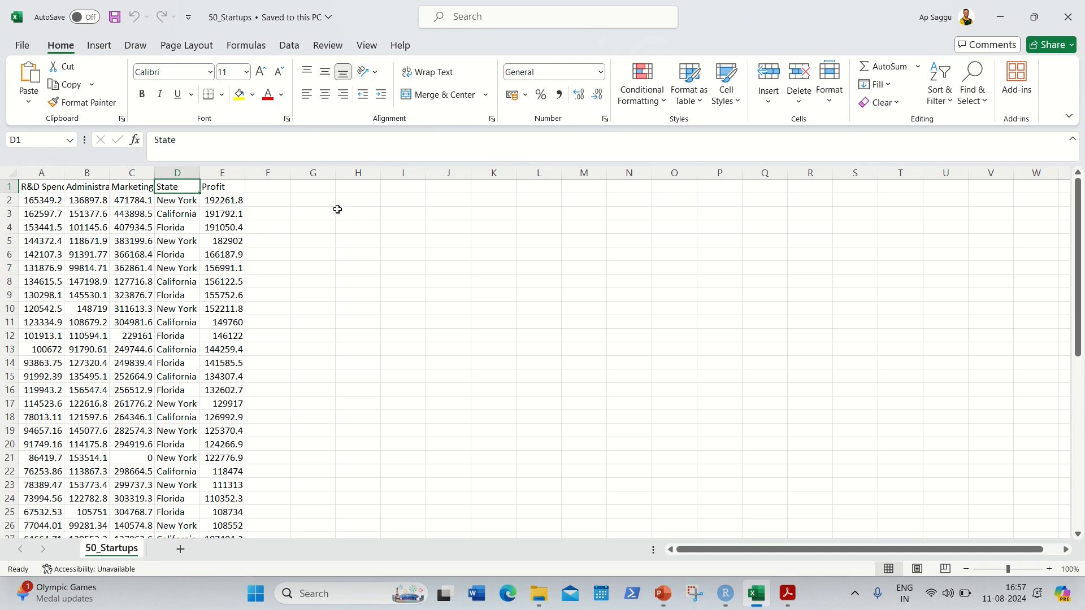
pyautogui.moveTo(97, 372)
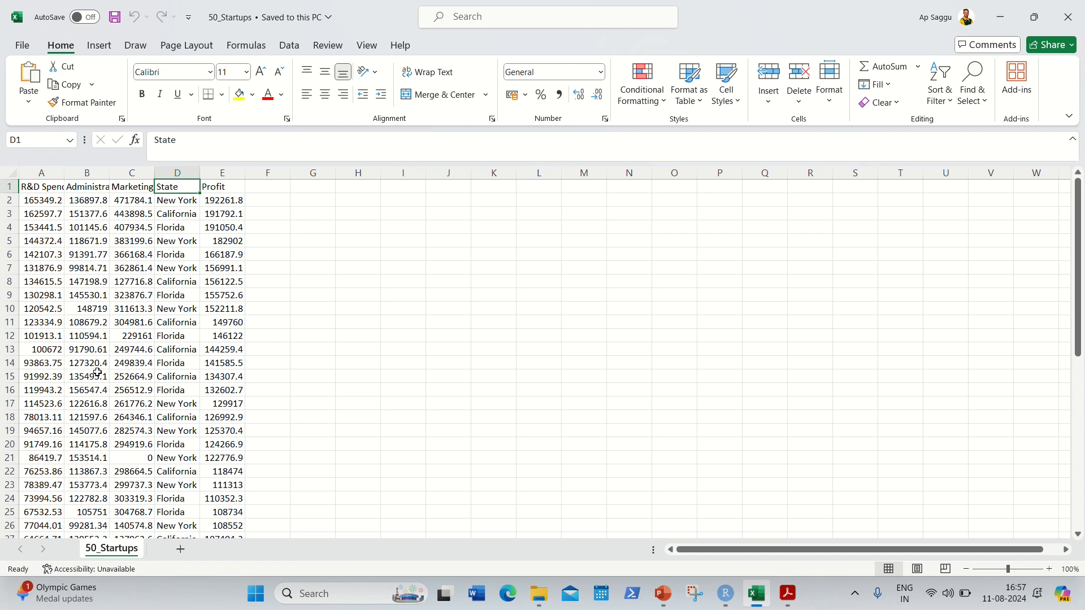
pyautogui.moveTo(176, 207)
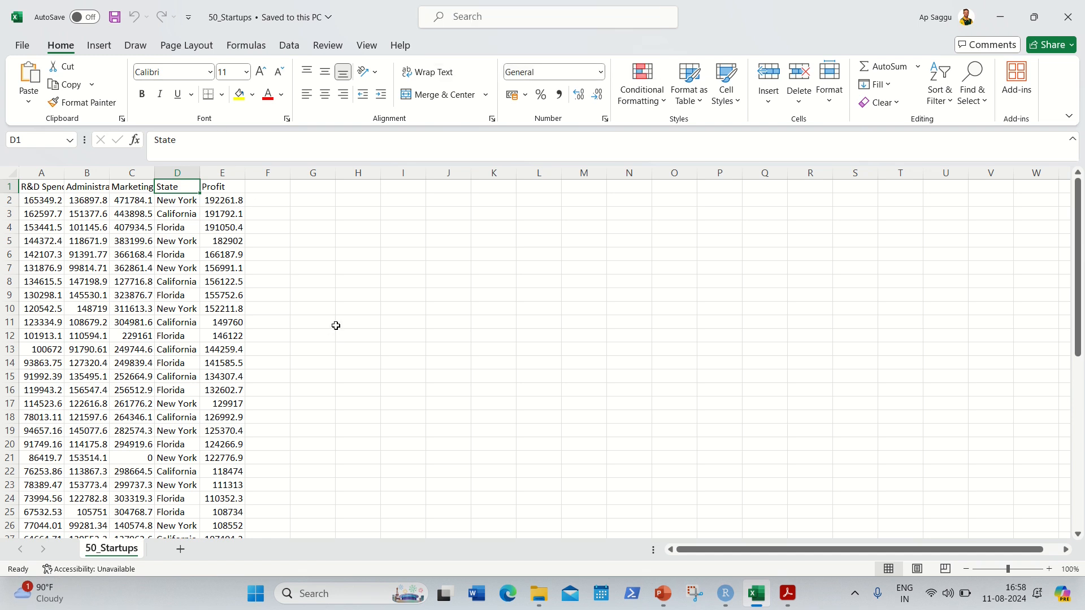
pyautogui.moveTo(206, 254)
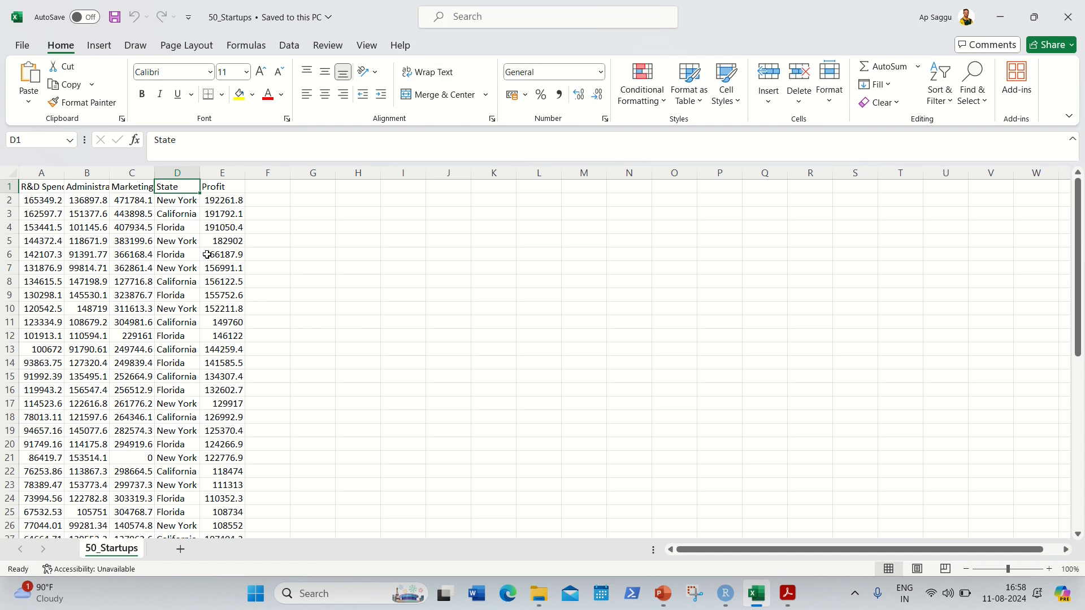
pyautogui.click(724, 593)
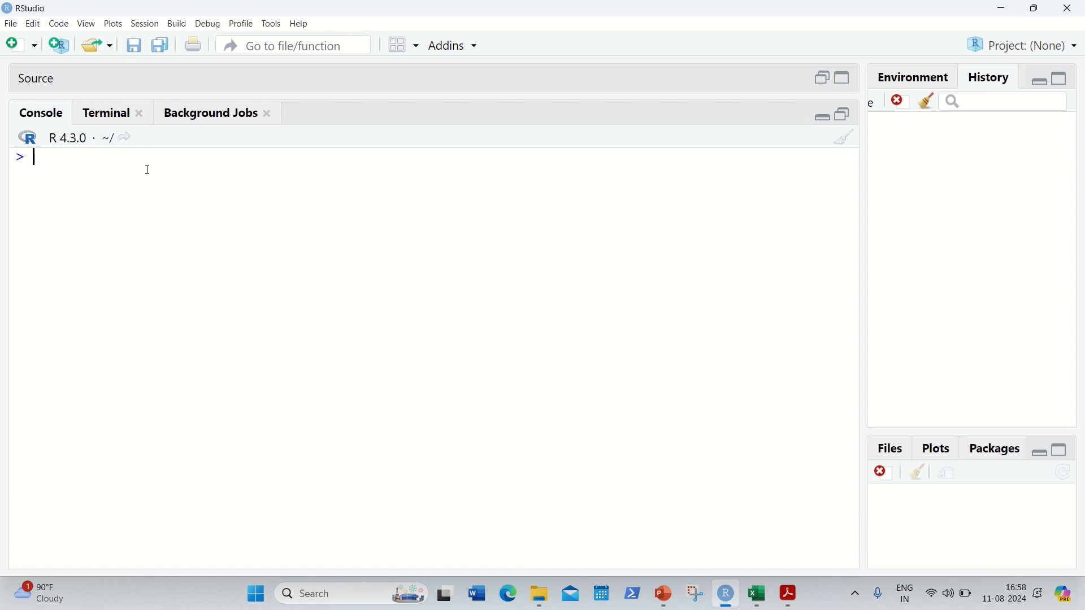
# - Load D:/50_Startups.csv into my_dataset using read.csv with header=TRUE
pyautogui.write('my')
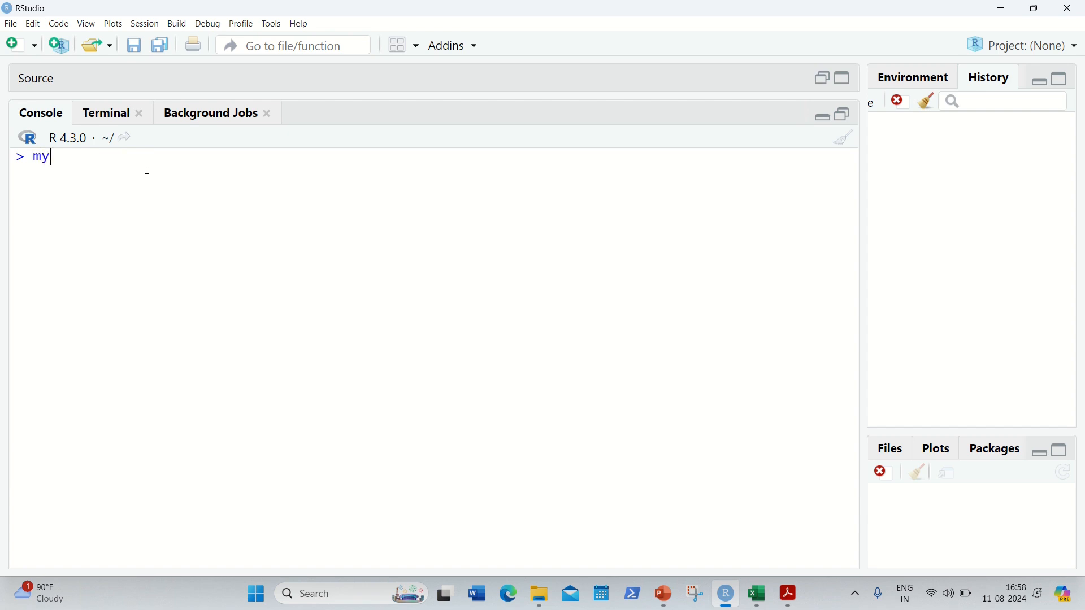
pyautogui.write('_dataset')
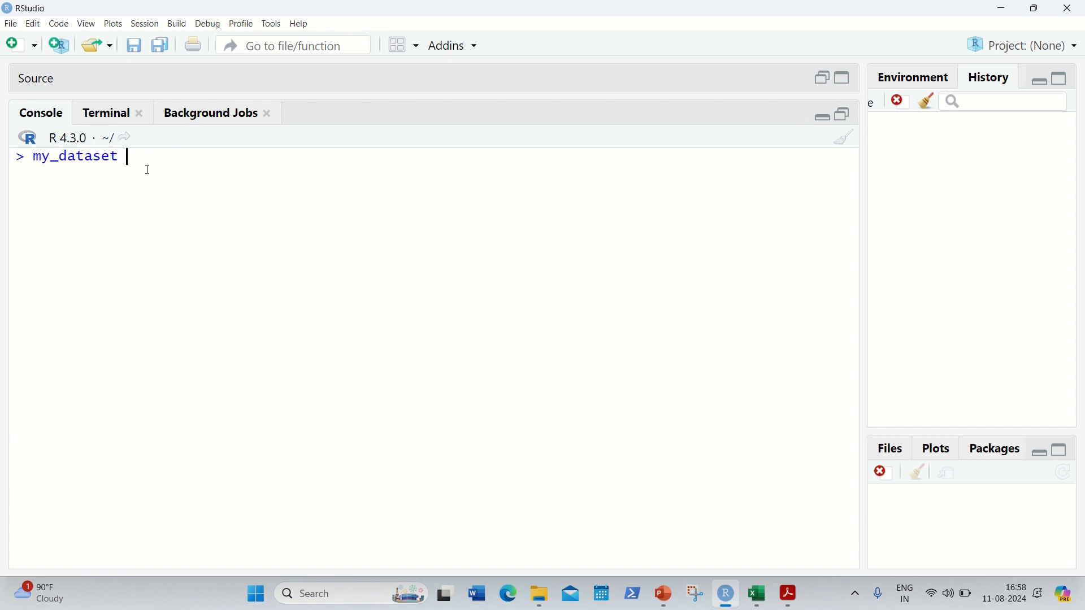
pyautogui.write('= read')
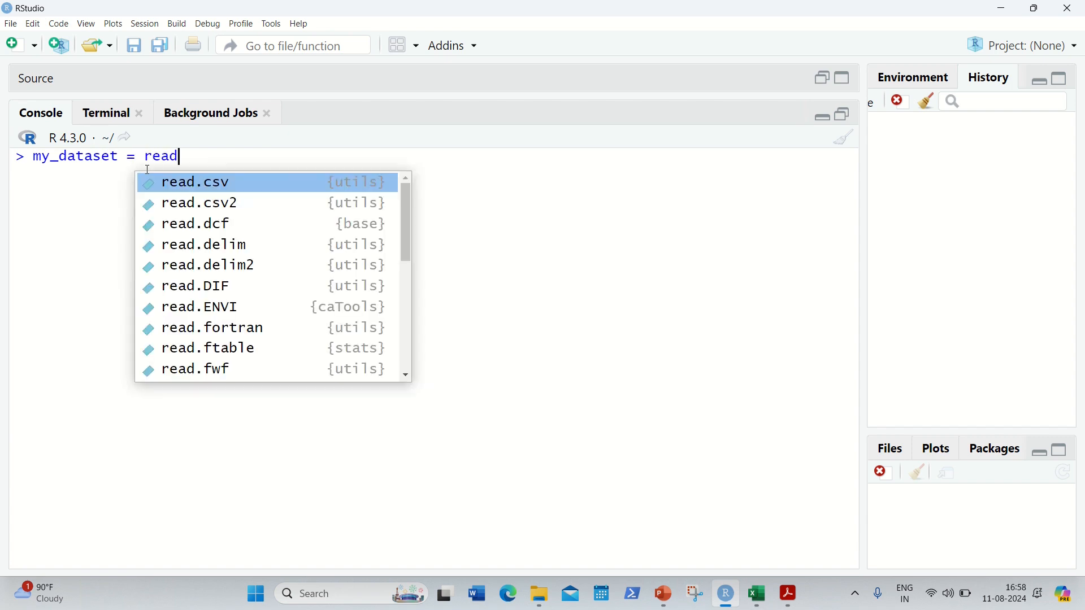
pyautogui.click(195, 181)
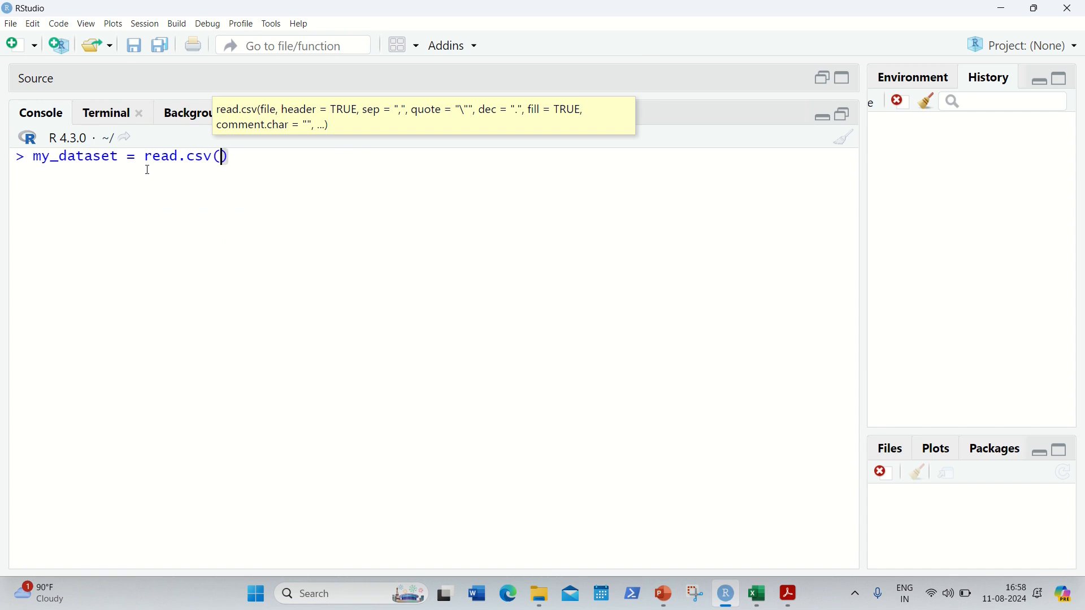
pyautogui.write('file = "D')
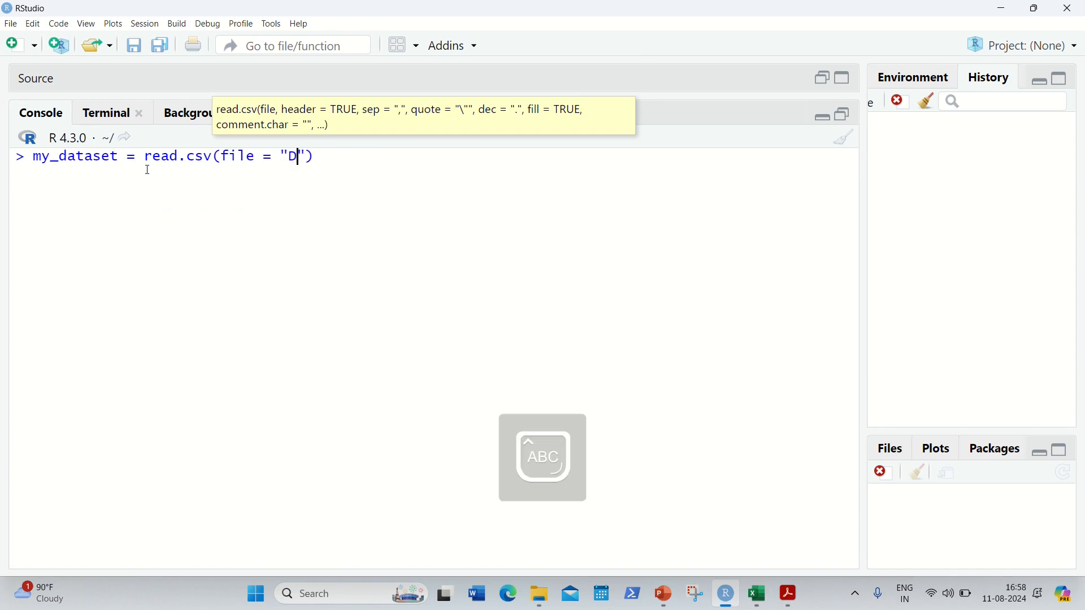
pyautogui.write(':/')
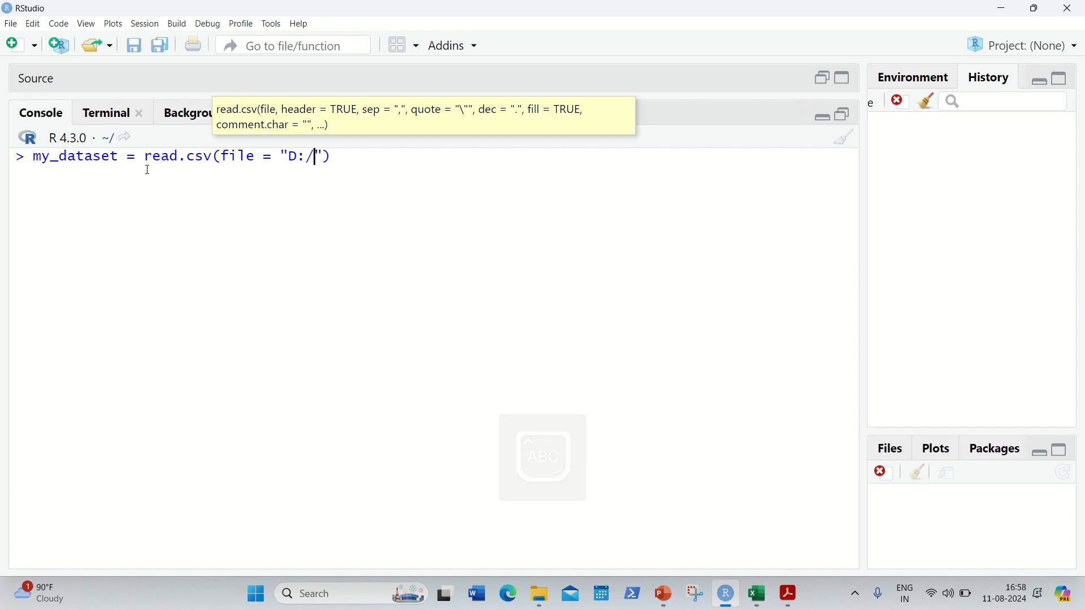
pyautogui.write('50_St')
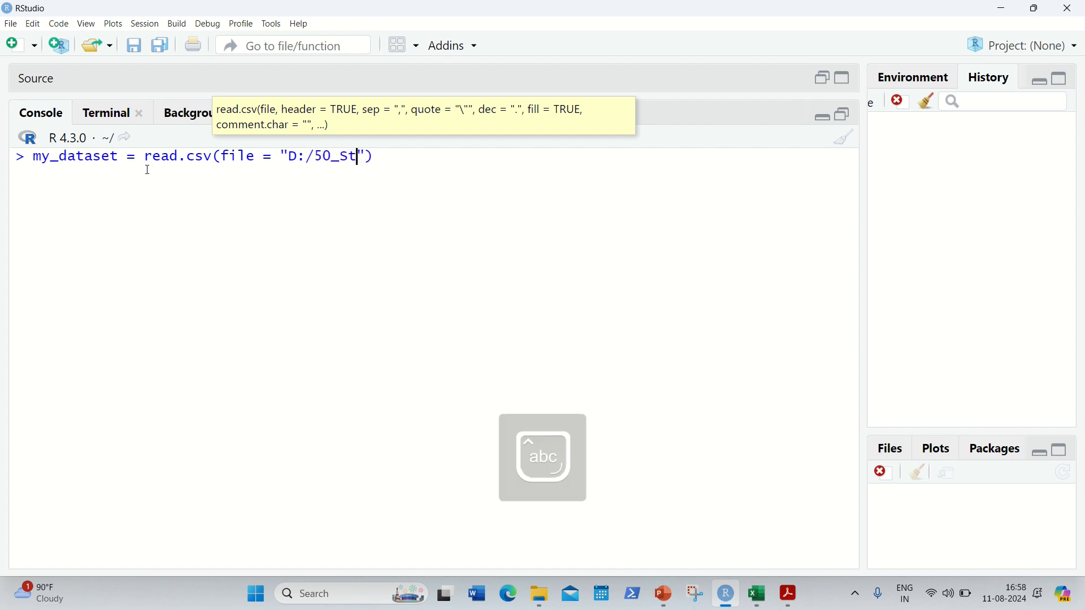
pyautogui.write('artups')
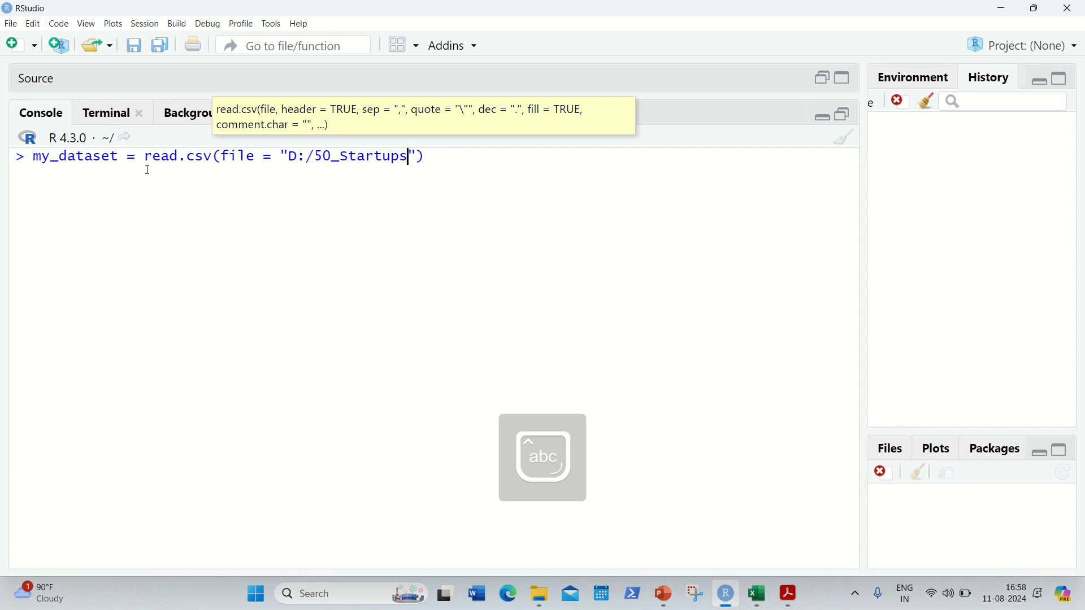
pyautogui.write('.csv')
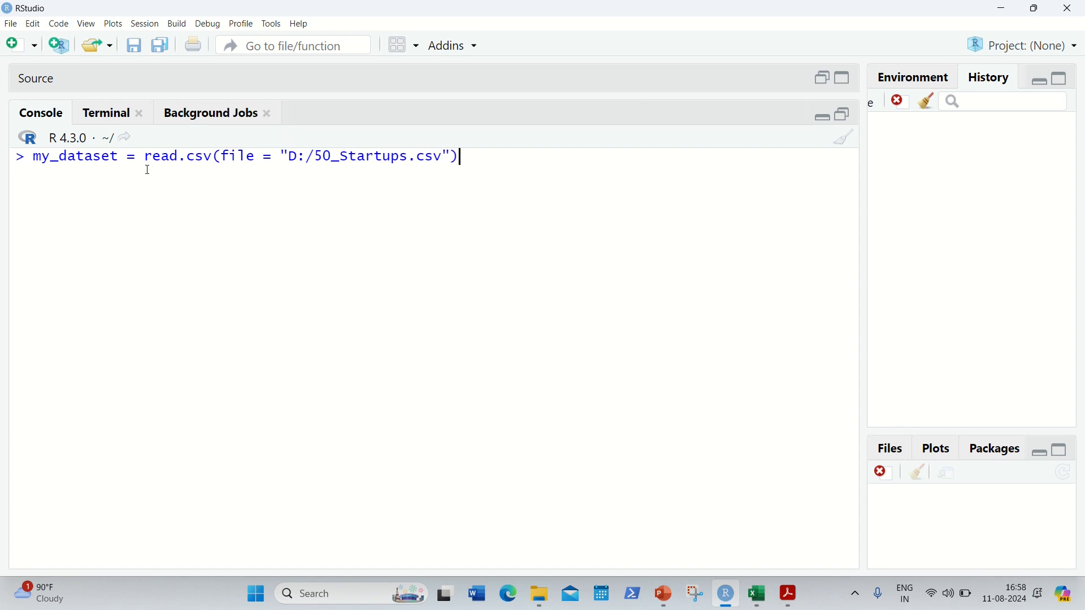
pyautogui.write(',h')
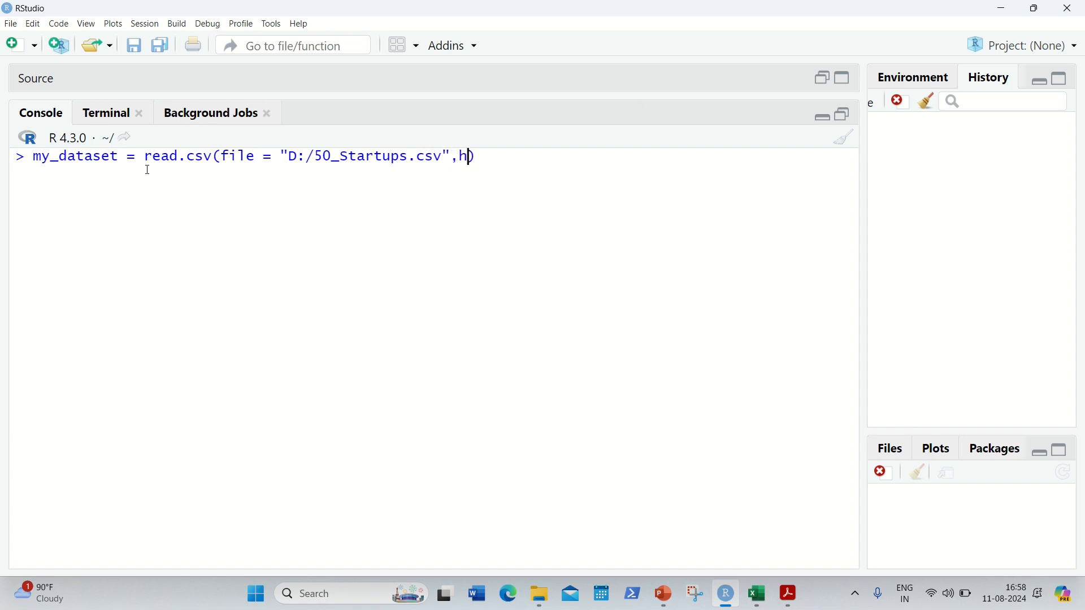
pyautogui.write('eader=TRUE')
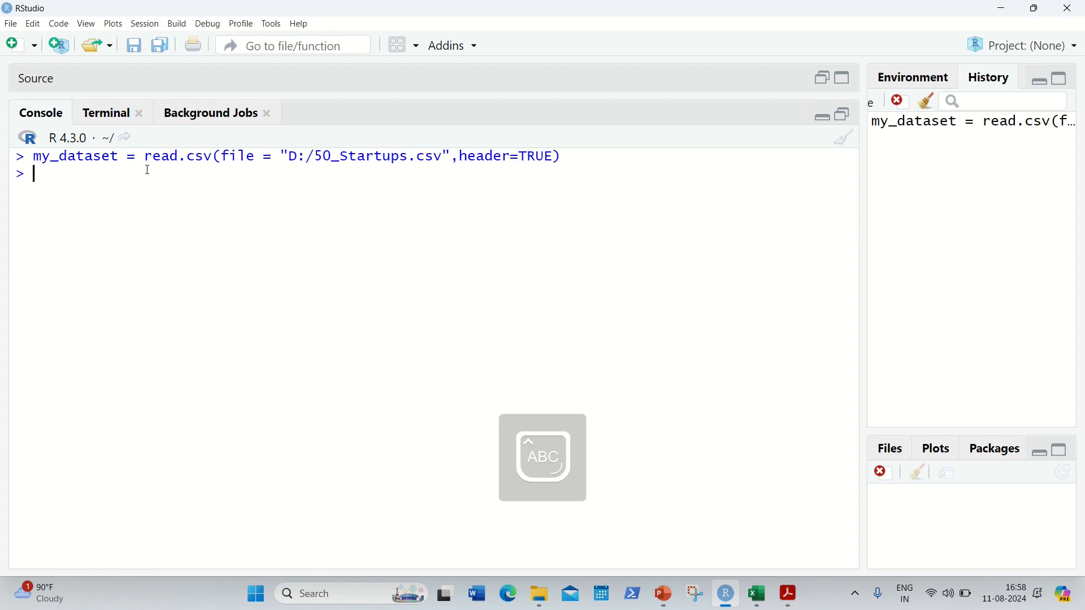
pyautogui.write('my')
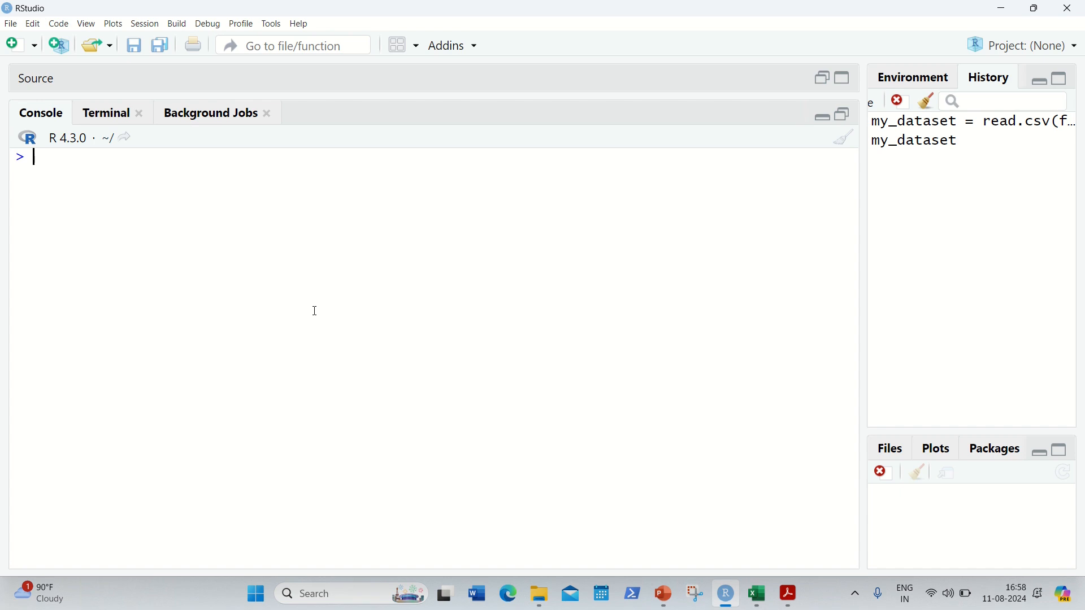
# - Start reassigning my_dataset$State as factor(my_dataset$State)
pyautogui.write('my_dat')
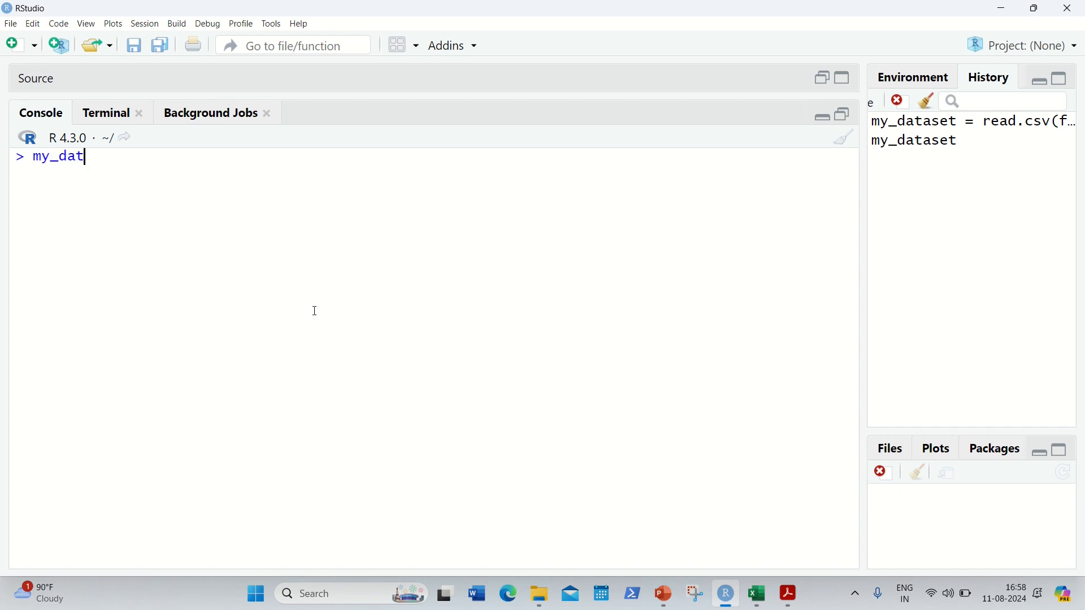
pyautogui.write('aset')
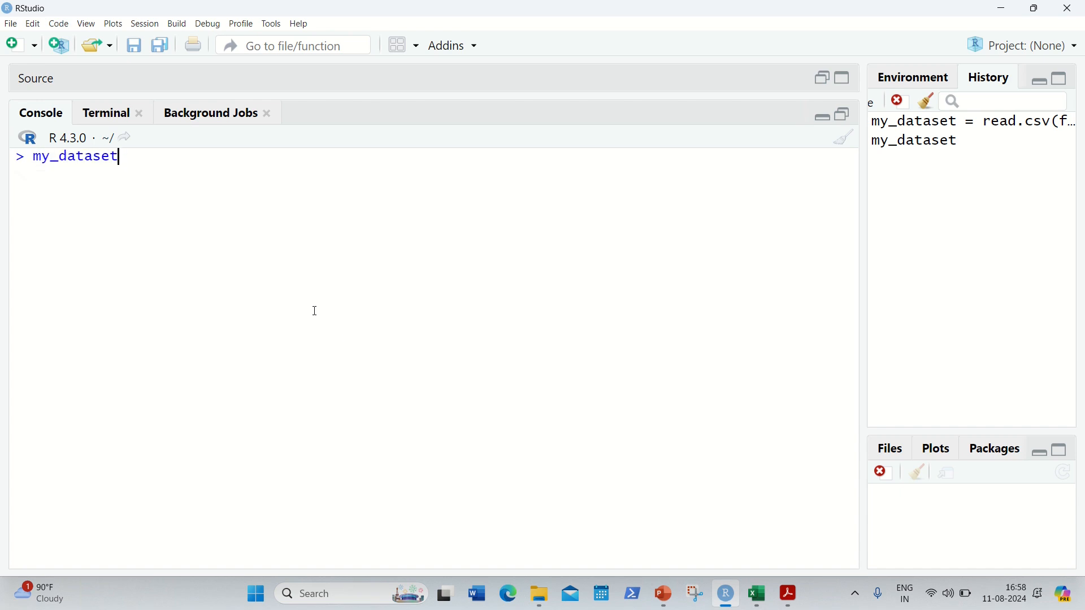
pyautogui.write('$')
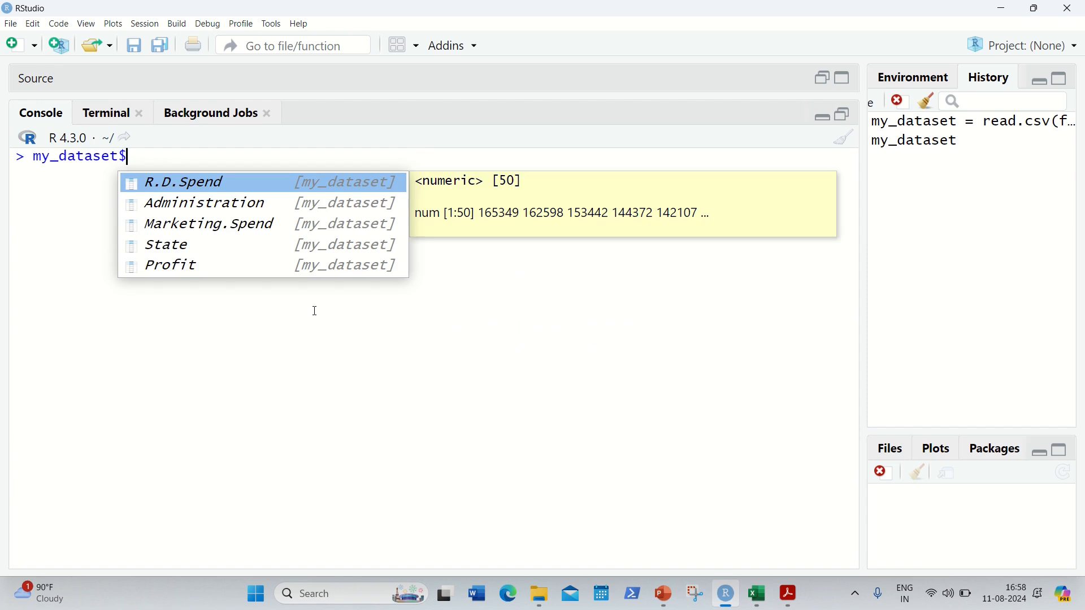
pyautogui.write('S')
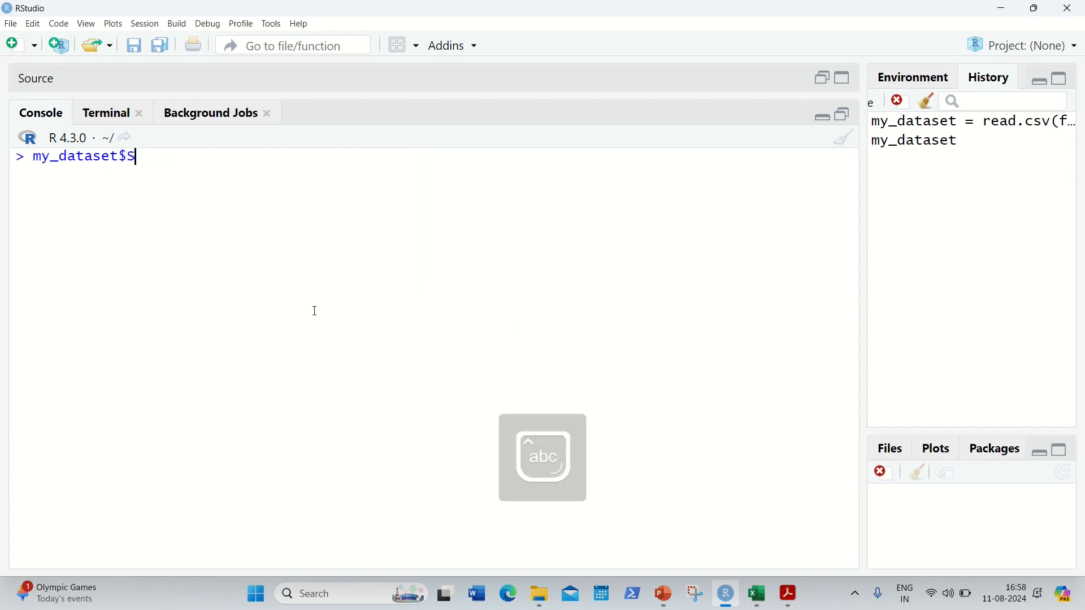
pyautogui.write('tate =')
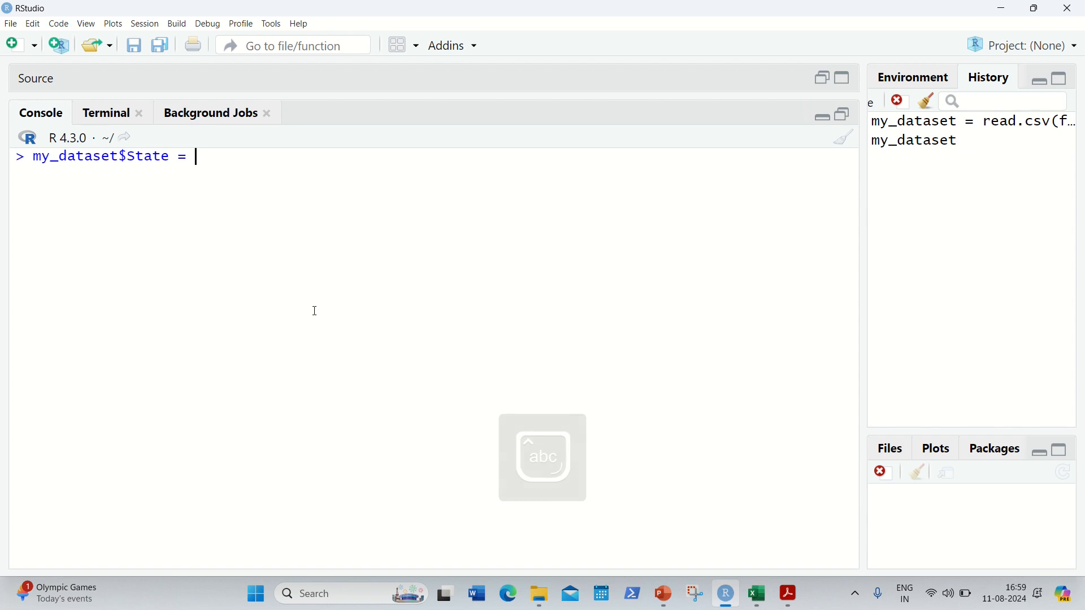
pyautogui.write('fa')
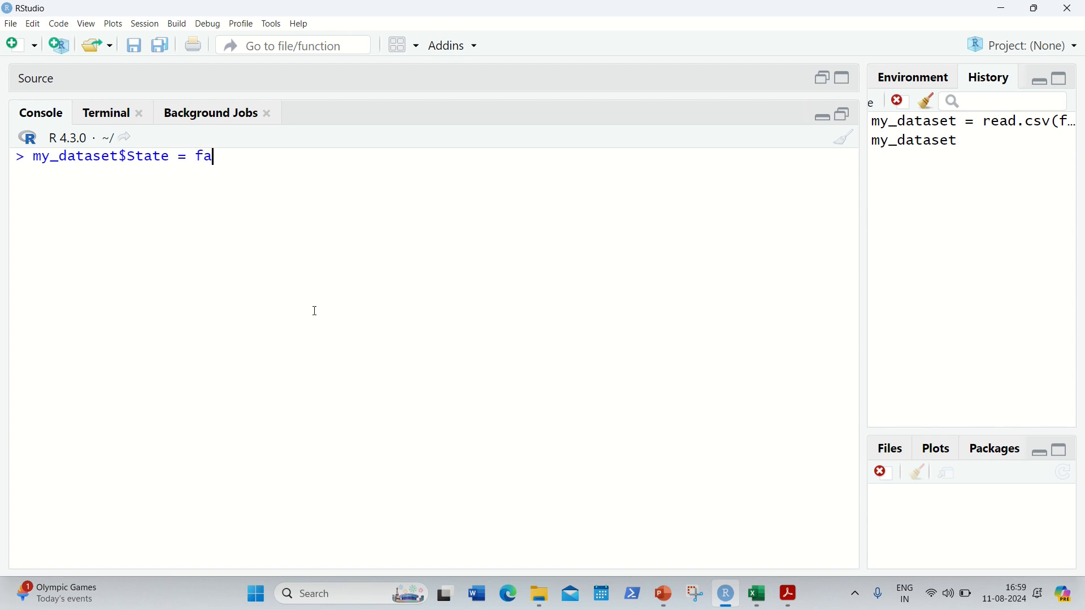
pyautogui.write('ctor(')
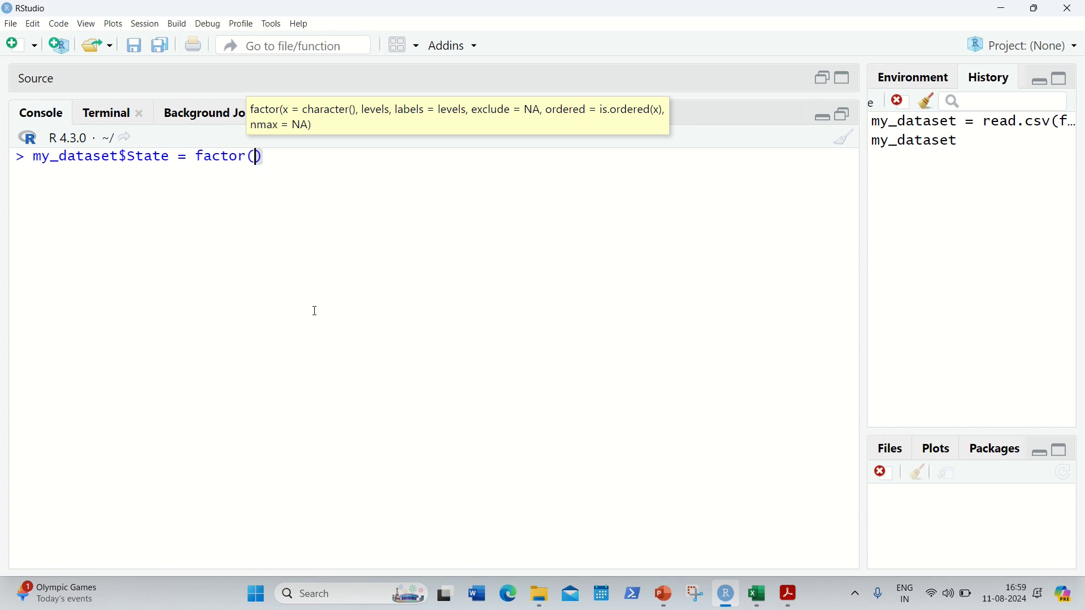
pyautogui.write('my_da')
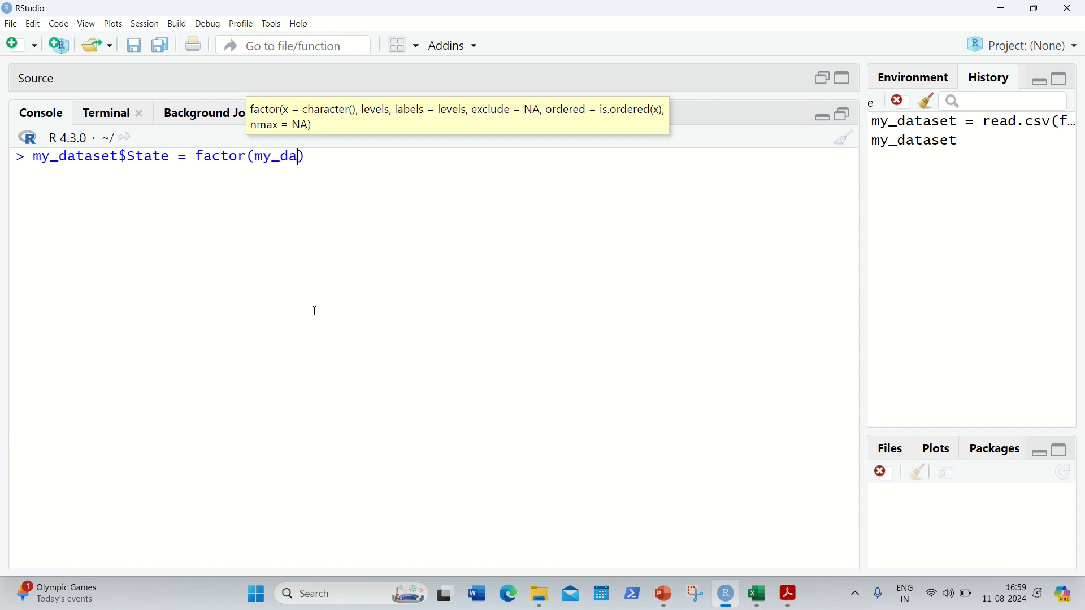
pyautogui.write('taset')
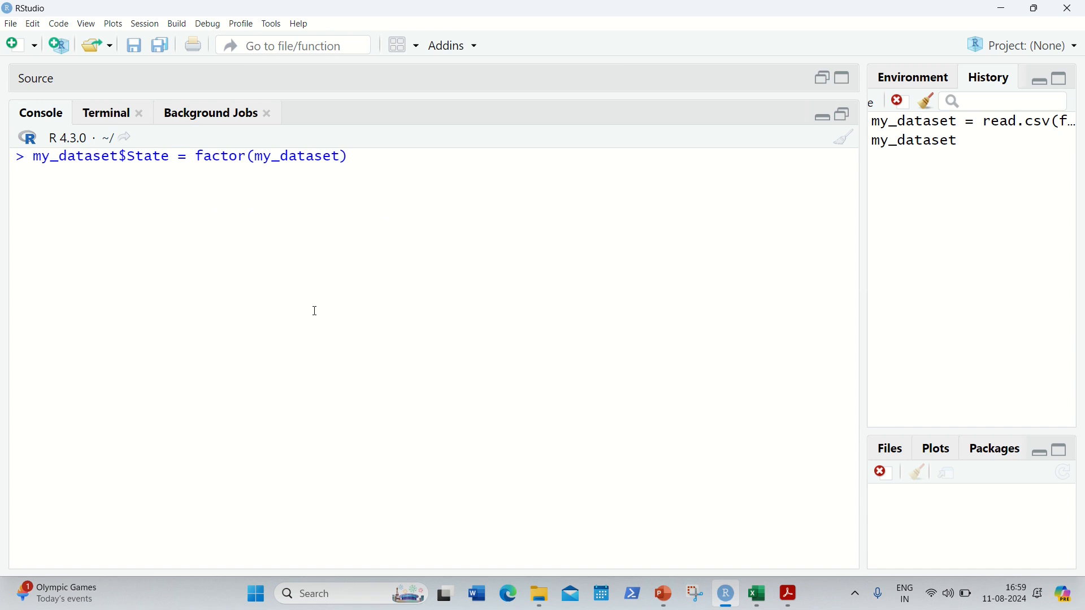
pyautogui.write('$State')
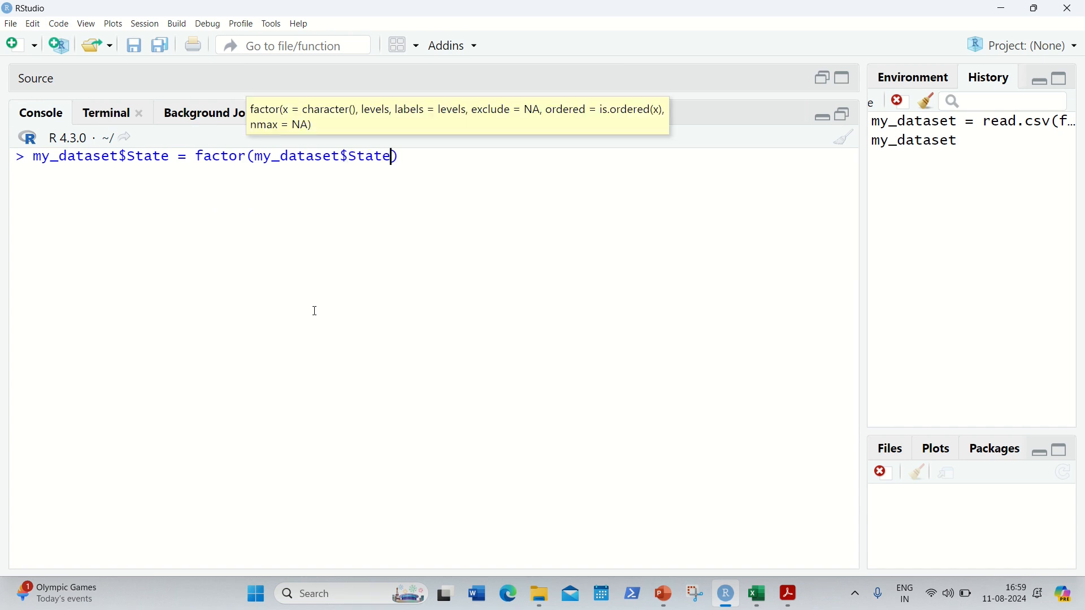
# - Give the factor levels 'New York', 'California', 'Florida' with labels 1, 2, 3
pyautogui.write(',leve')
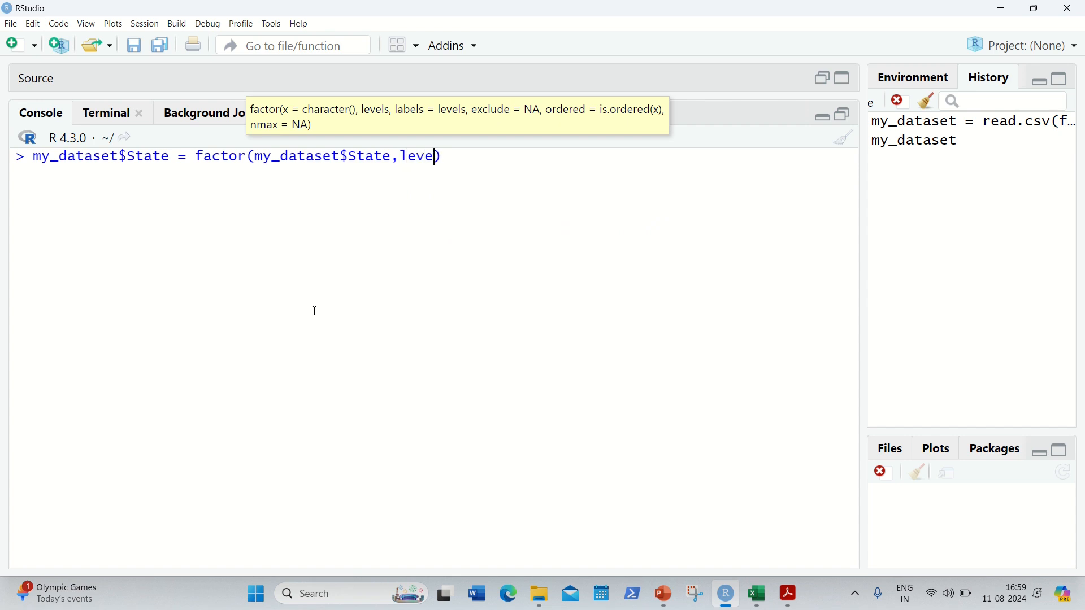
pyautogui.write("ls=c('")
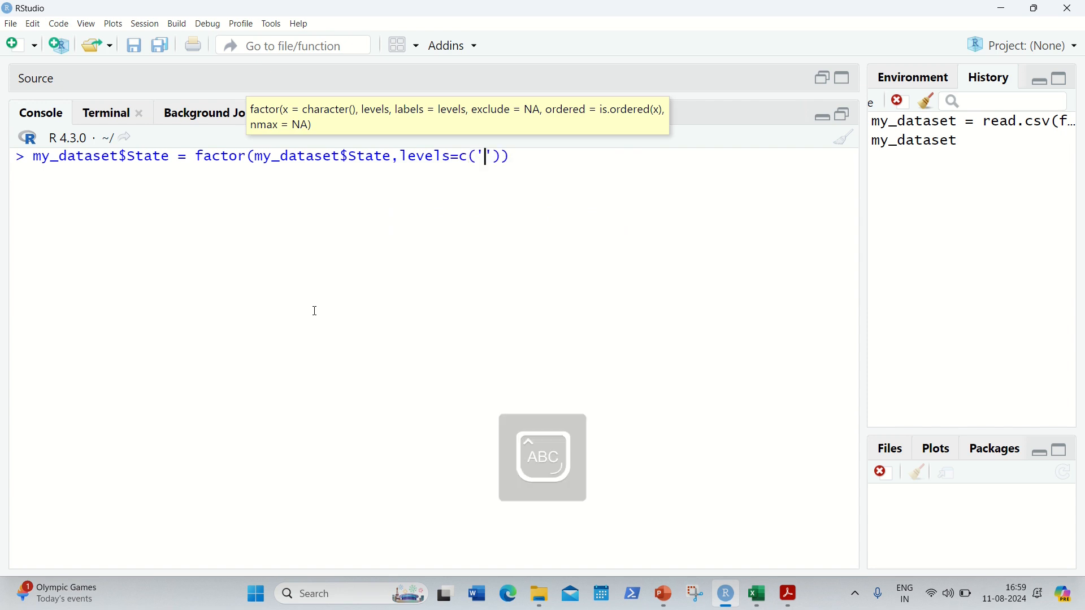
pyautogui.write('New Yo')
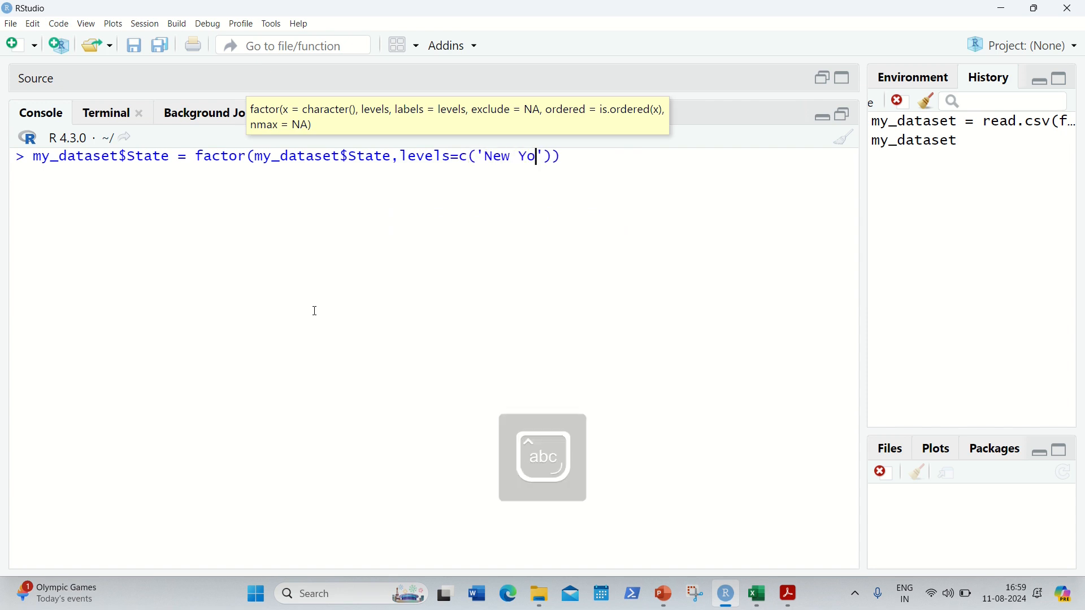
pyautogui.write('rk')
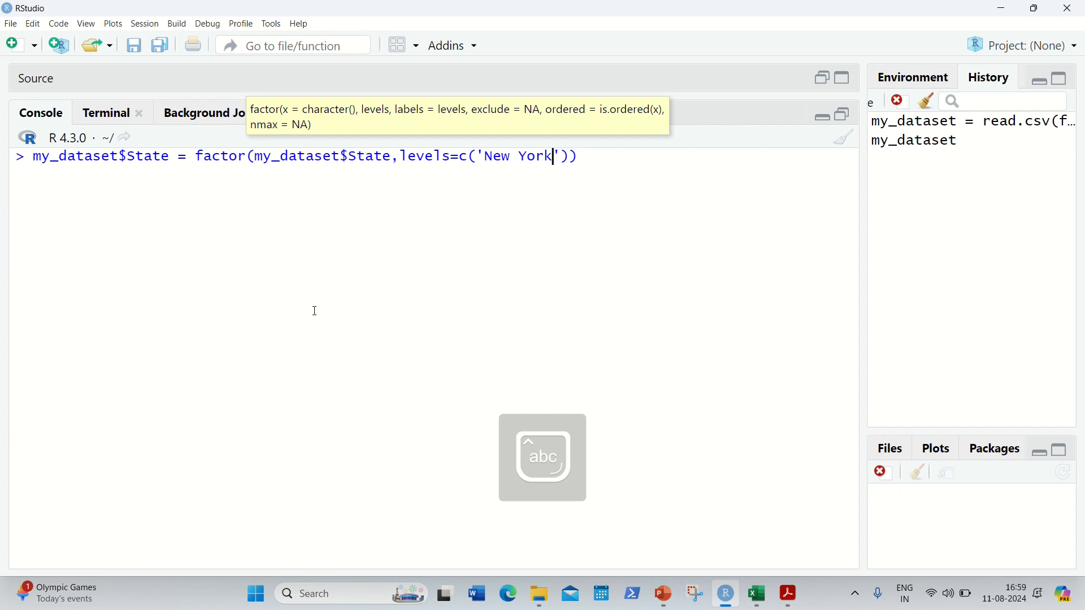
pyautogui.write(',')
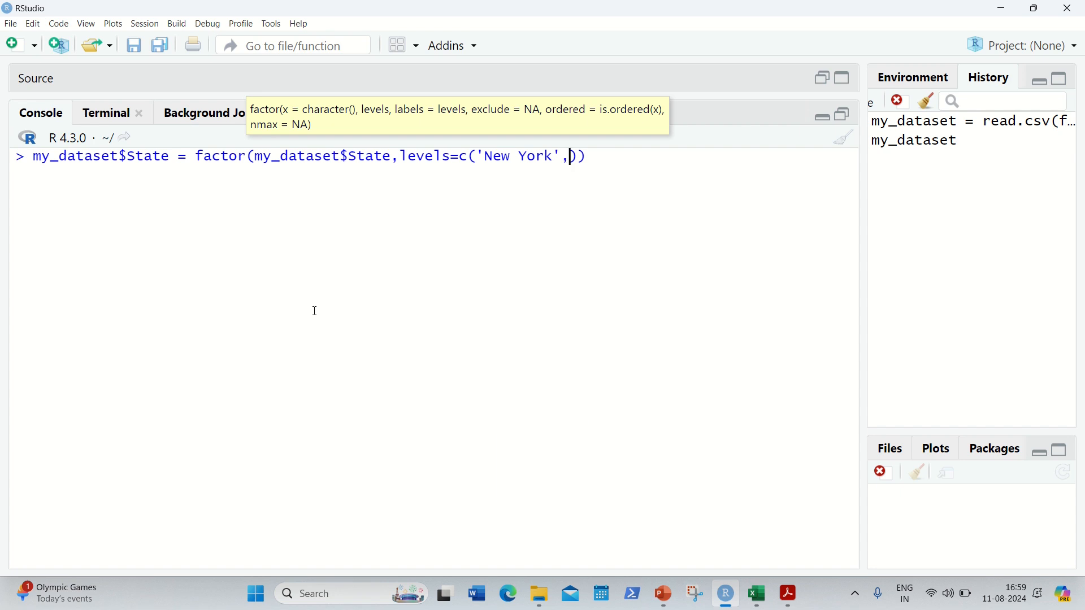
pyautogui.write("'California','Flor")
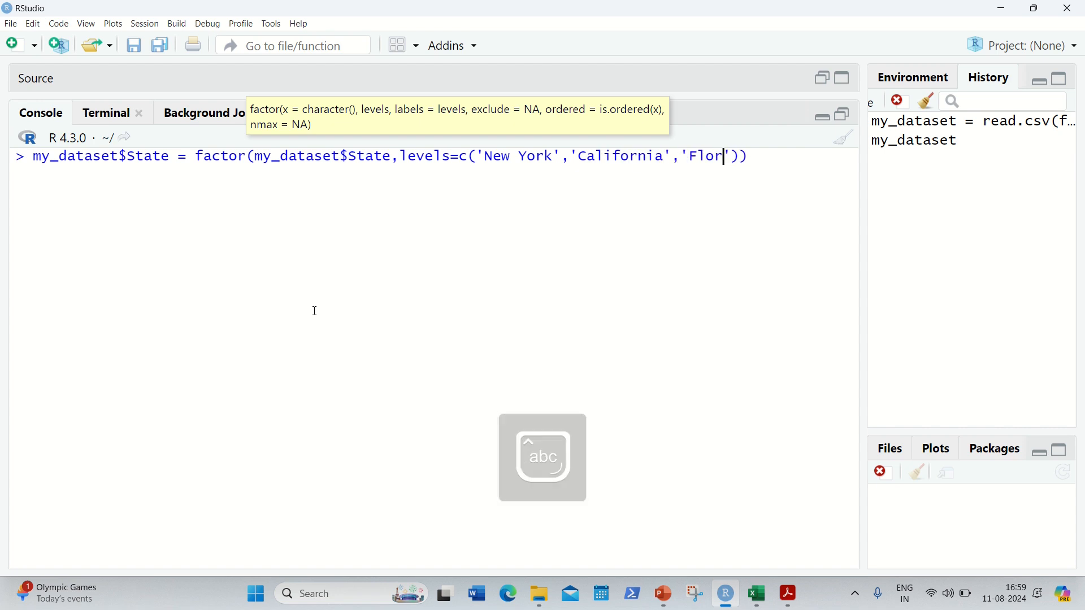
pyautogui.write('ida')
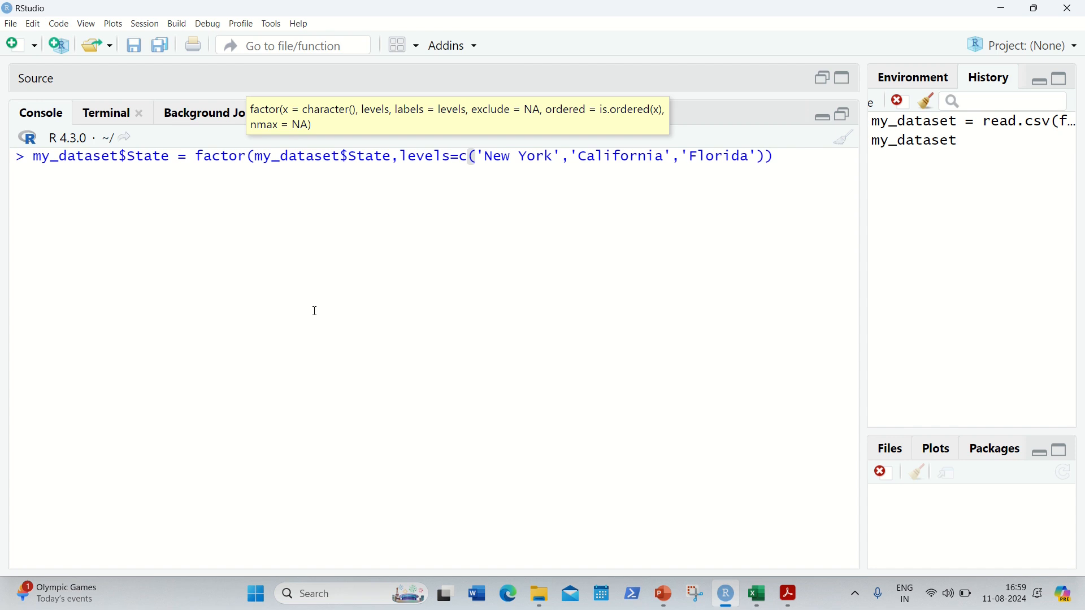
pyautogui.write(',labels=c(')
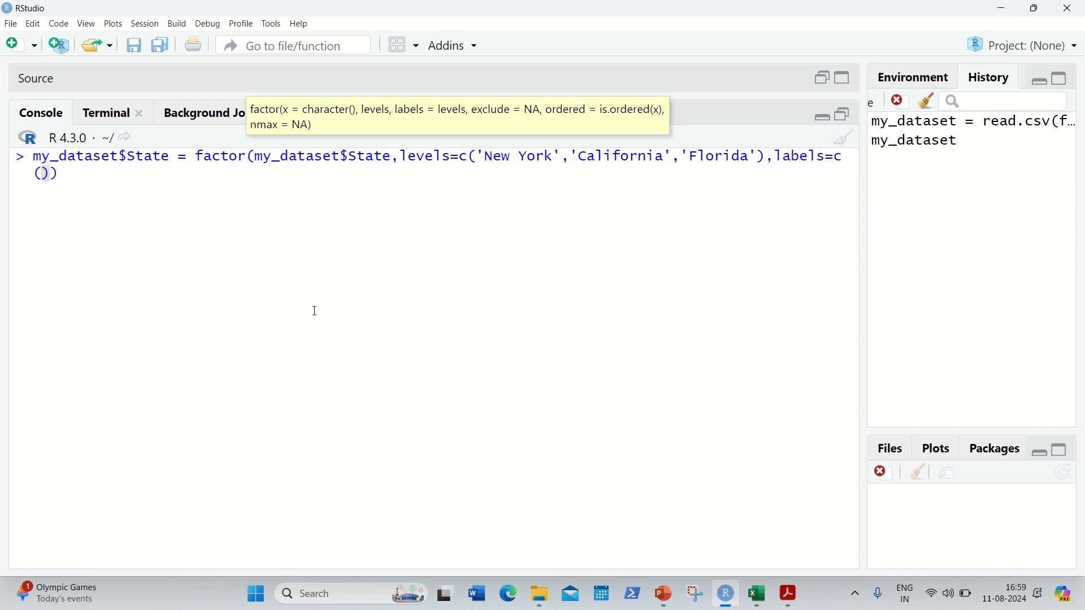
pyautogui.write('1,2,3')
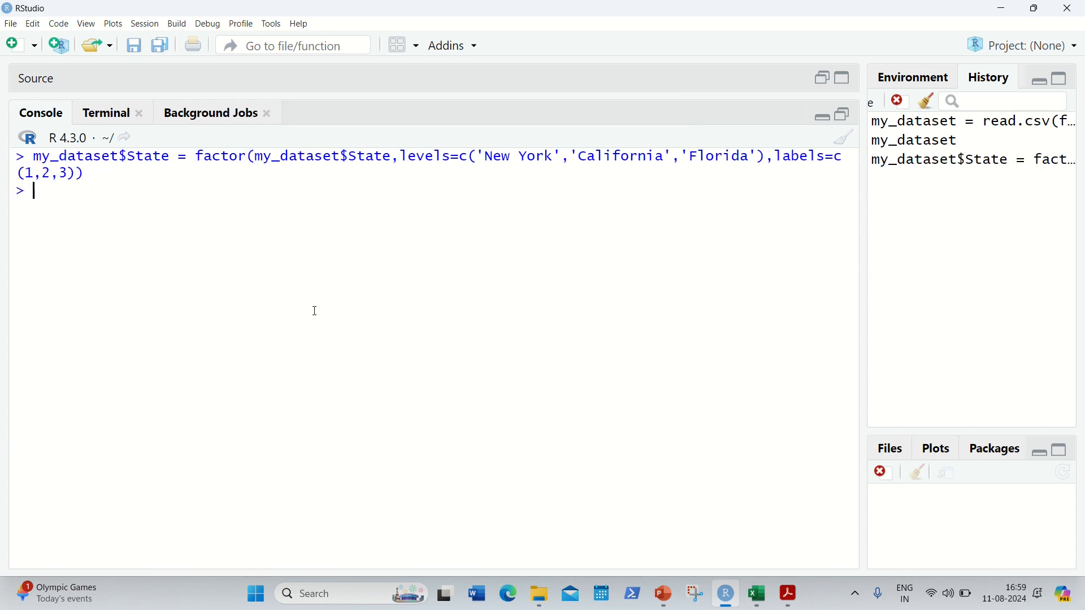
pyautogui.write('my_da')
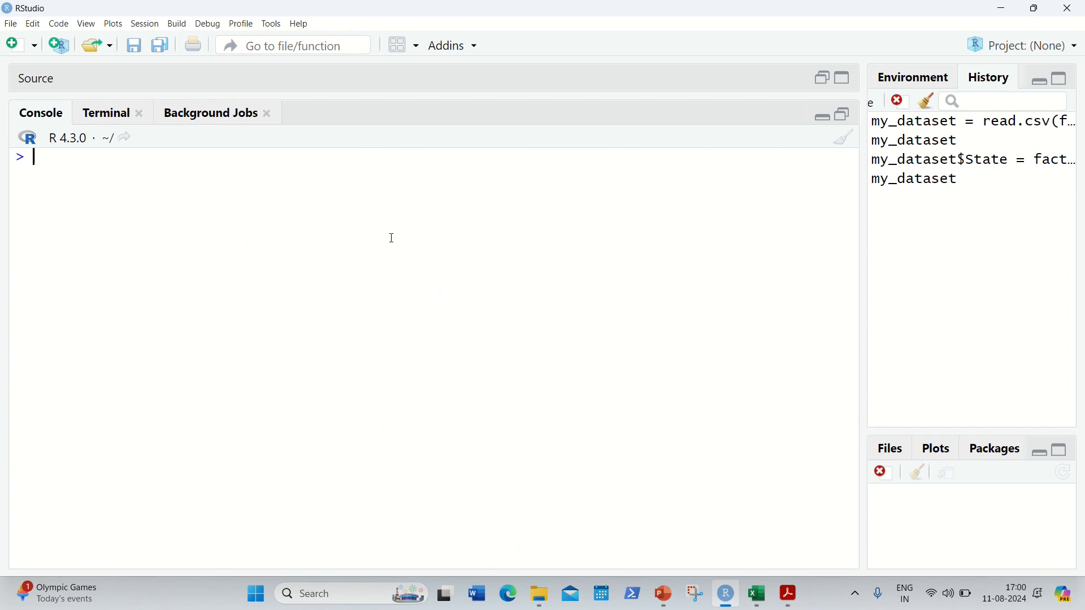
# - Load the caTools library and set the random seed to 123
pyautogui.write('library(')
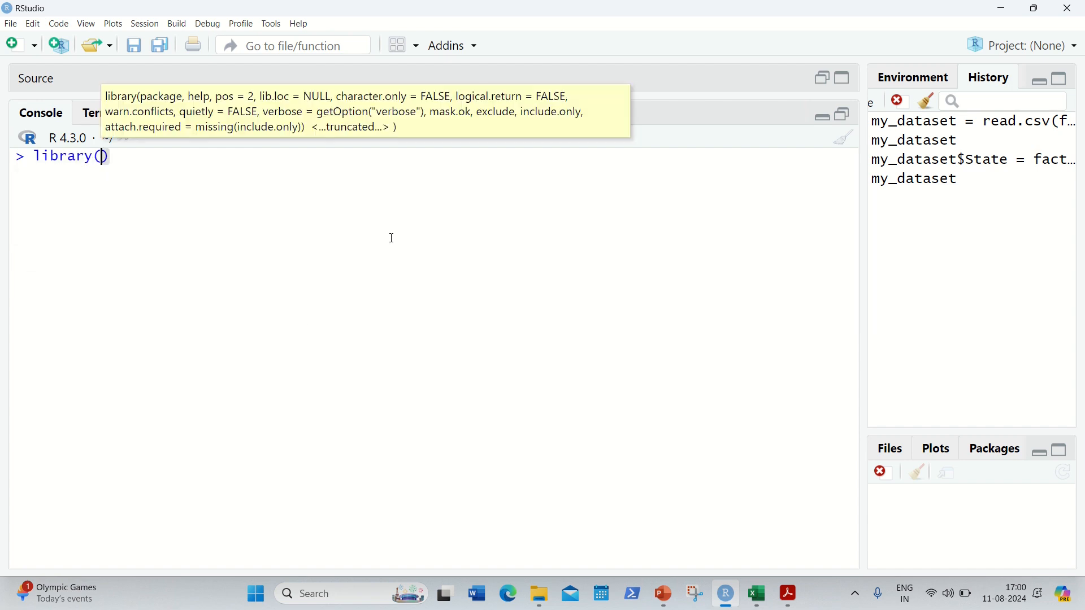
pyautogui.write('caTool')
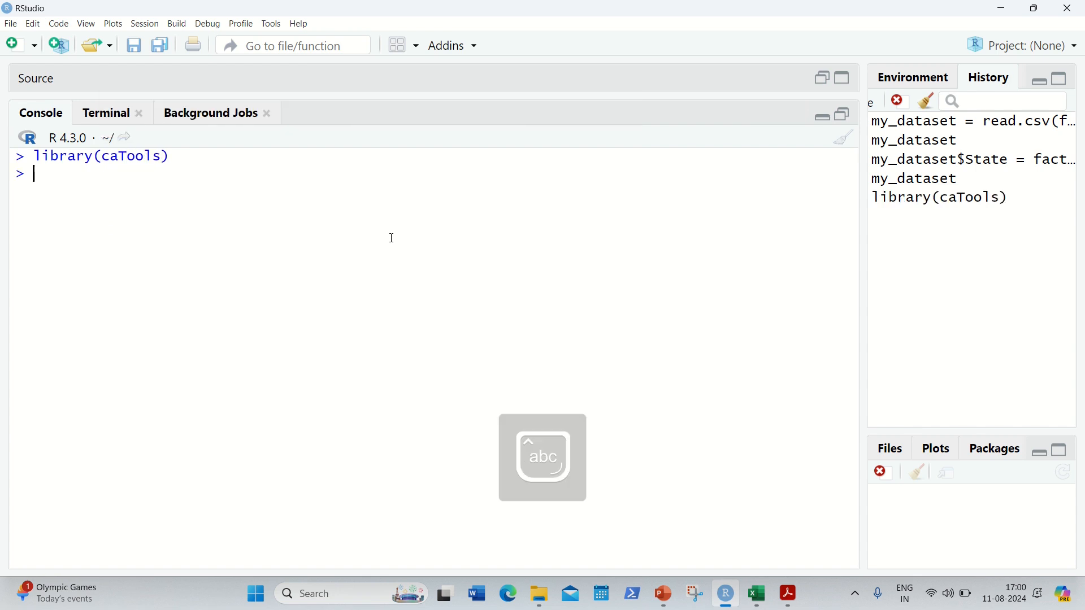
pyautogui.write('set.seed')
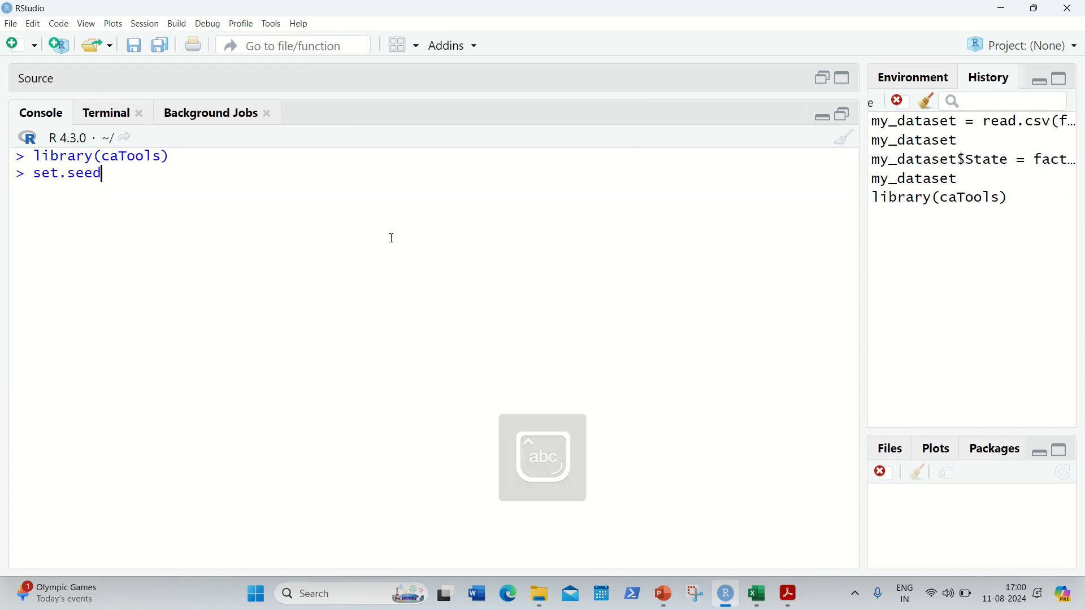
pyautogui.write('(123')
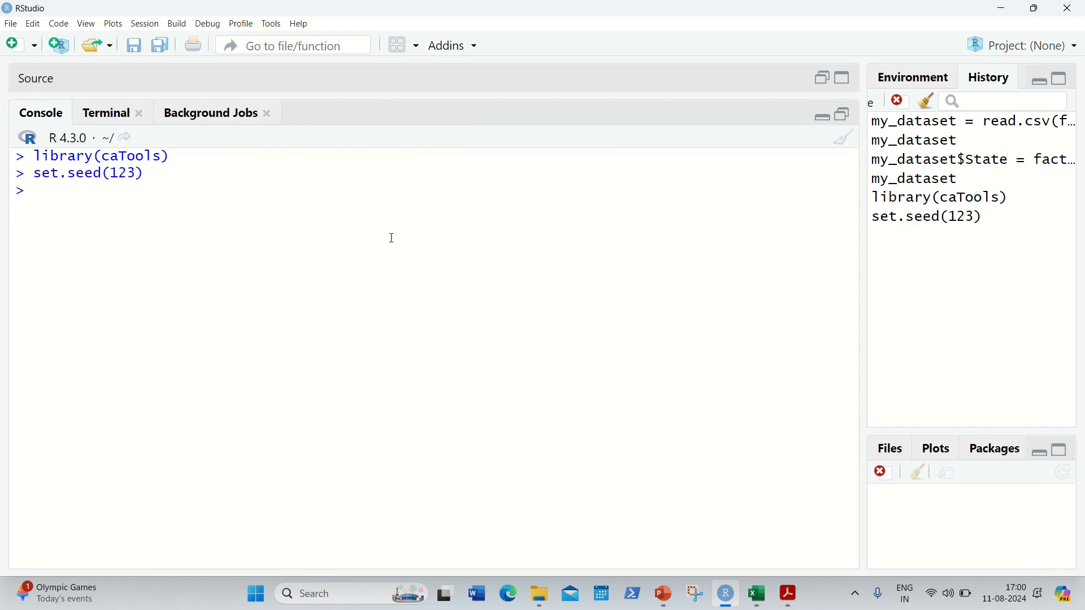
# - Create split with sample.split on my_dataset$Profit and SplitRatio 0.8
pyautogui.write('split')
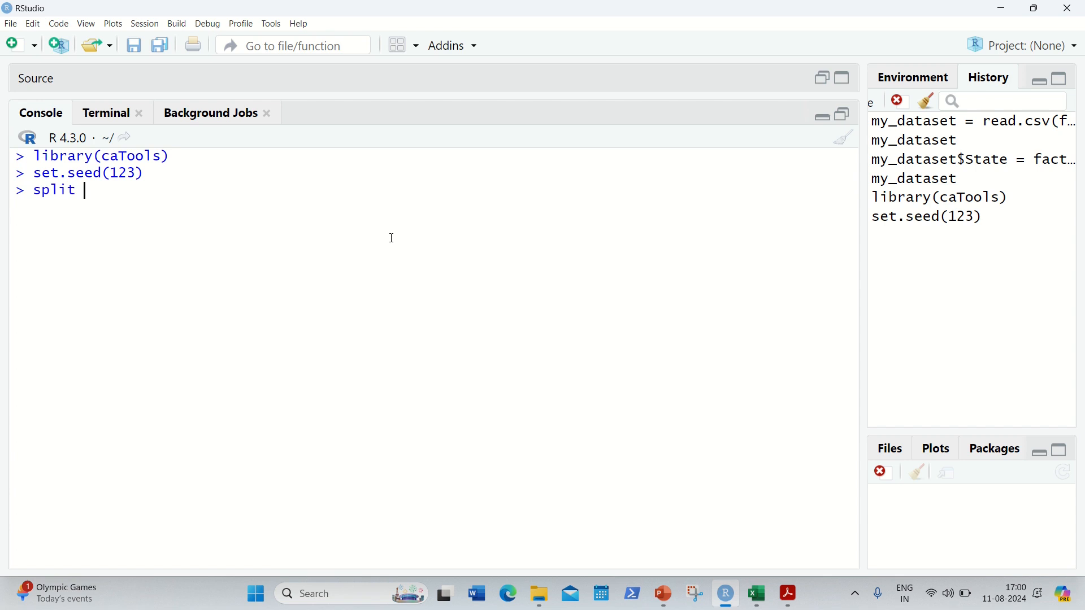
pyautogui.write('= ssampl')
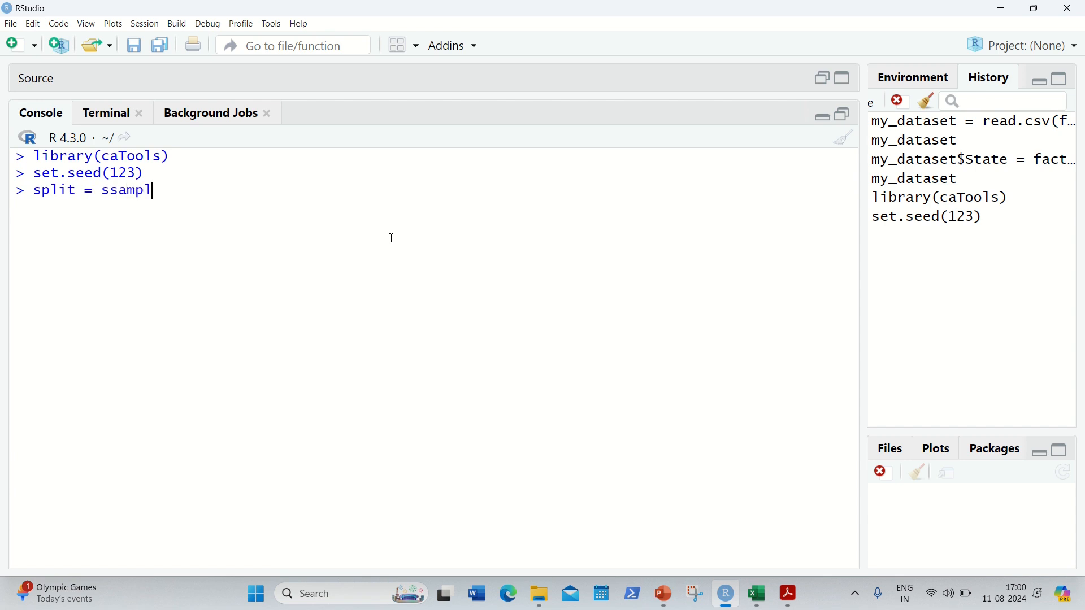
pyautogui.write('e.split')
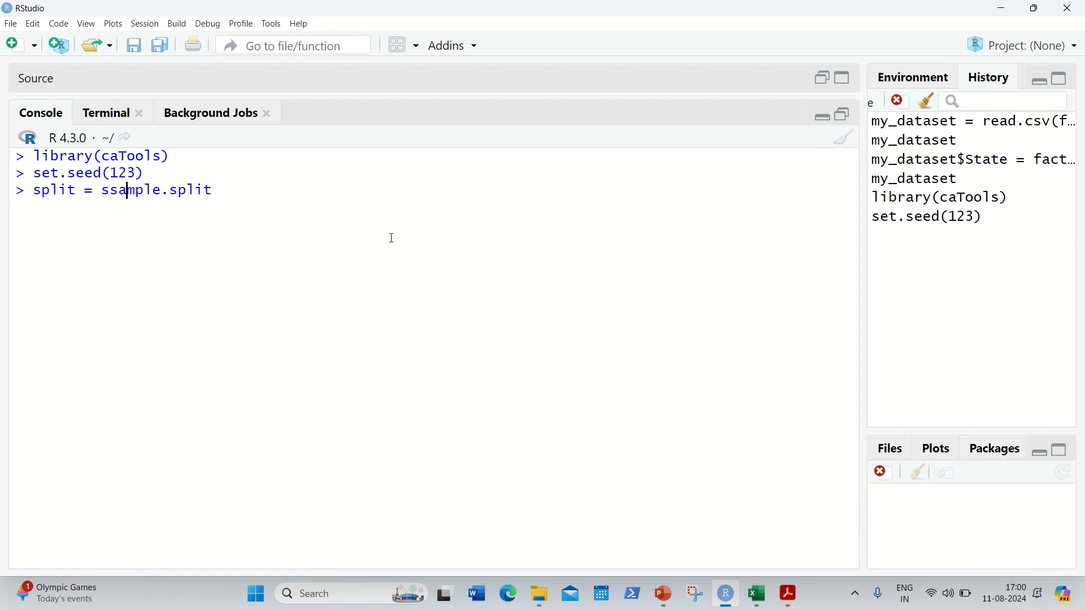
pyautogui.press('Backspace')
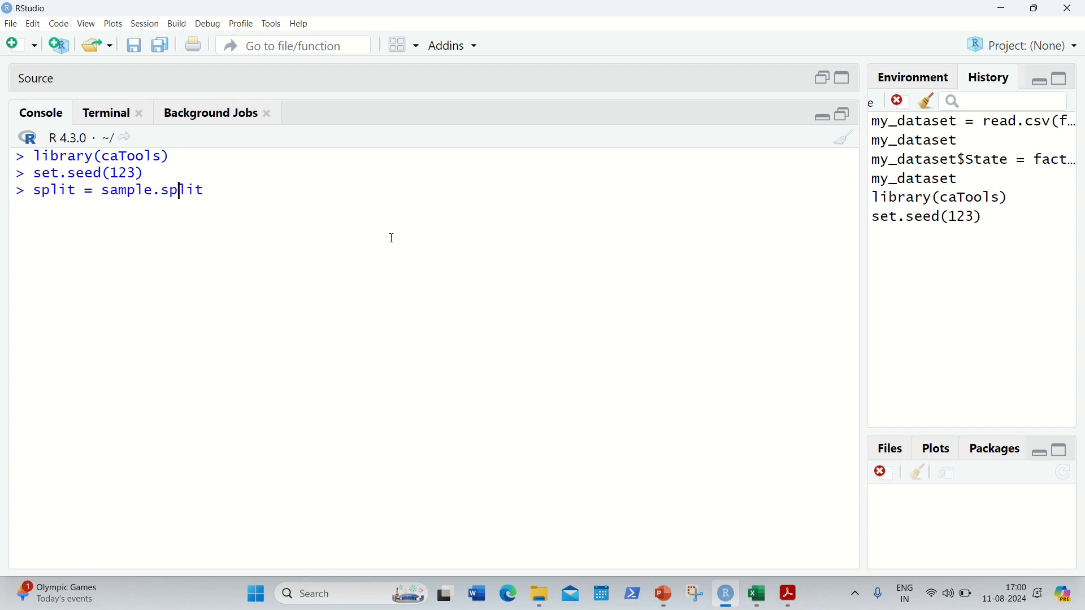
pyautogui.write('(')
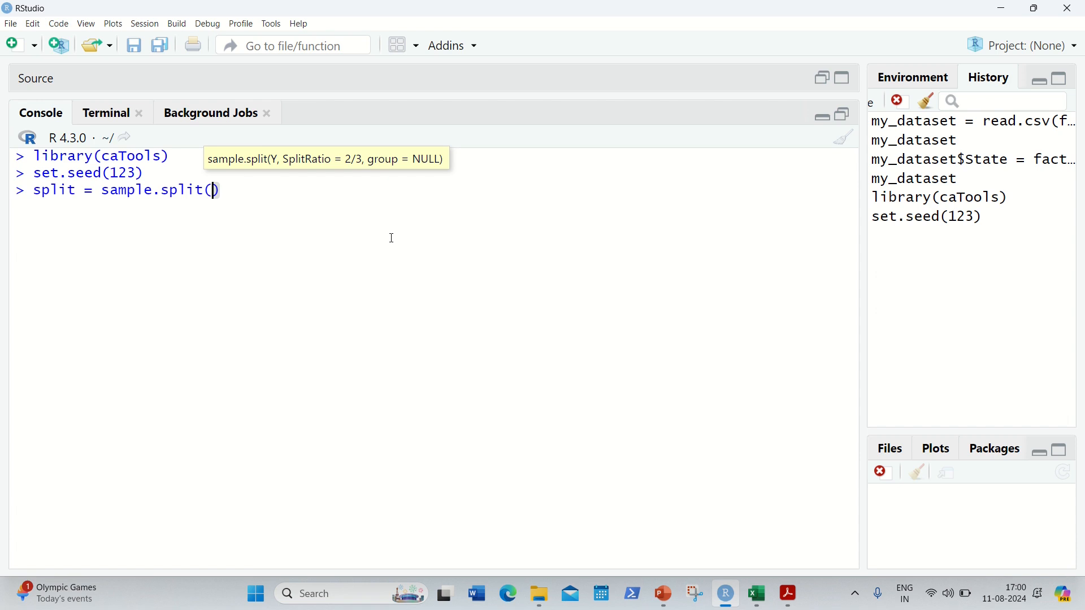
pyautogui.write(')')
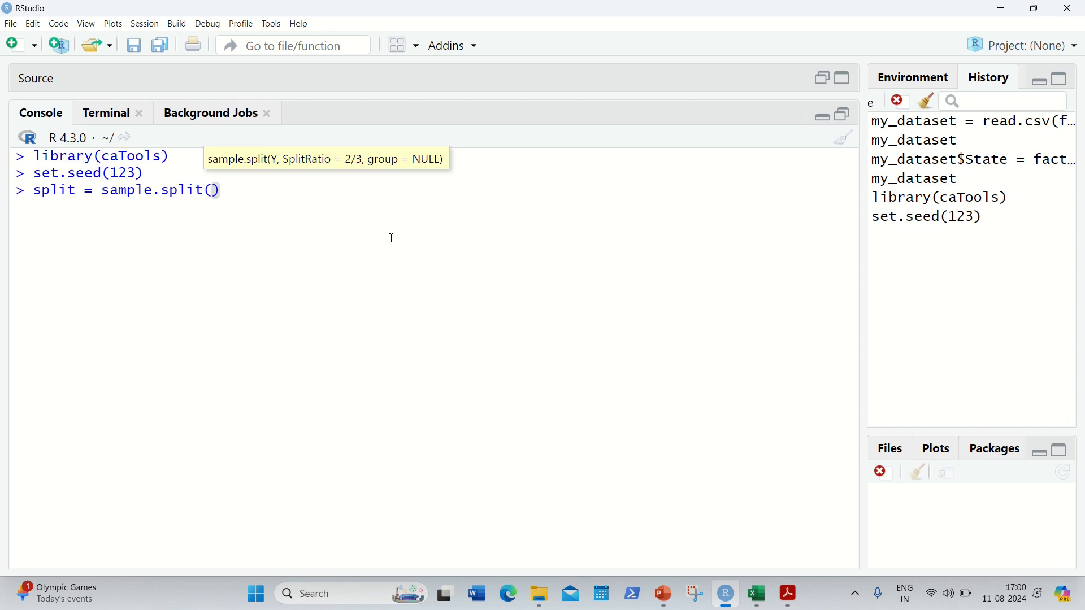
pyautogui.write('my_d')
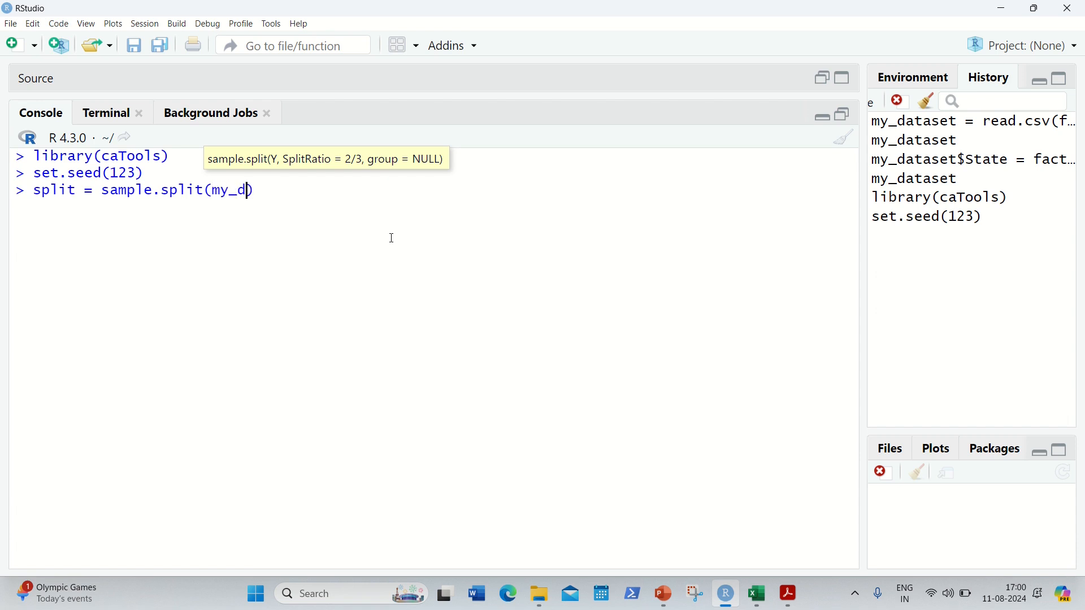
pyautogui.write('ataset)')
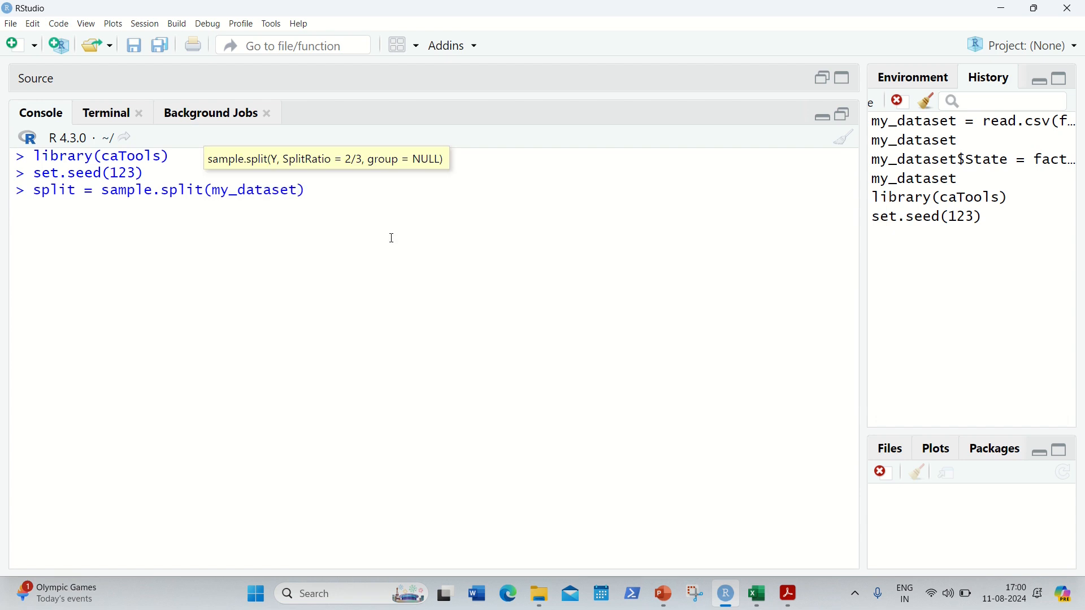
pyautogui.write('$')
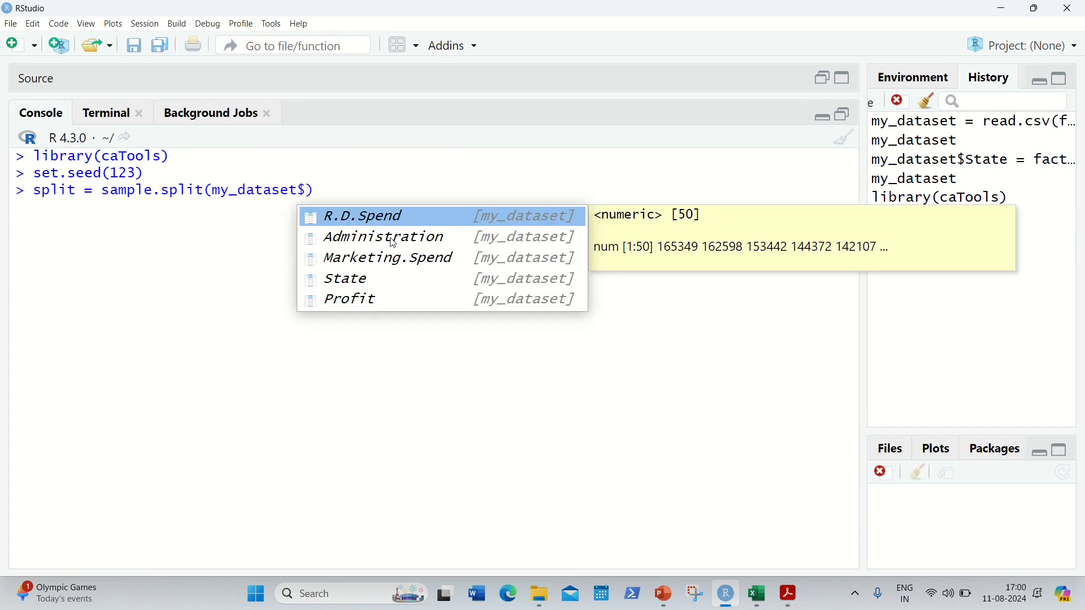
pyautogui.write('Profir')
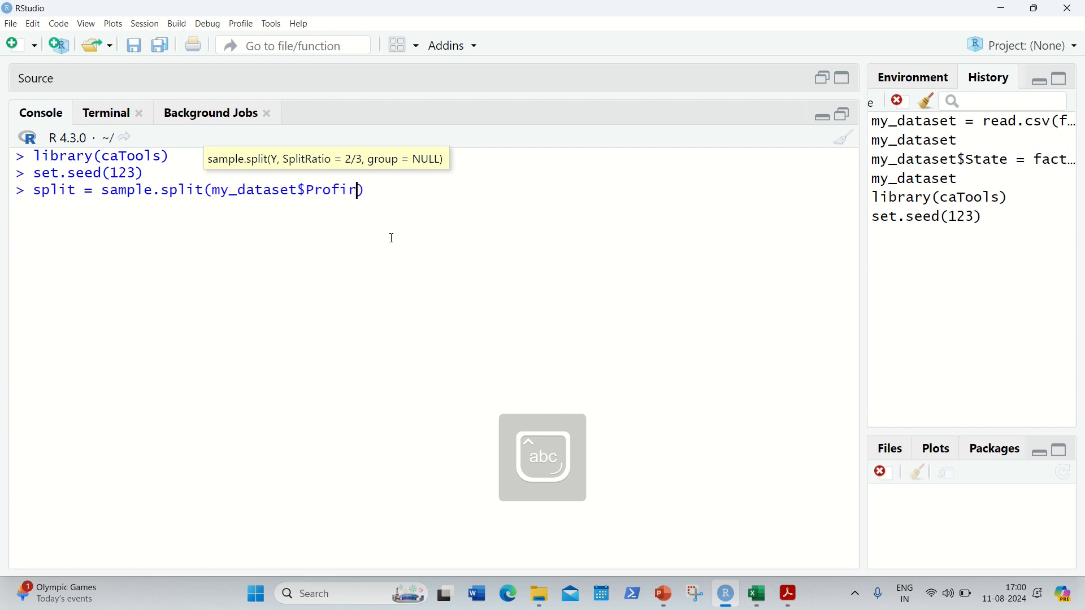
pyautogui.write('t')
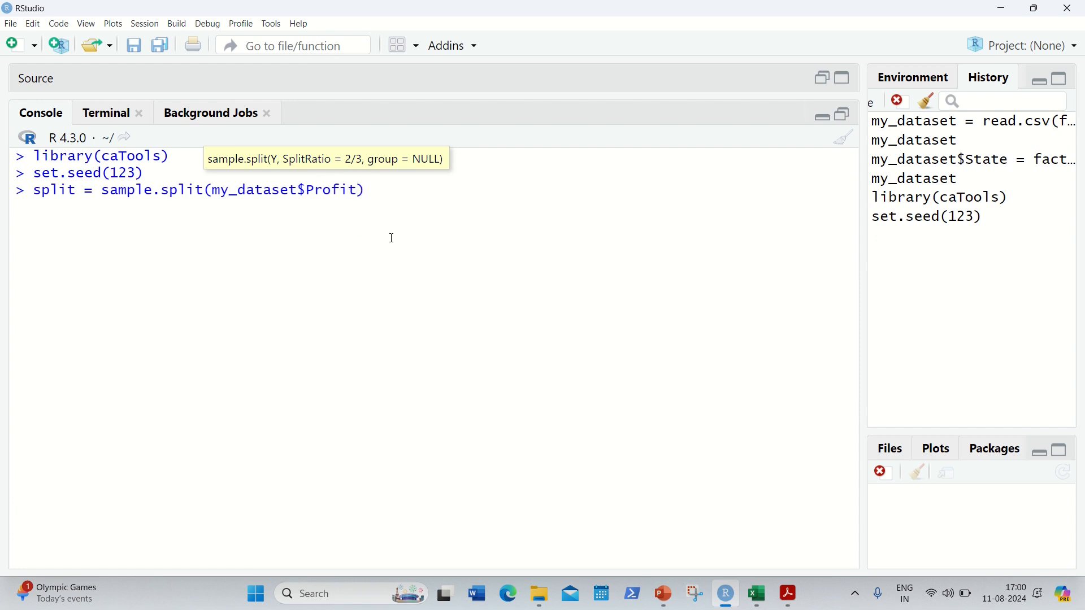
pyautogui.write(',S')
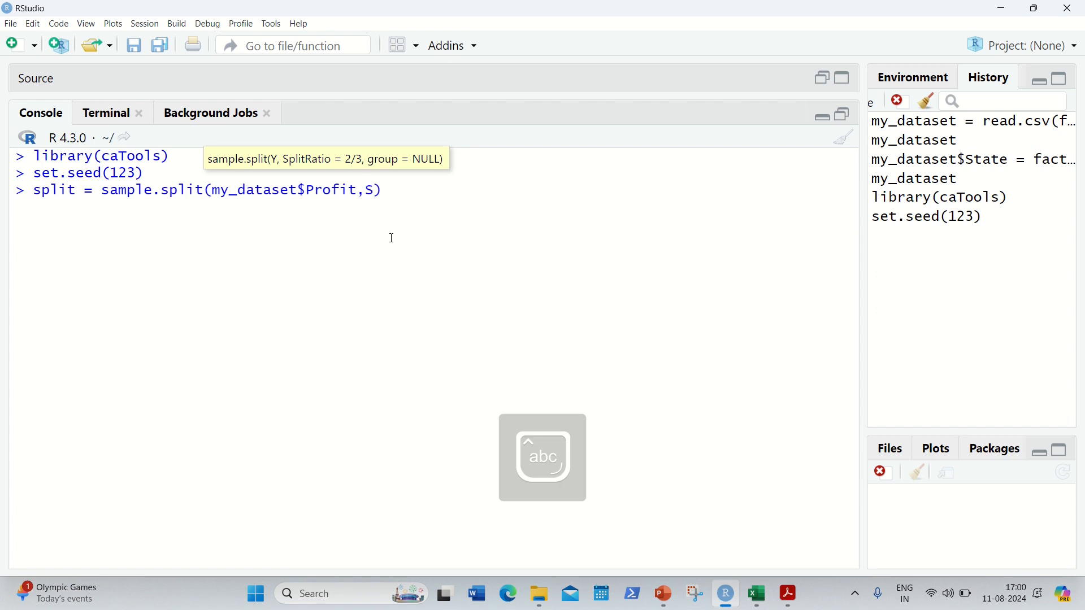
pyautogui.write('plitRatio = 0.8')
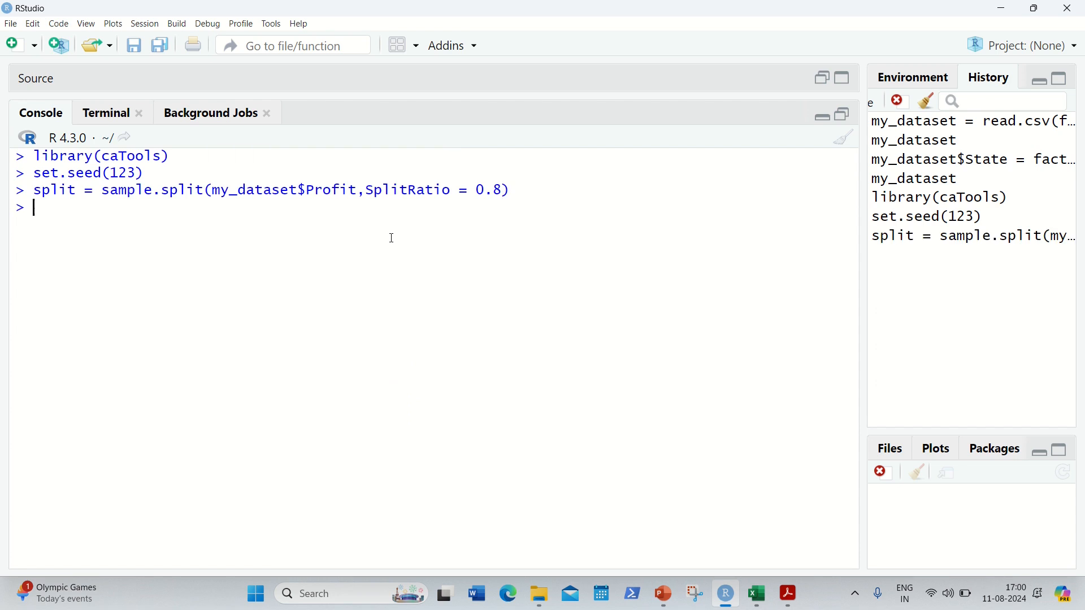
# - Define trainset as subset(my_dataset, split == TRUE) and testset as split == FALSE
pyautogui.write('train')
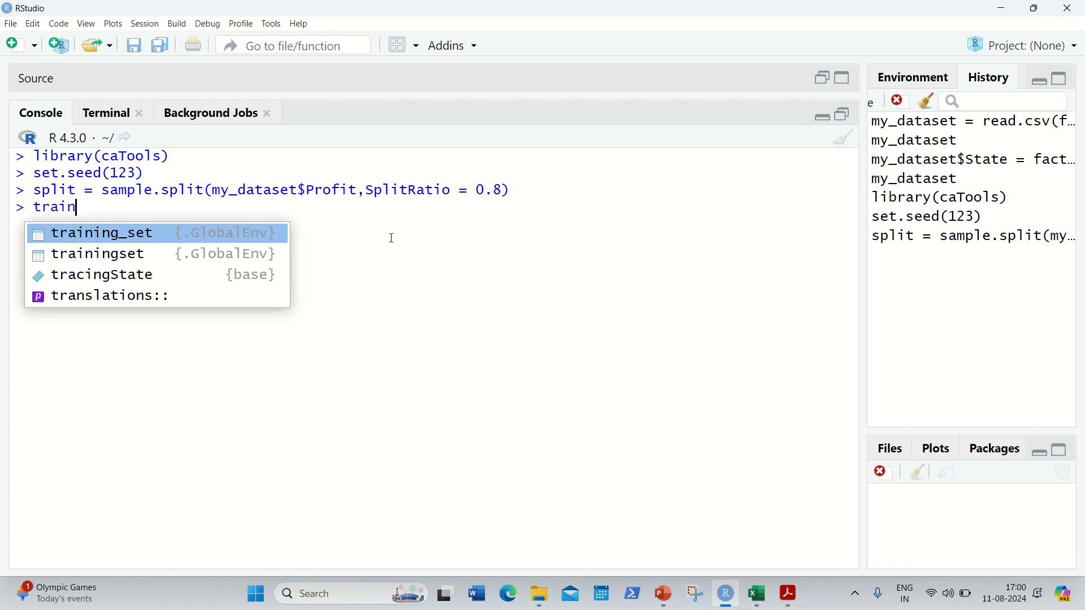
pyautogui.write('set')
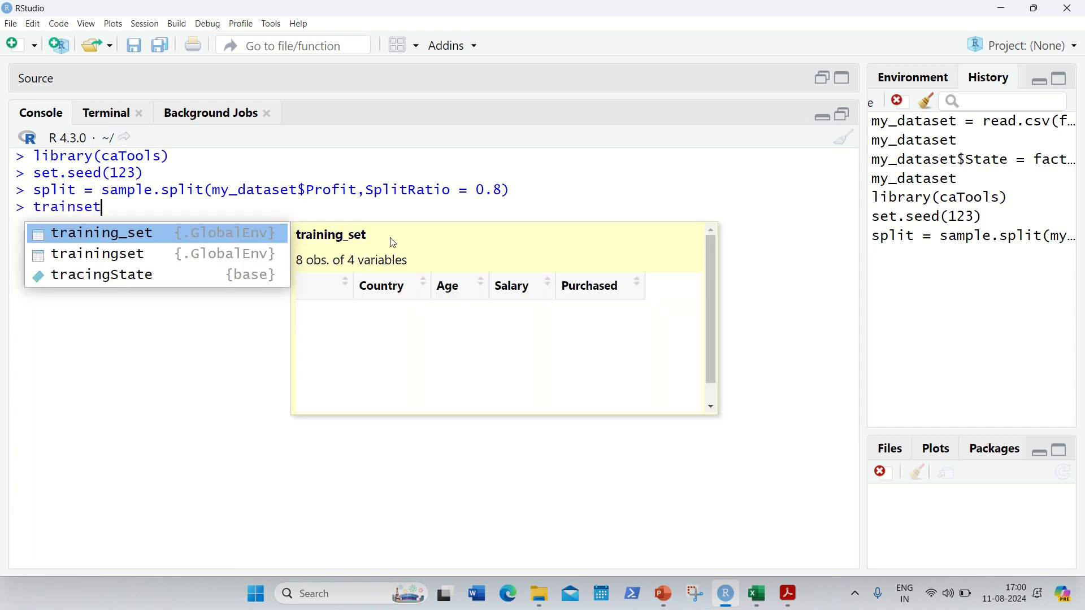
pyautogui.write('=')
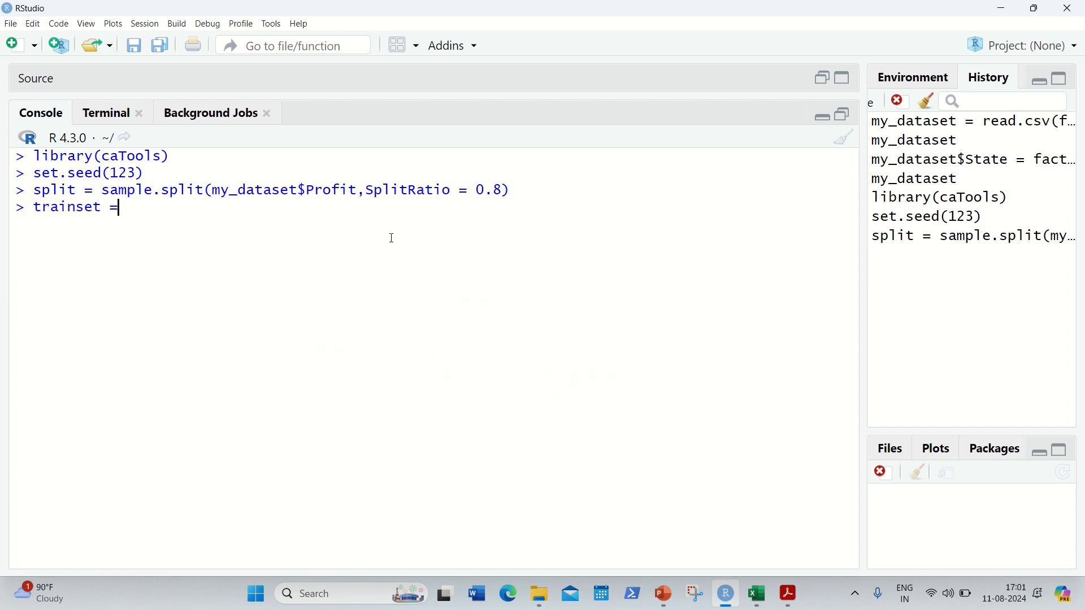
pyautogui.write('s')
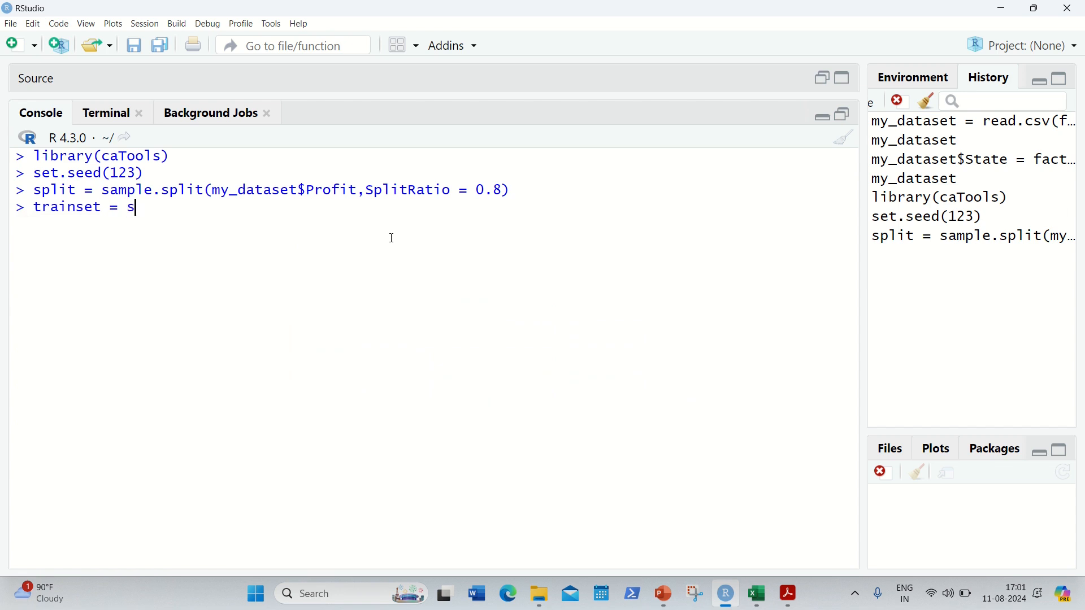
pyautogui.write('ubset()')
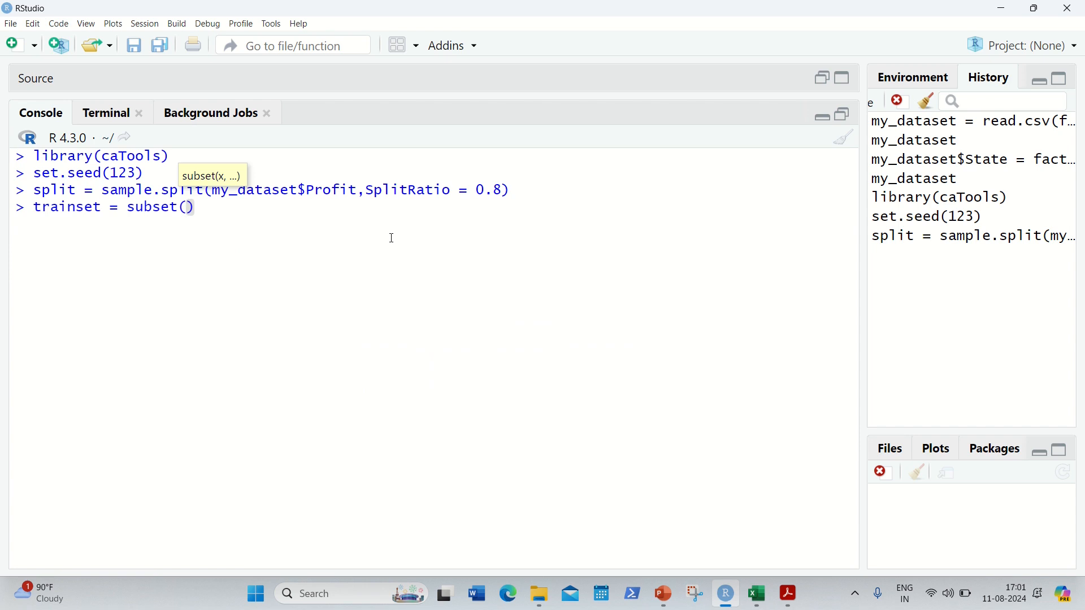
pyautogui.write('my_data')
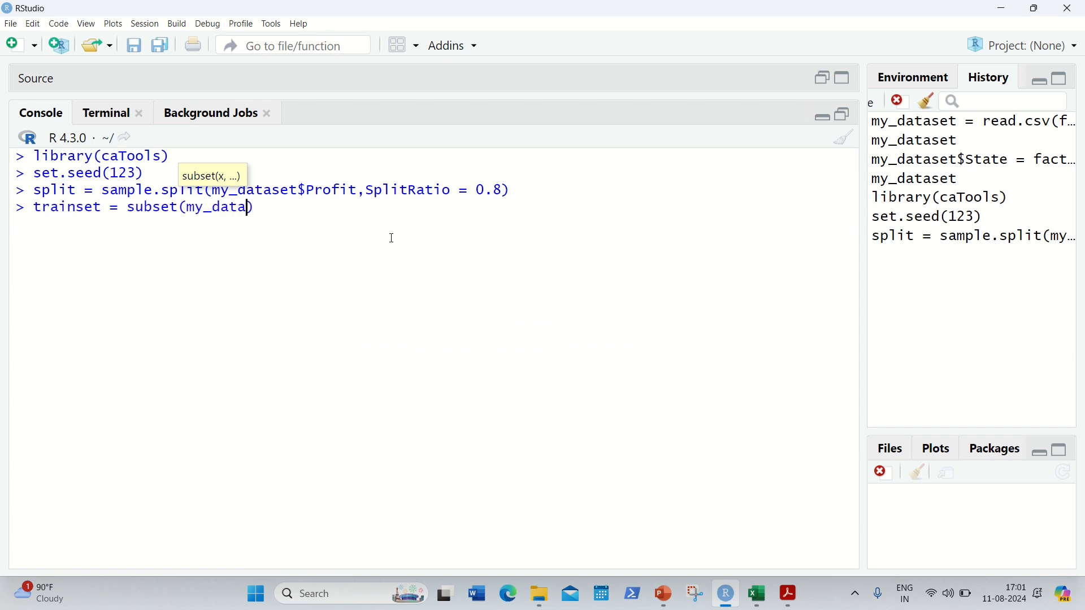
pyautogui.write('set,')
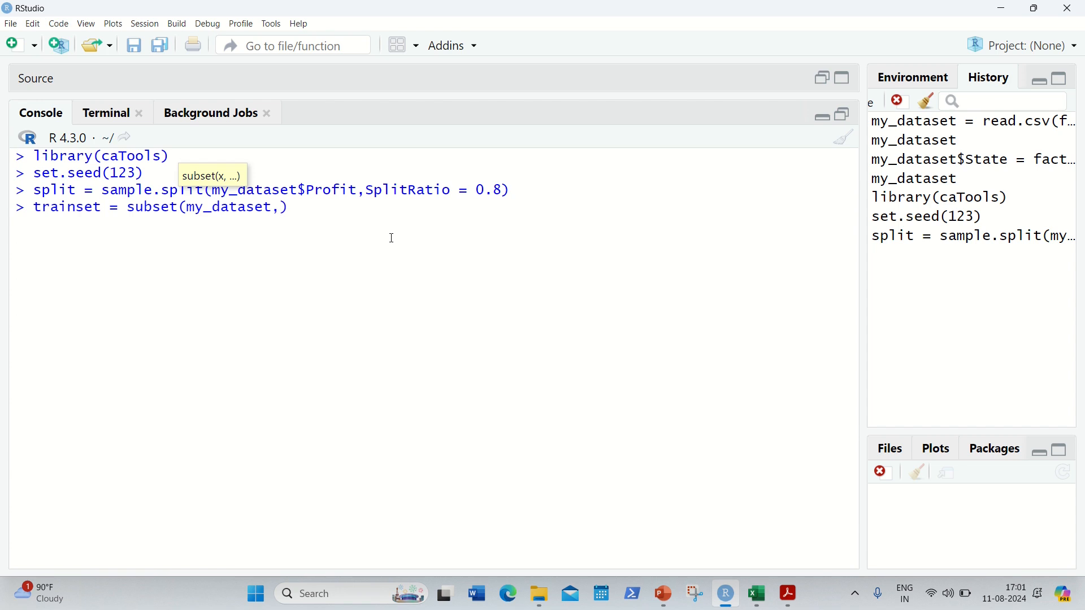
pyautogui.write('split ==')
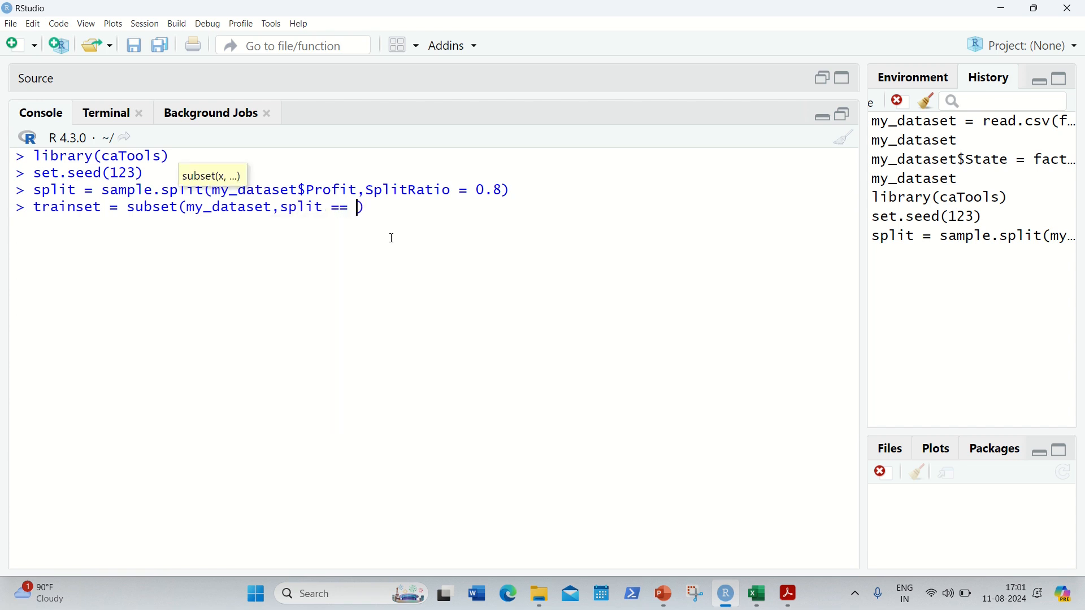
pyautogui.write('TRUE')
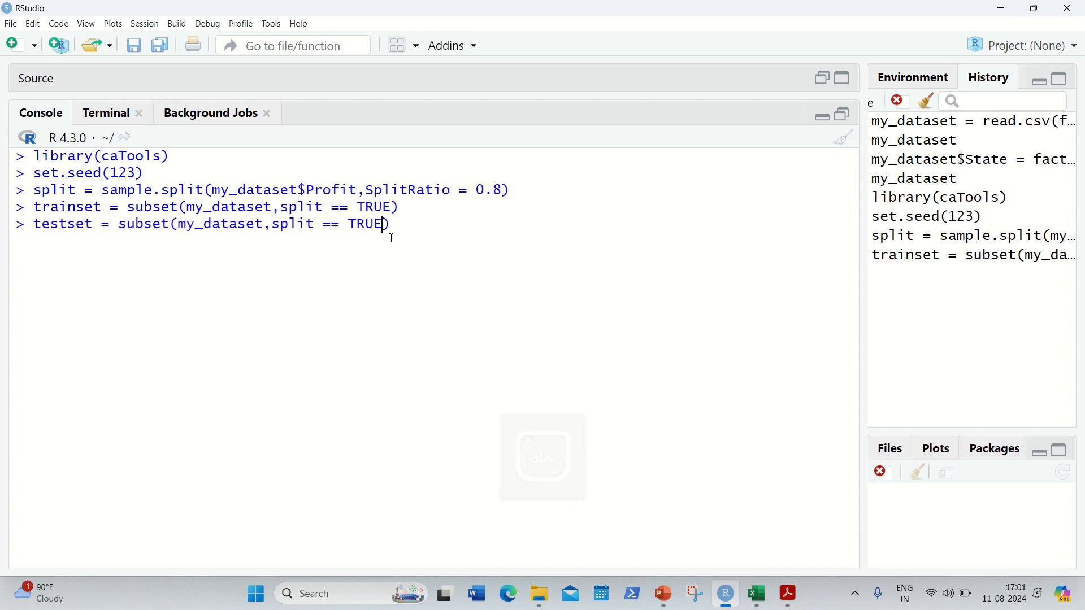
pyautogui.write('FALSE')
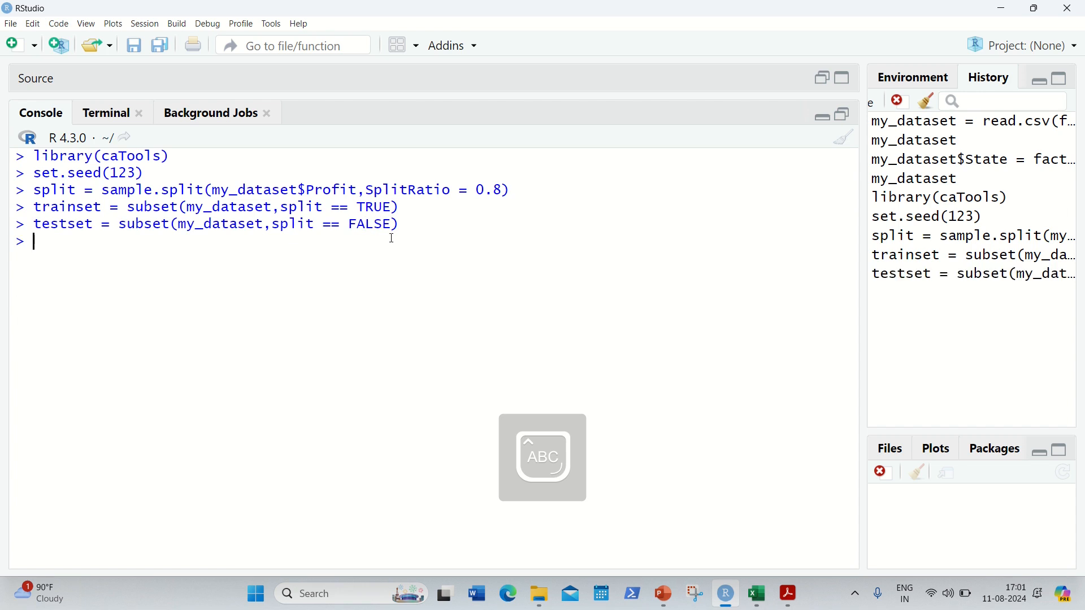
# - Print trainset and testset in the console
pyautogui.write('trainset')
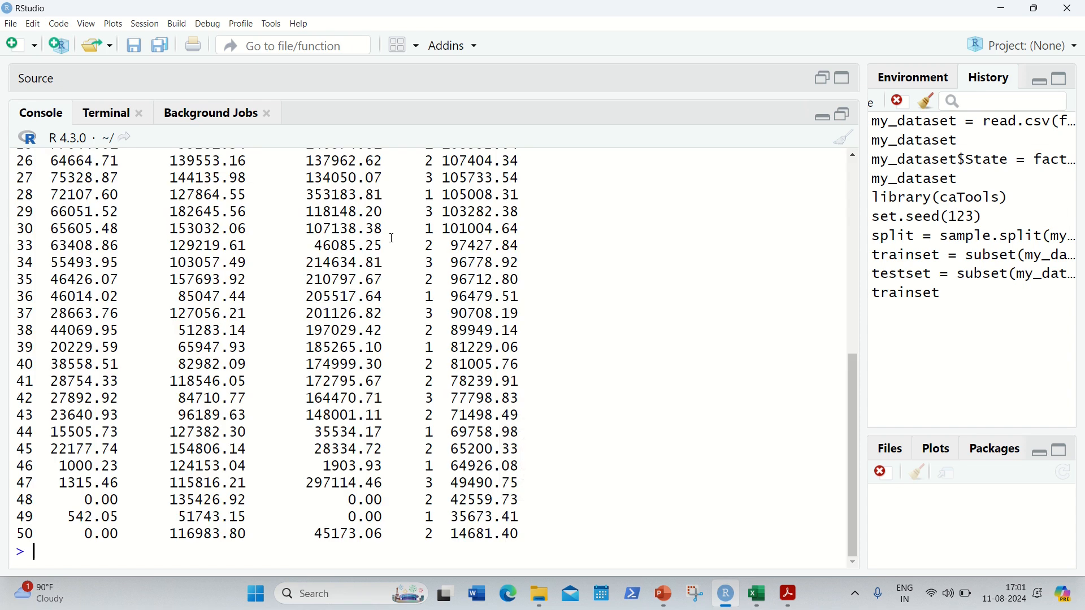
pyautogui.write('tests')
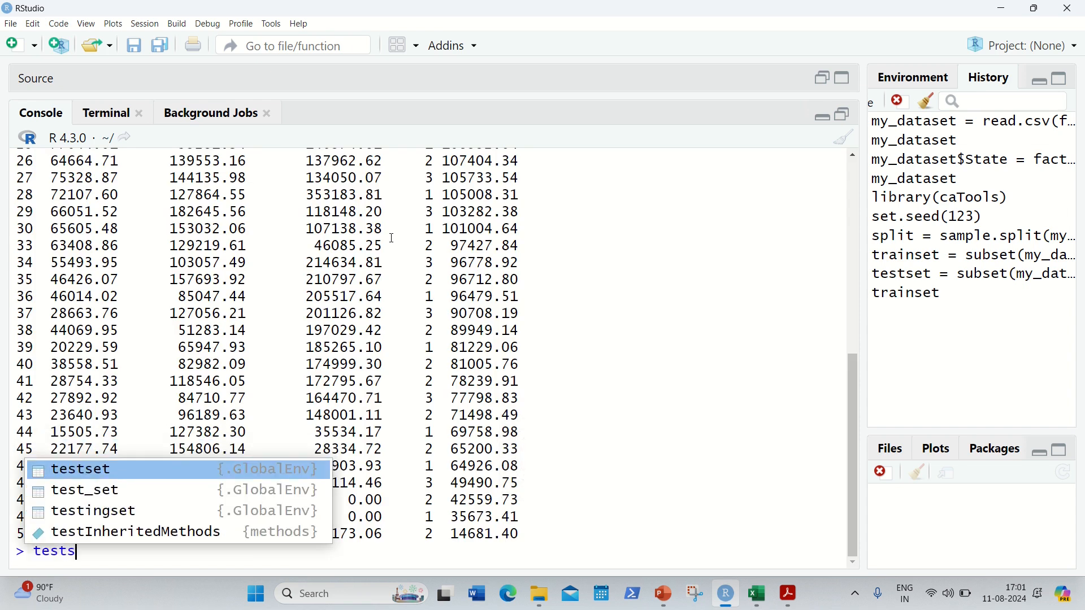
pyautogui.press('Enter')
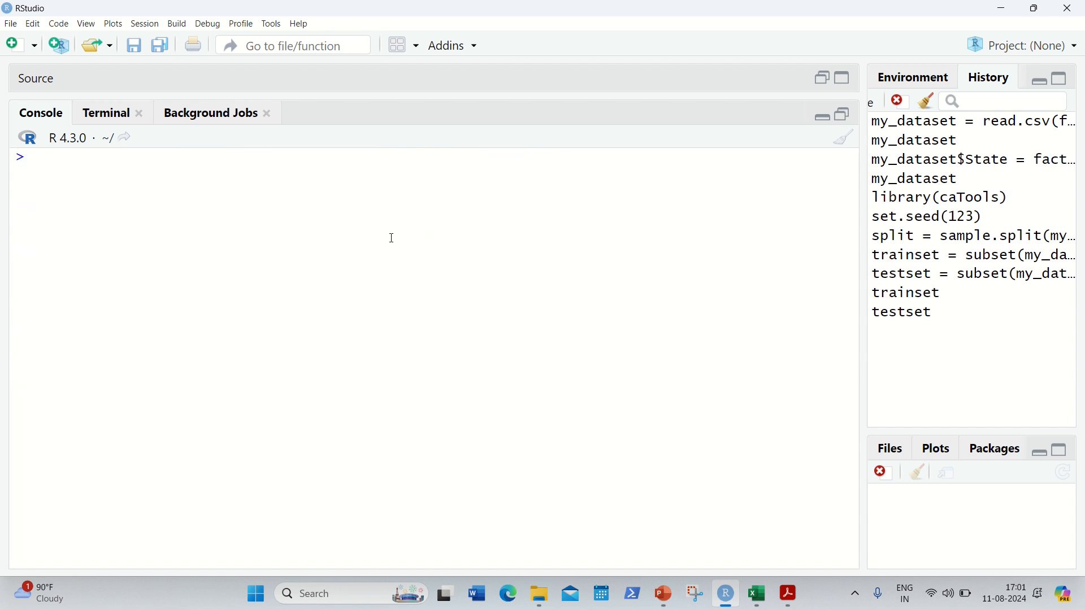
# - Begin regressor = lm(formula=...) with a placeholder formula y~x1+x2+x3
pyautogui.write('regressor =')
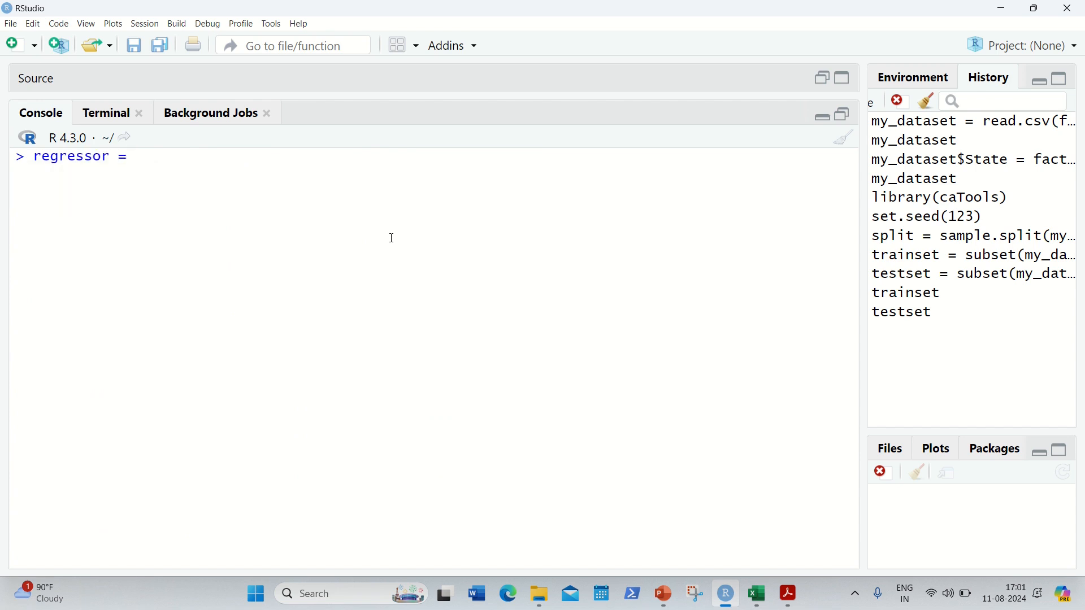
pyautogui.write('lm')
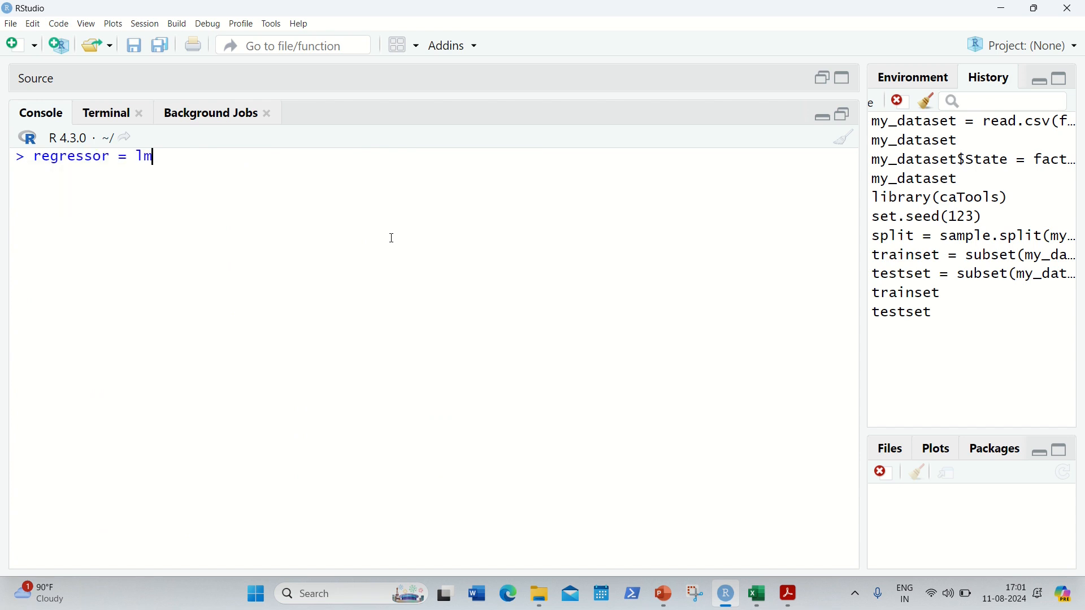
pyautogui.write('(')
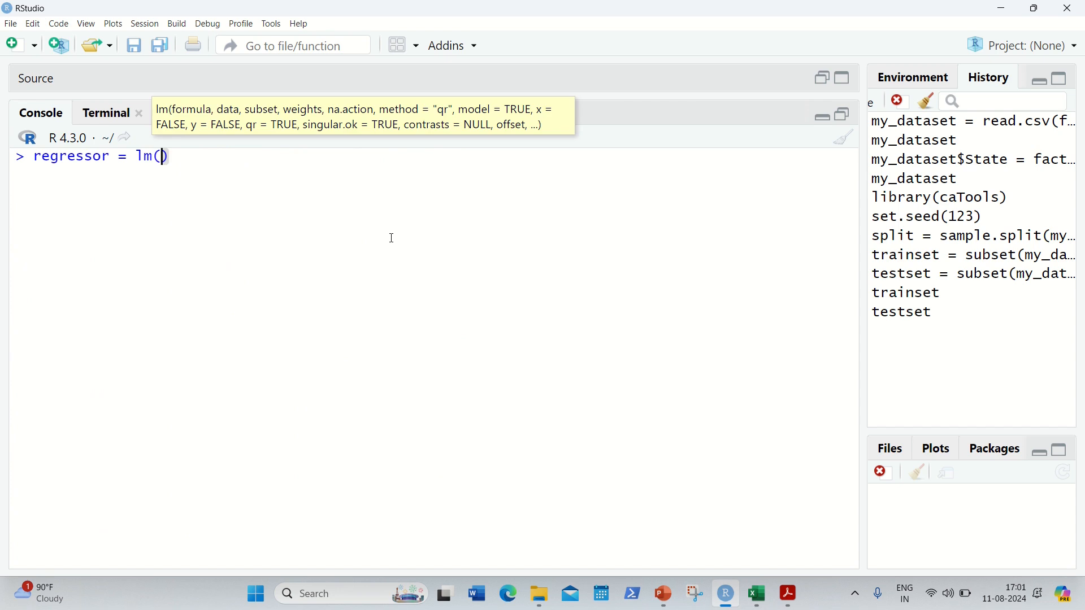
pyautogui.write('fo')
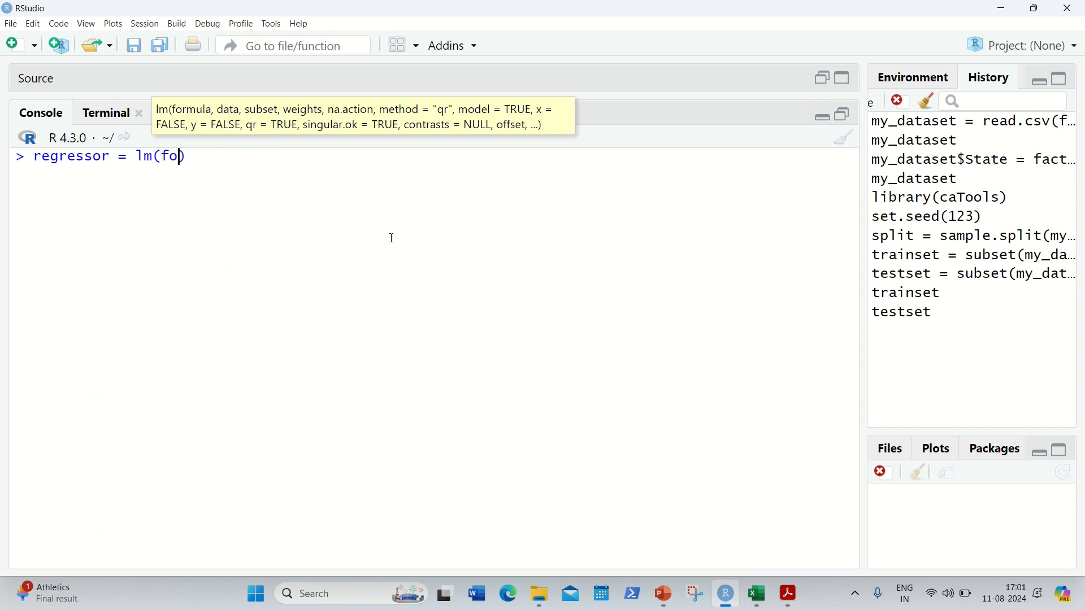
pyautogui.write('rmula=')
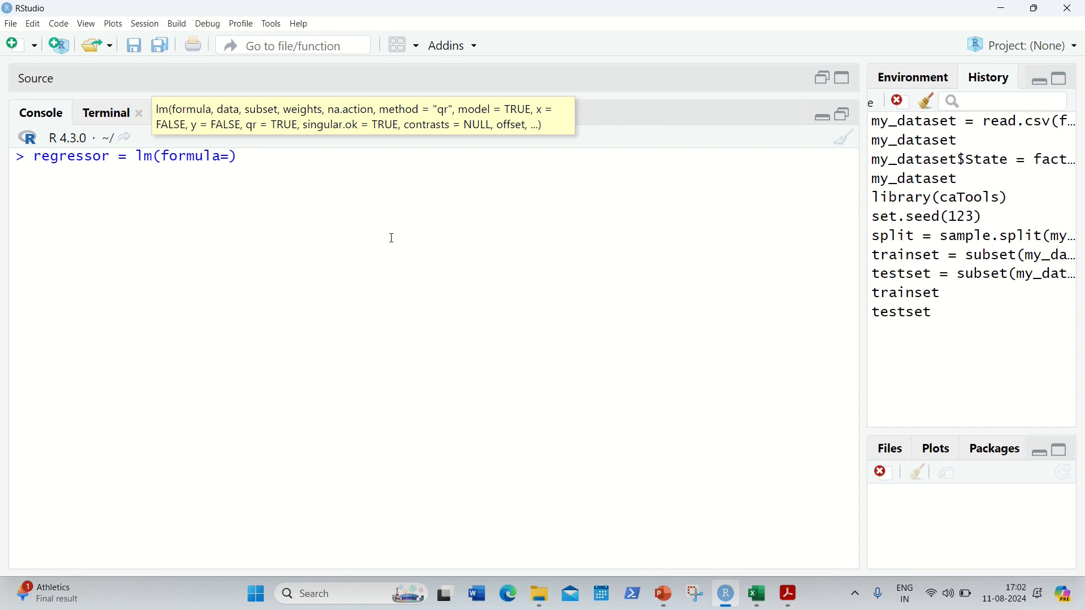
pyautogui.write('y')
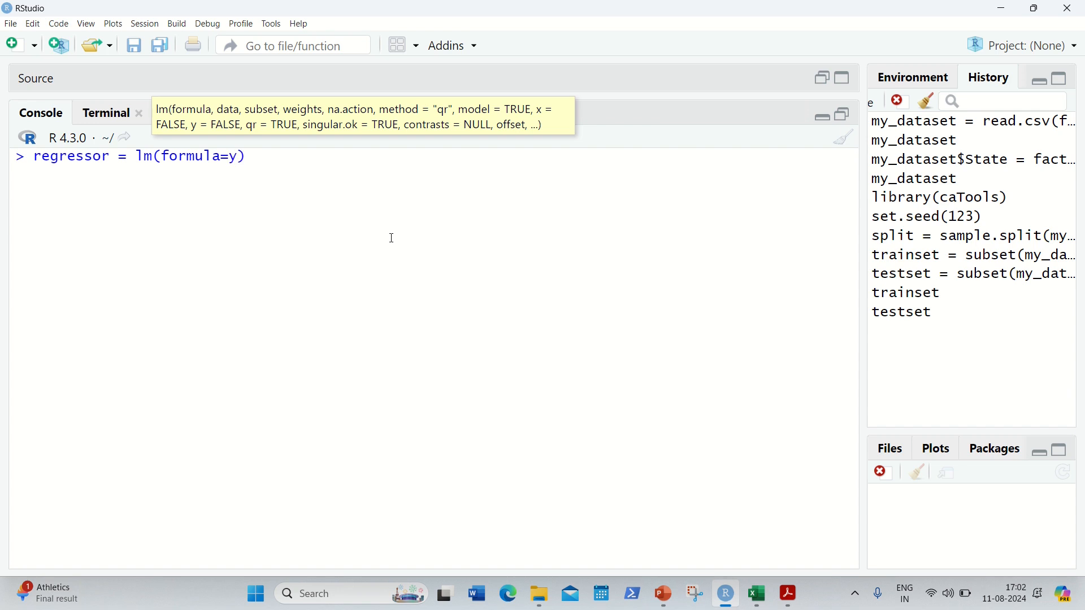
pyautogui.write('~x')
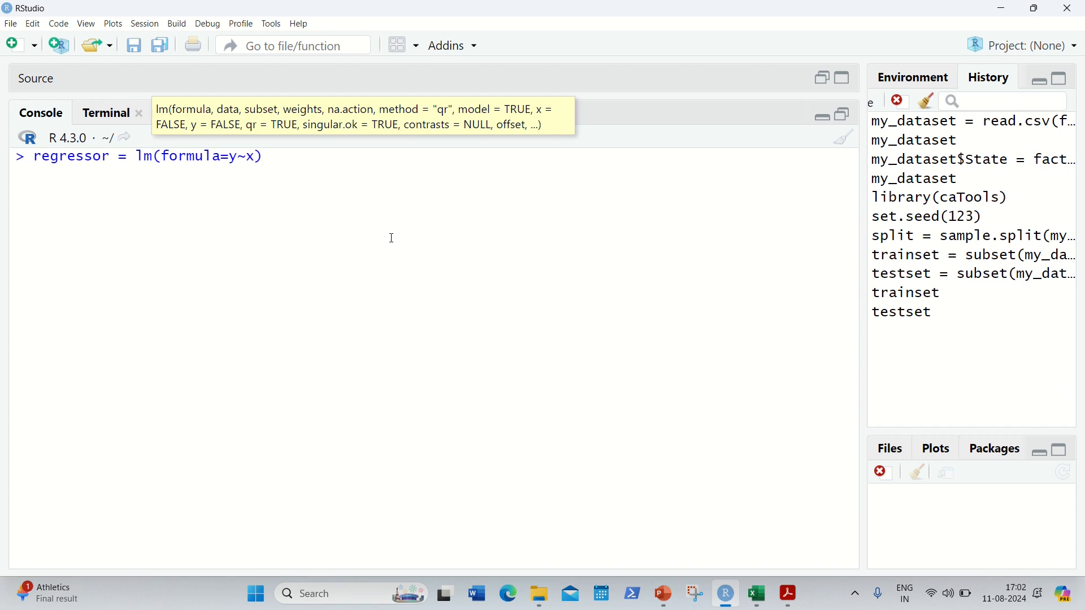
pyautogui.write('1')
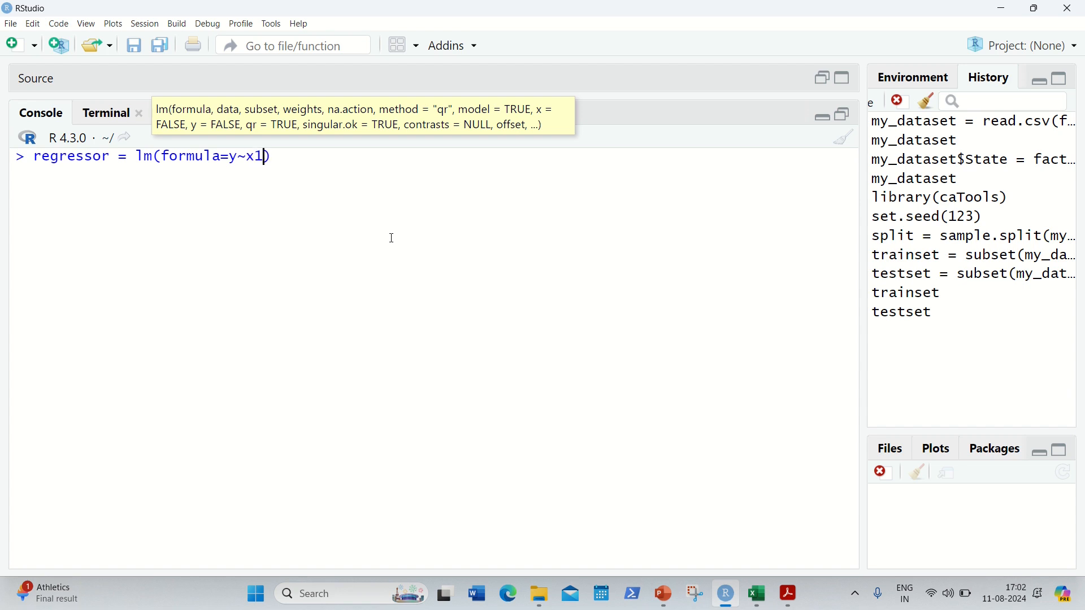
pyautogui.write('+x2+')
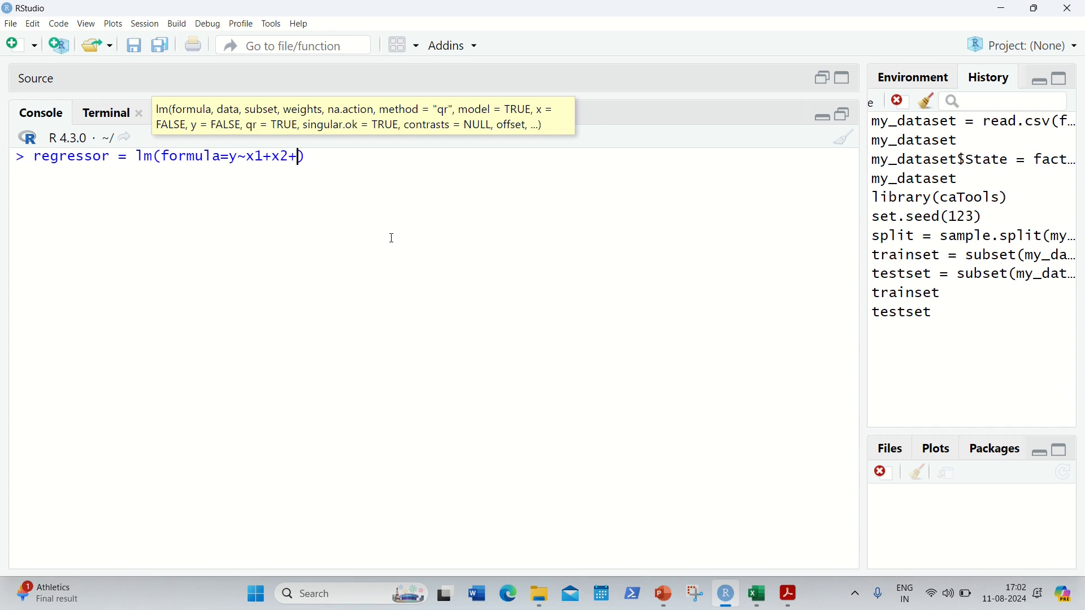
pyautogui.write('x3')
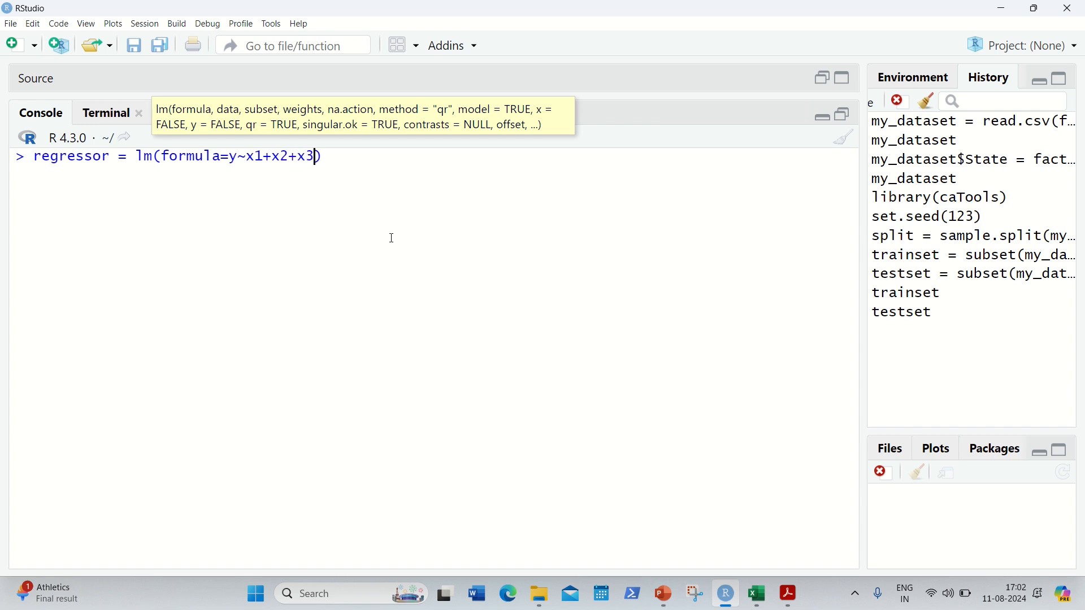
pyautogui.click(755, 593)
pyautogui.write('+')
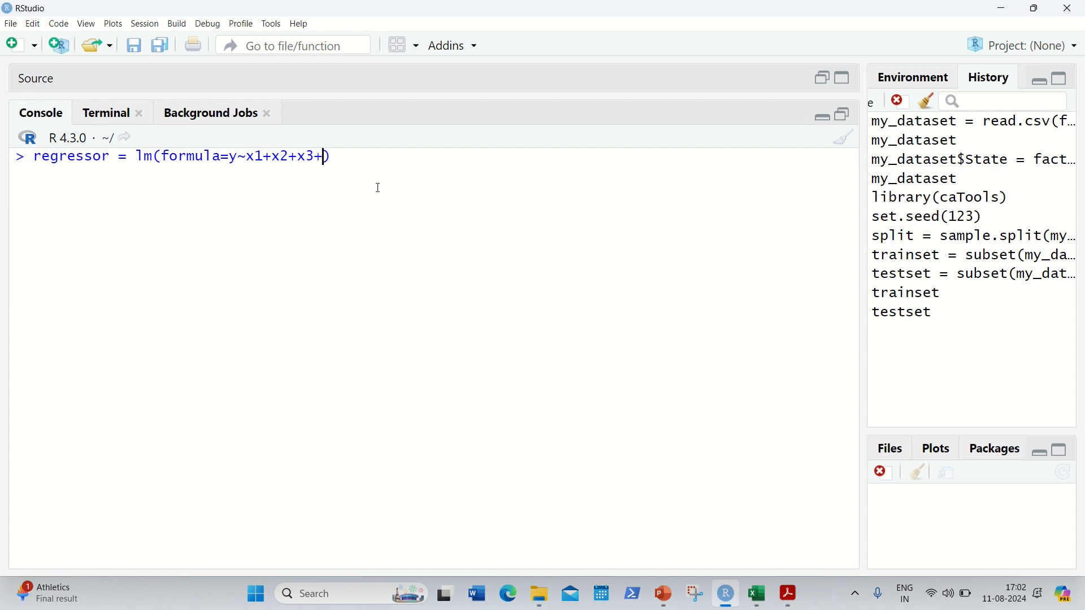
# - Replace the placeholder formula with Profit~. and set data=trainset
pyautogui.write('x4')
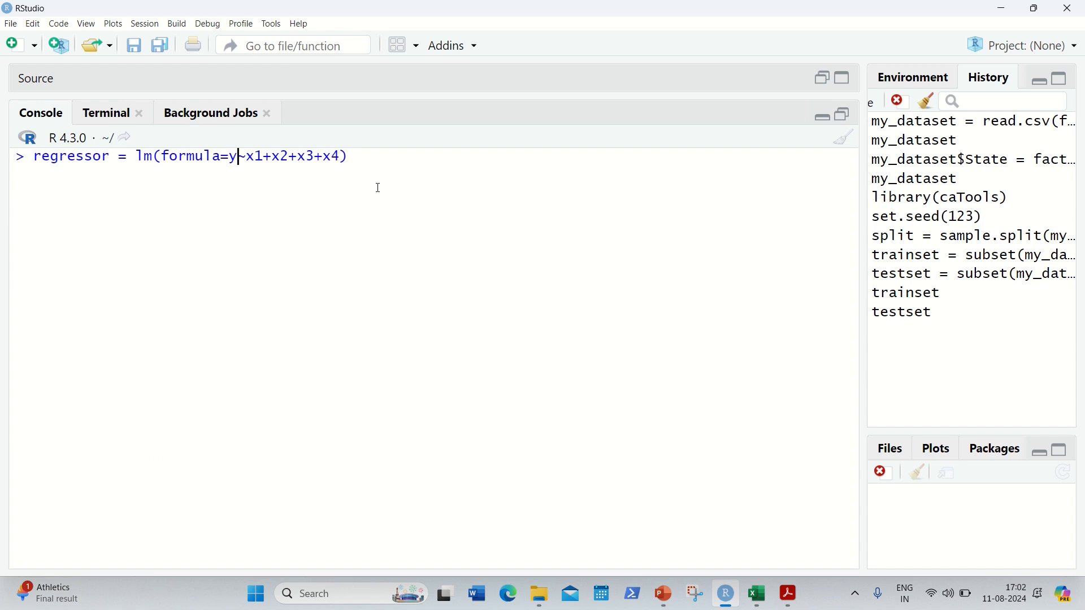
pyautogui.write('Prof')
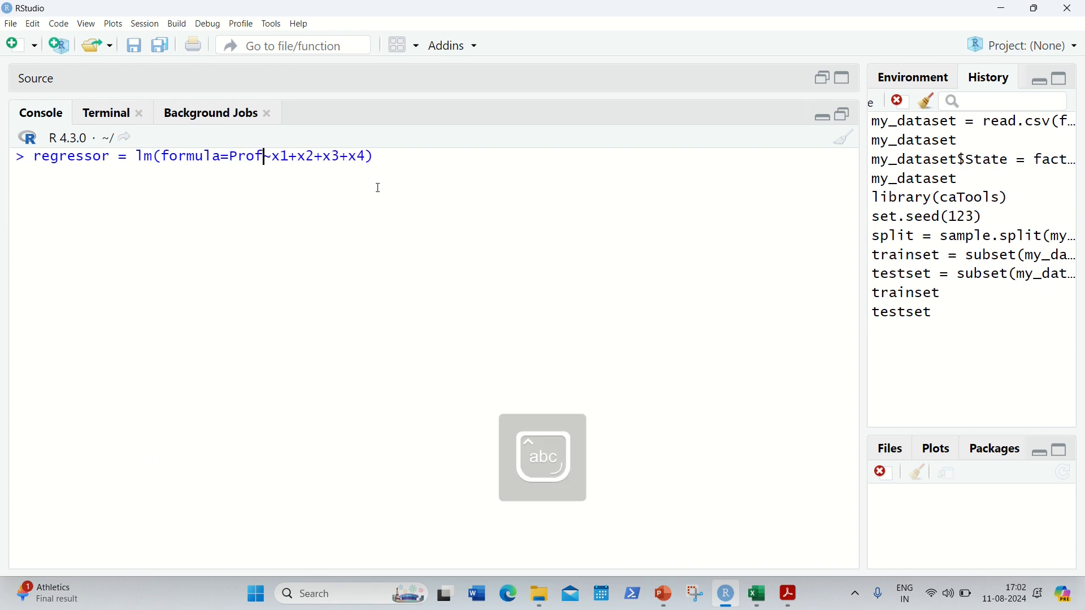
pyautogui.write('it')
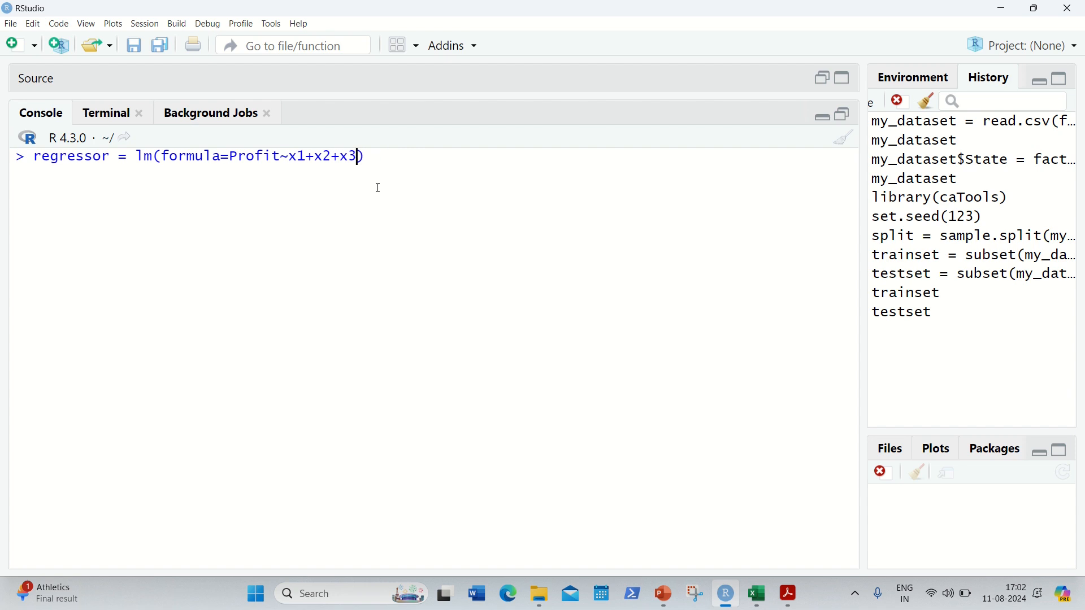
pyautogui.press('BackSpace')
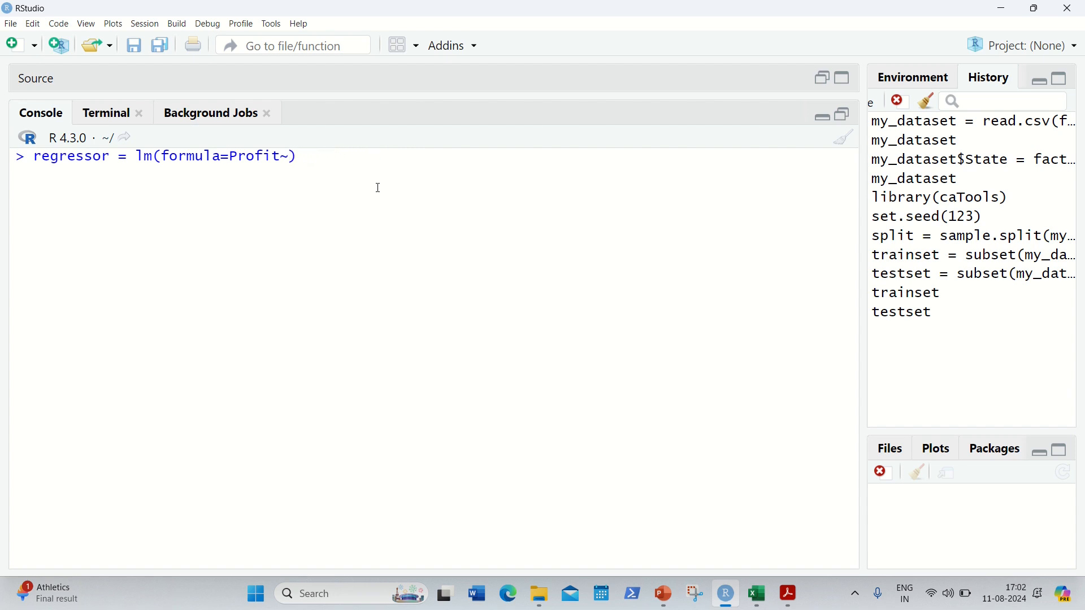
pyautogui.write('.,')
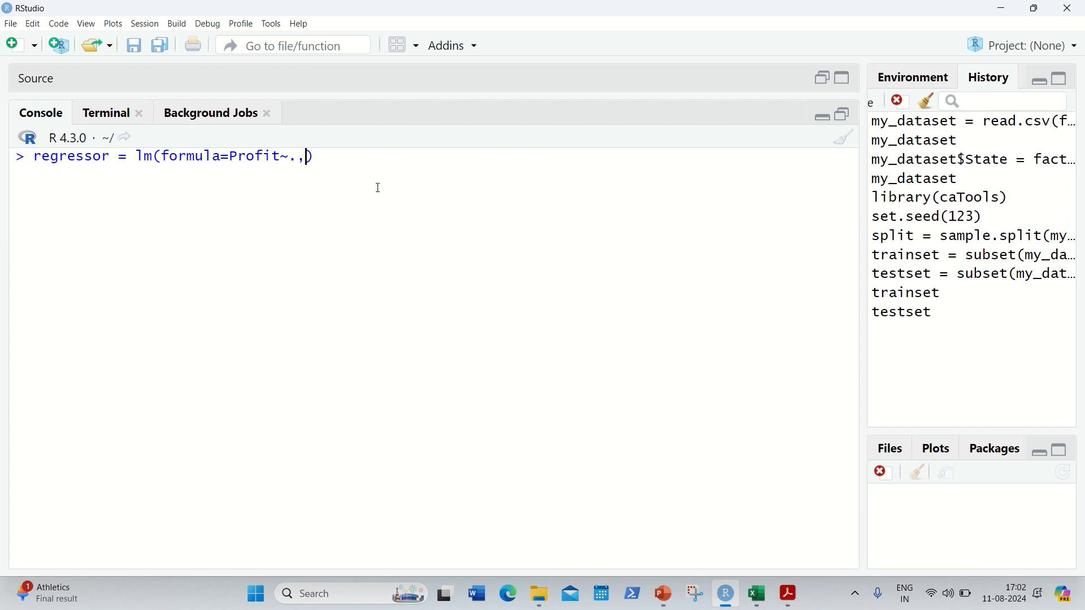
pyautogui.write('data')
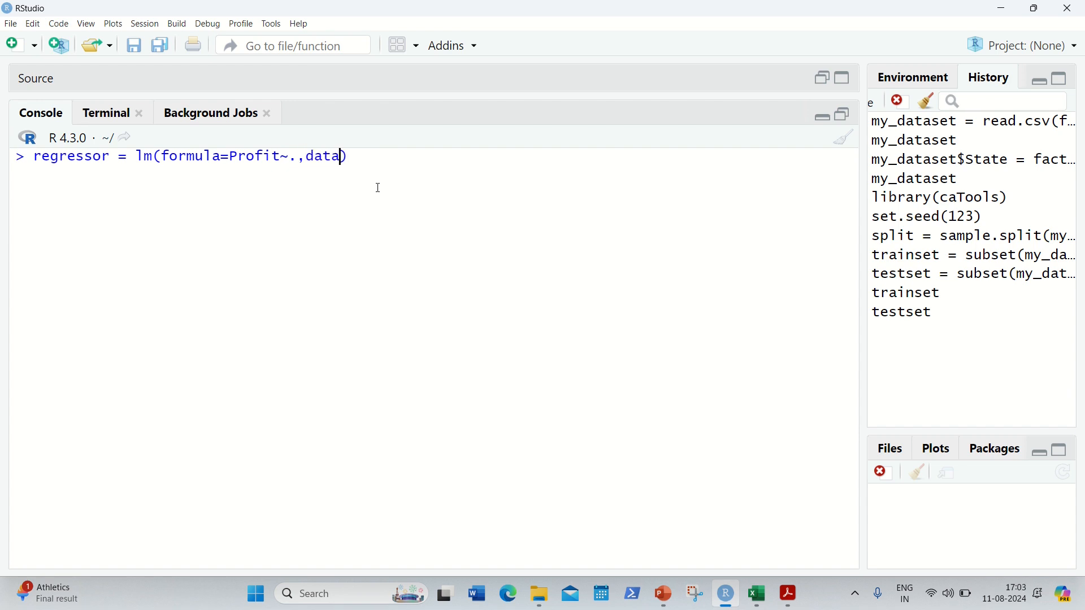
pyautogui.write('=')
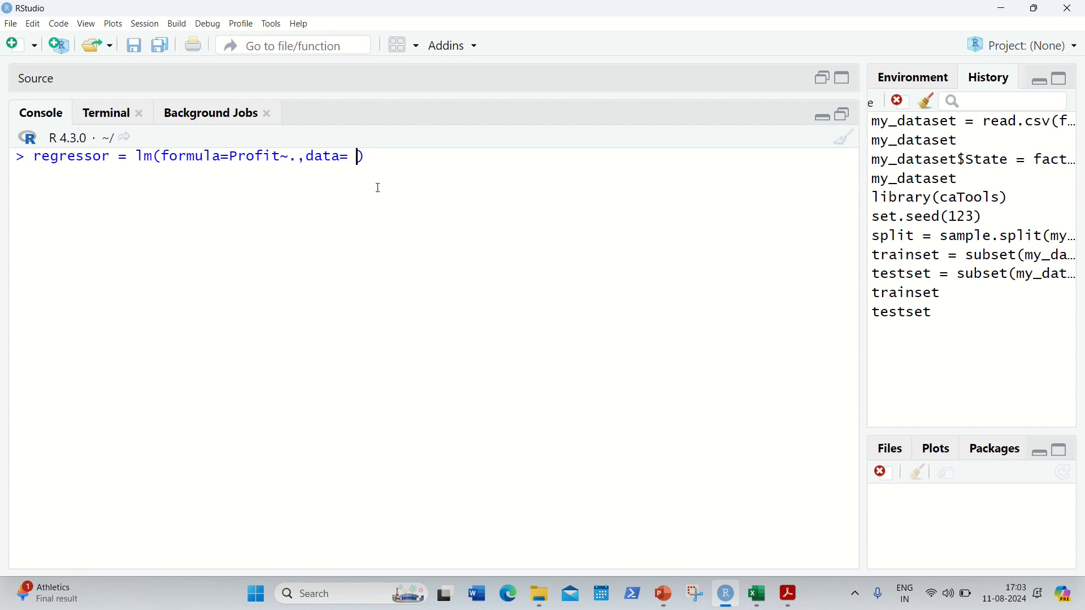
pyautogui.write('tr')
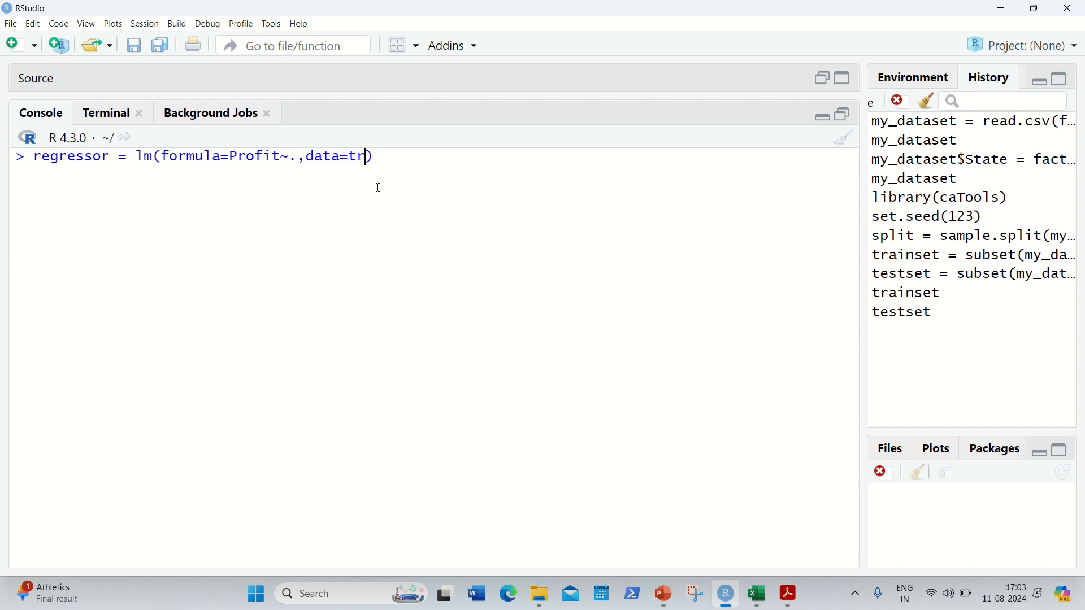
pyautogui.write('inset')
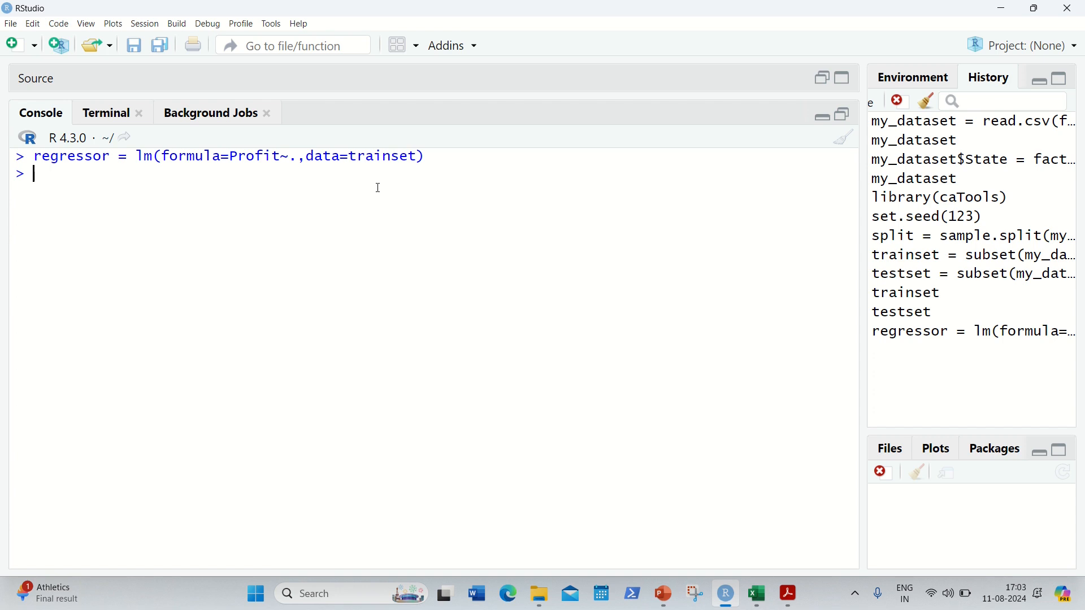
# - Store test-set predictions as ypred = predict(regressor, newdata = testset)
pyautogui.write('yp')
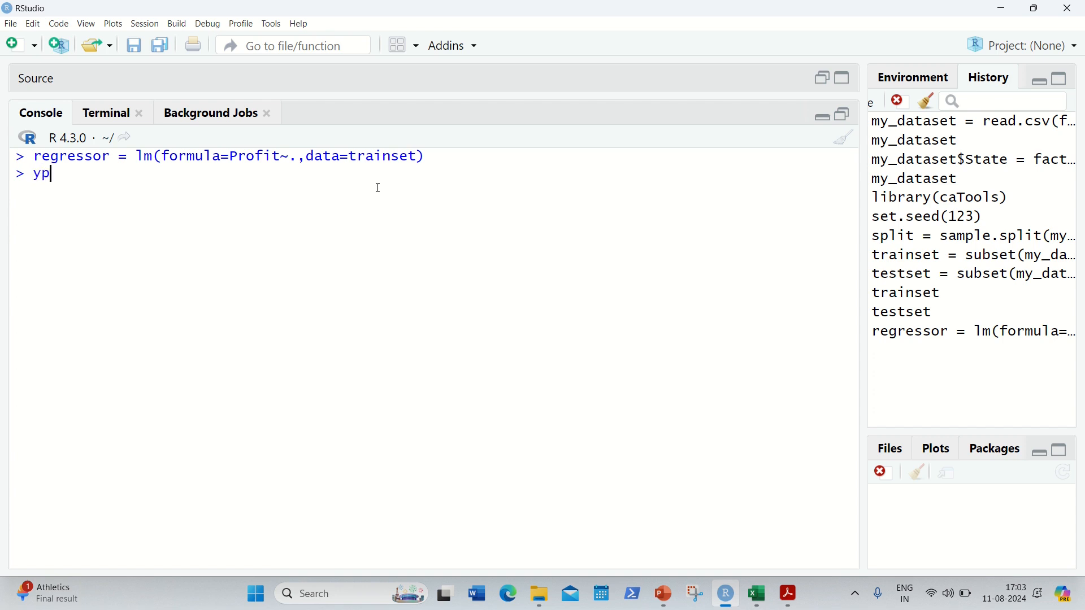
pyautogui.write('red=')
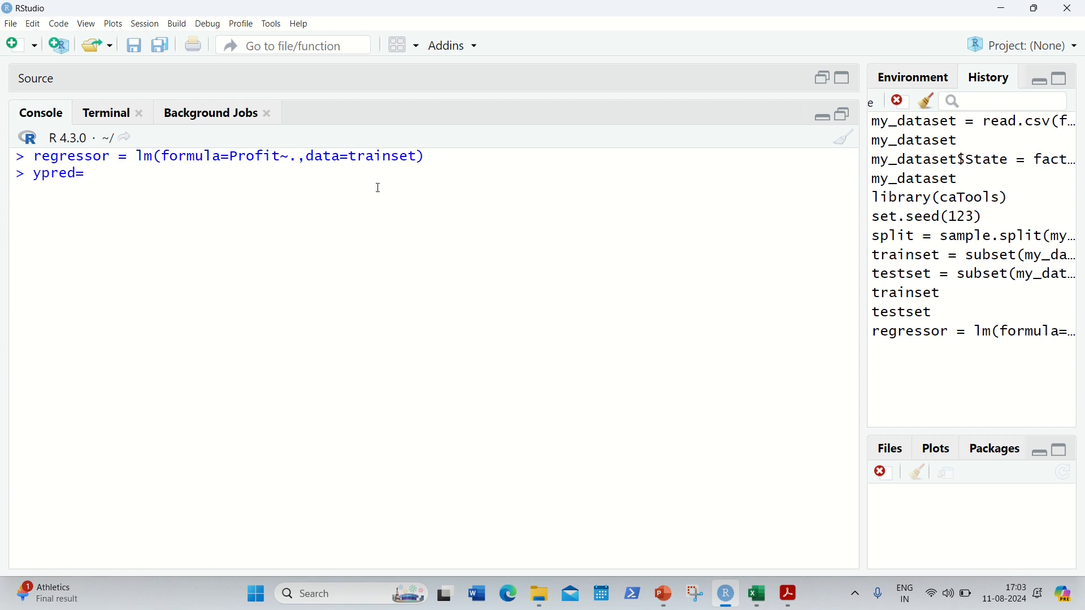
pyautogui.write('predict')
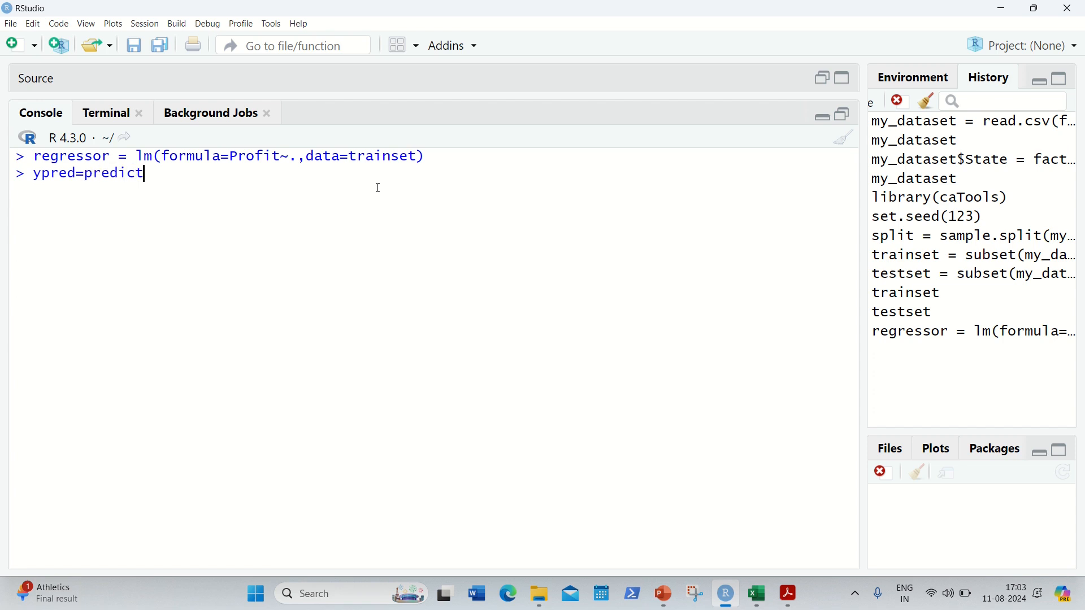
pyautogui.write('(')
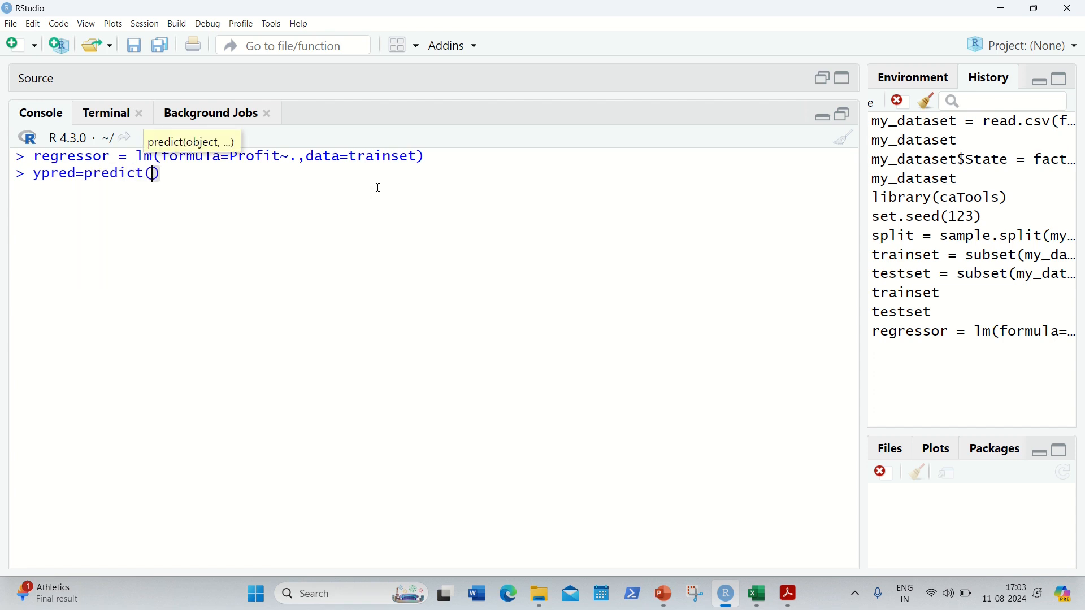
pyautogui.write('regressor,')
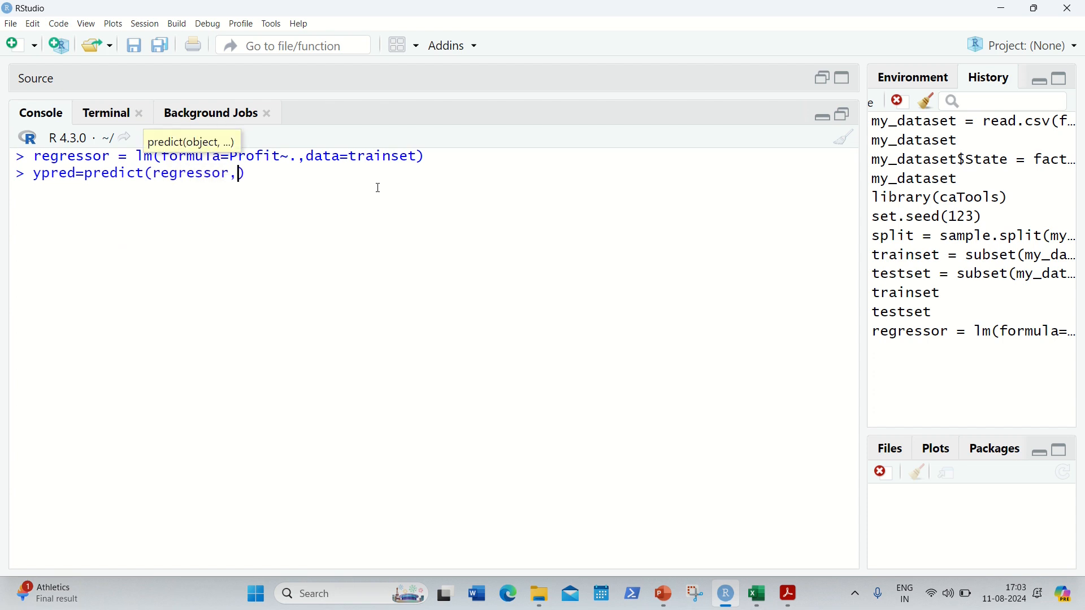
pyautogui.write('newdata = teste')
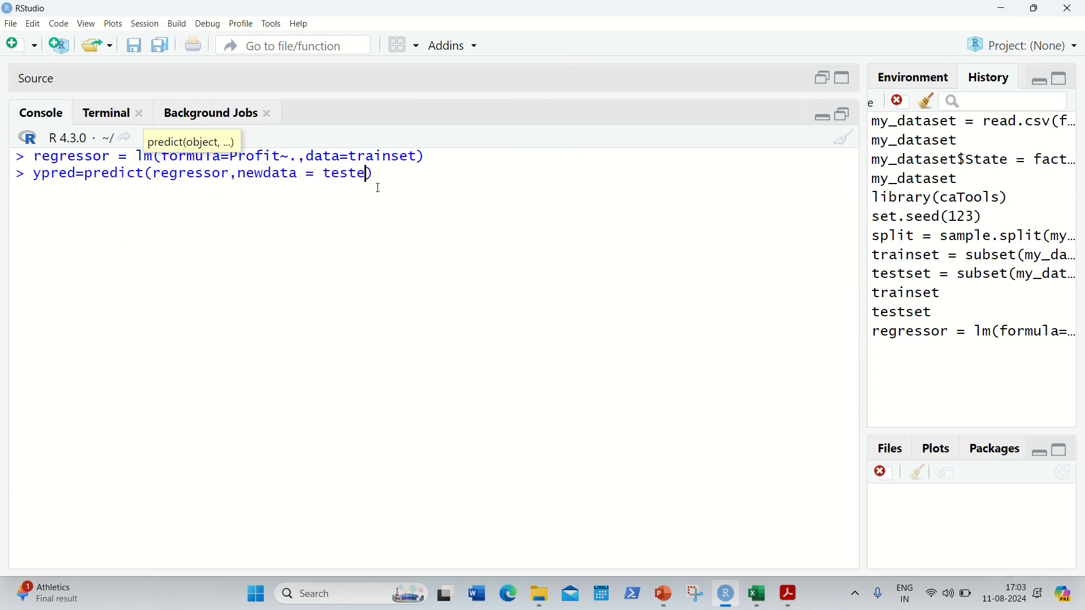
pyautogui.write('t')
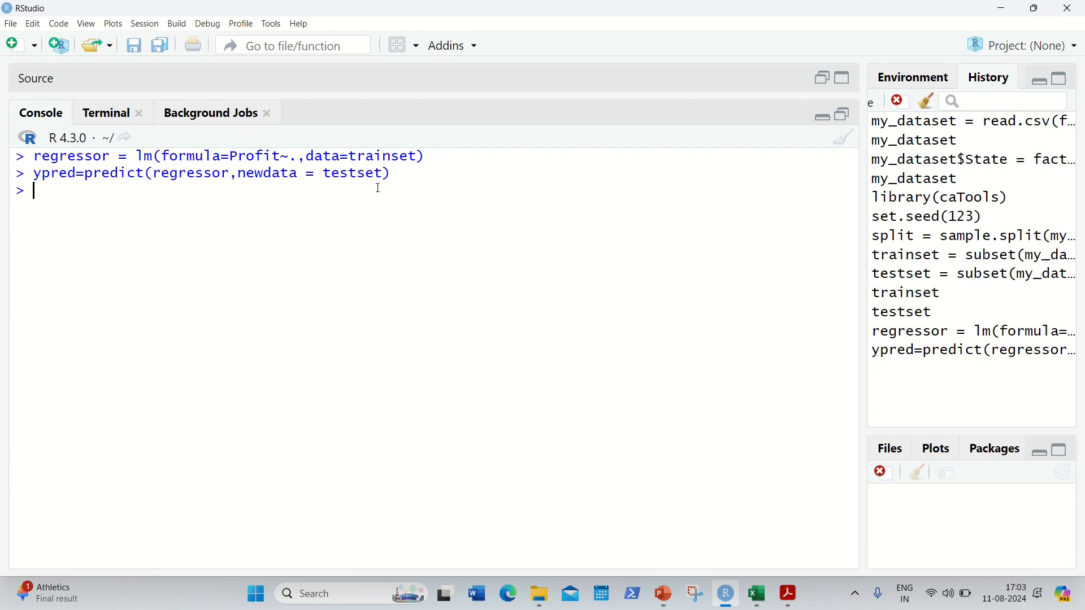
# - Print ypred to show the ten predicted Profit values
pyautogui.write('y')
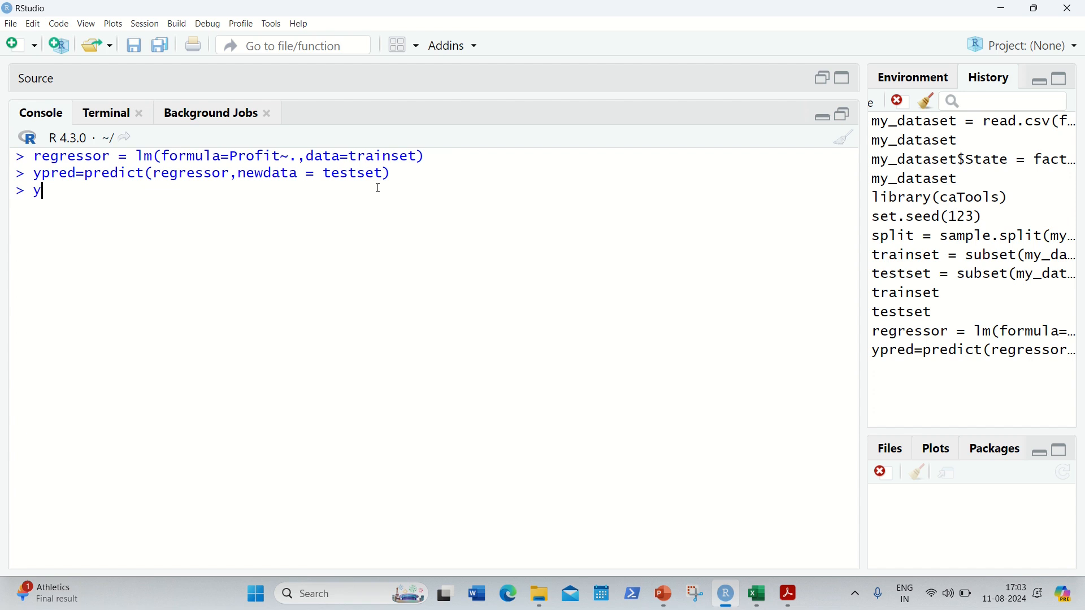
pyautogui.write('pred')
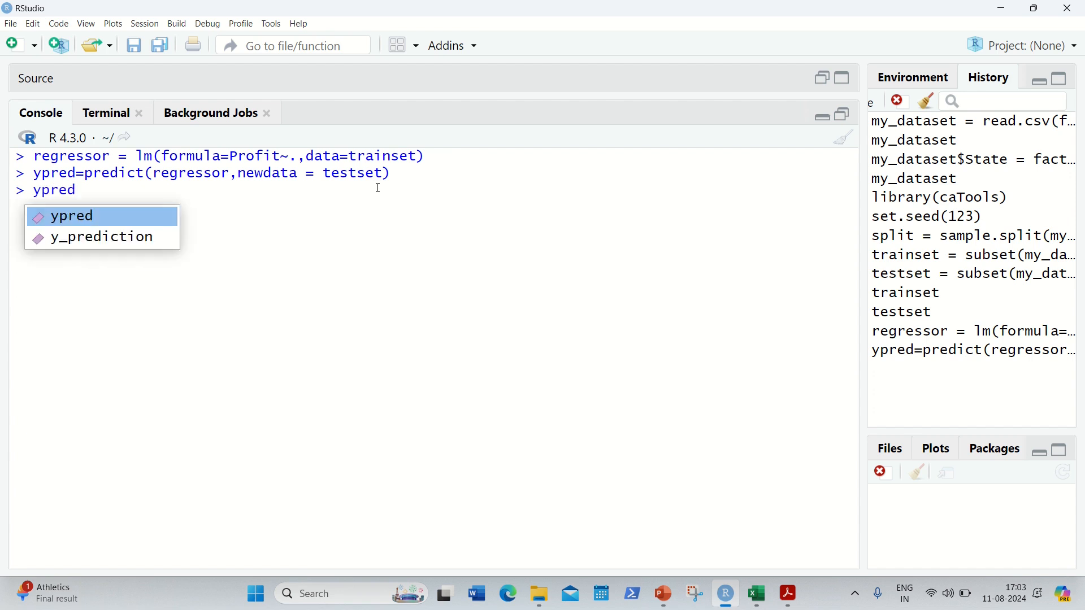
pyautogui.press('Return')
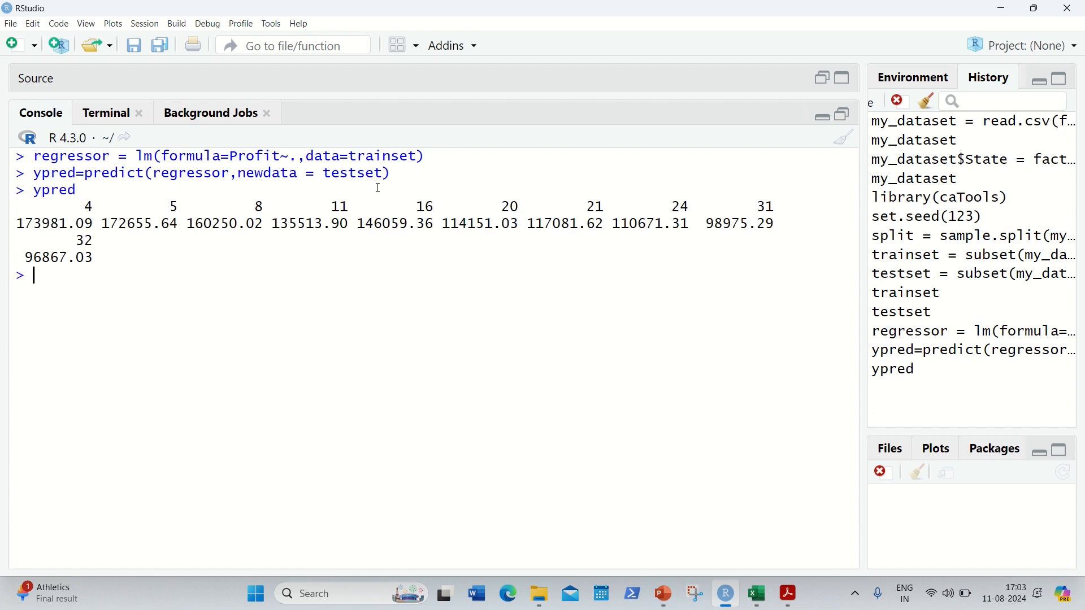
pyautogui.moveTo(118, 250)
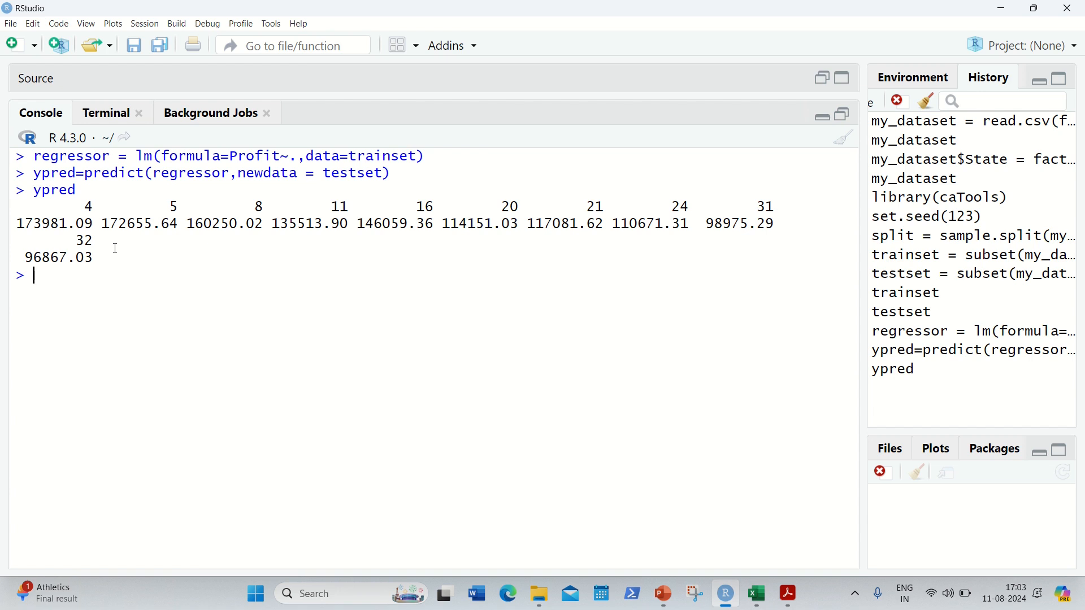
# - Highlight the printed predictions and enter testset to compare actual Profit values
pyautogui.doubleClick(38, 224)
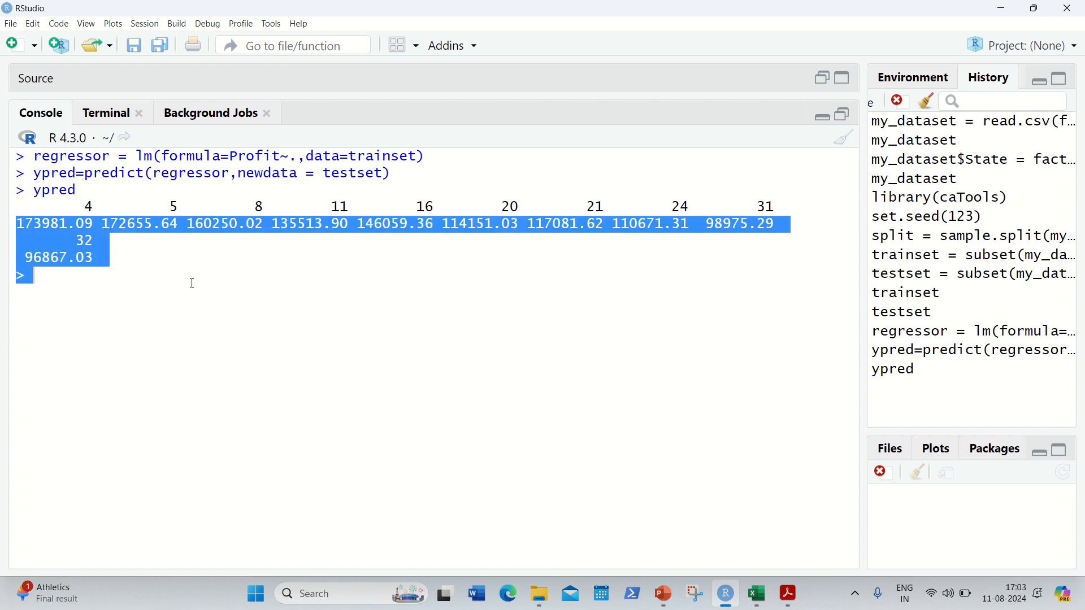
pyautogui.write('testset')
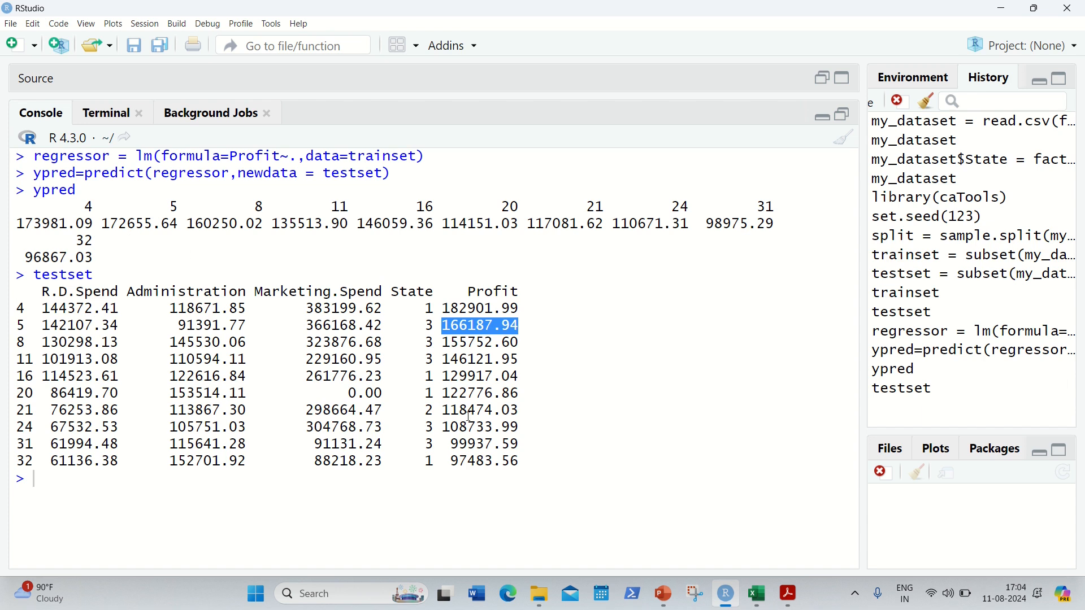
pyautogui.moveTo(271, 313)
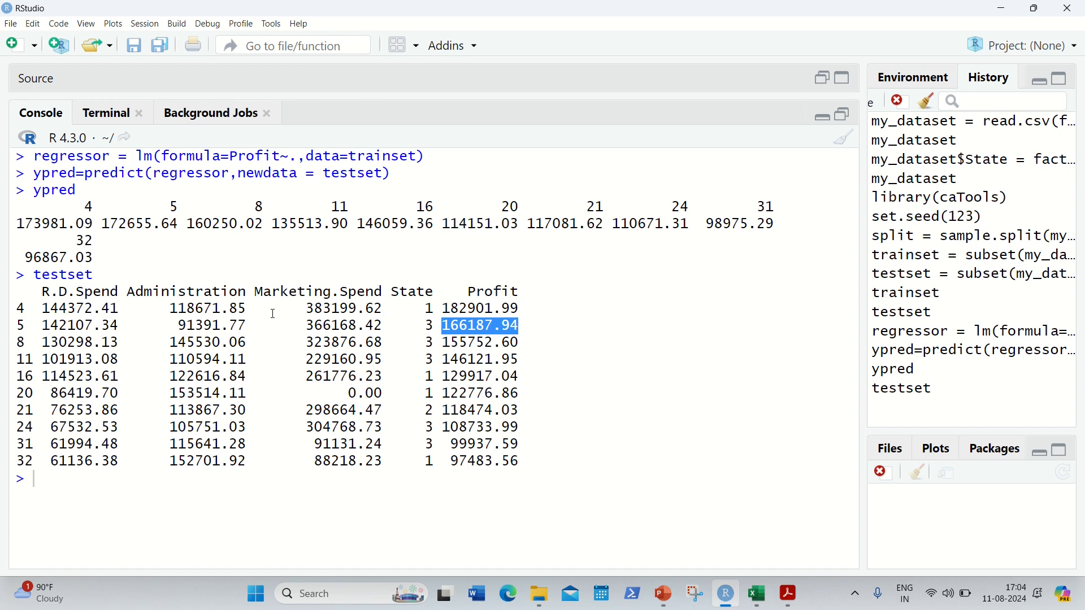
pyautogui.moveTo(454, 6)
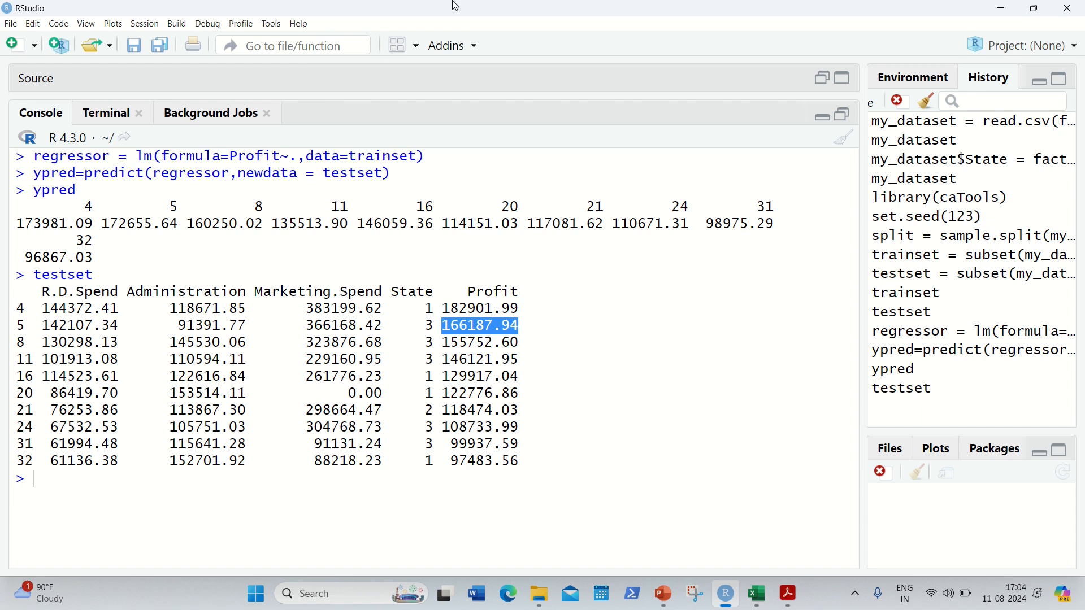